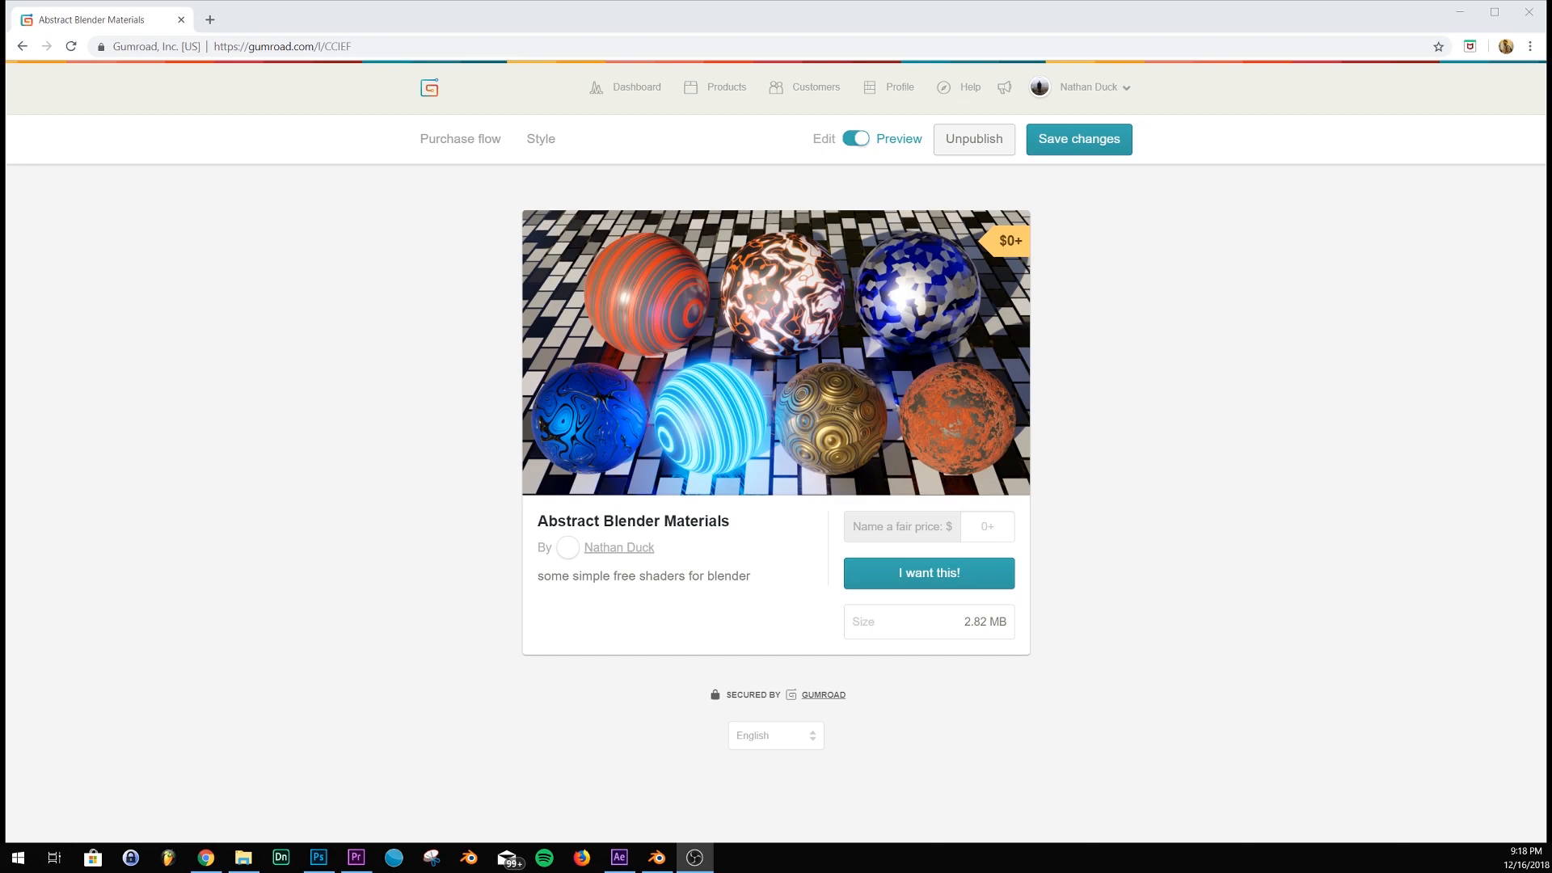
mouse_move(1077, 573)
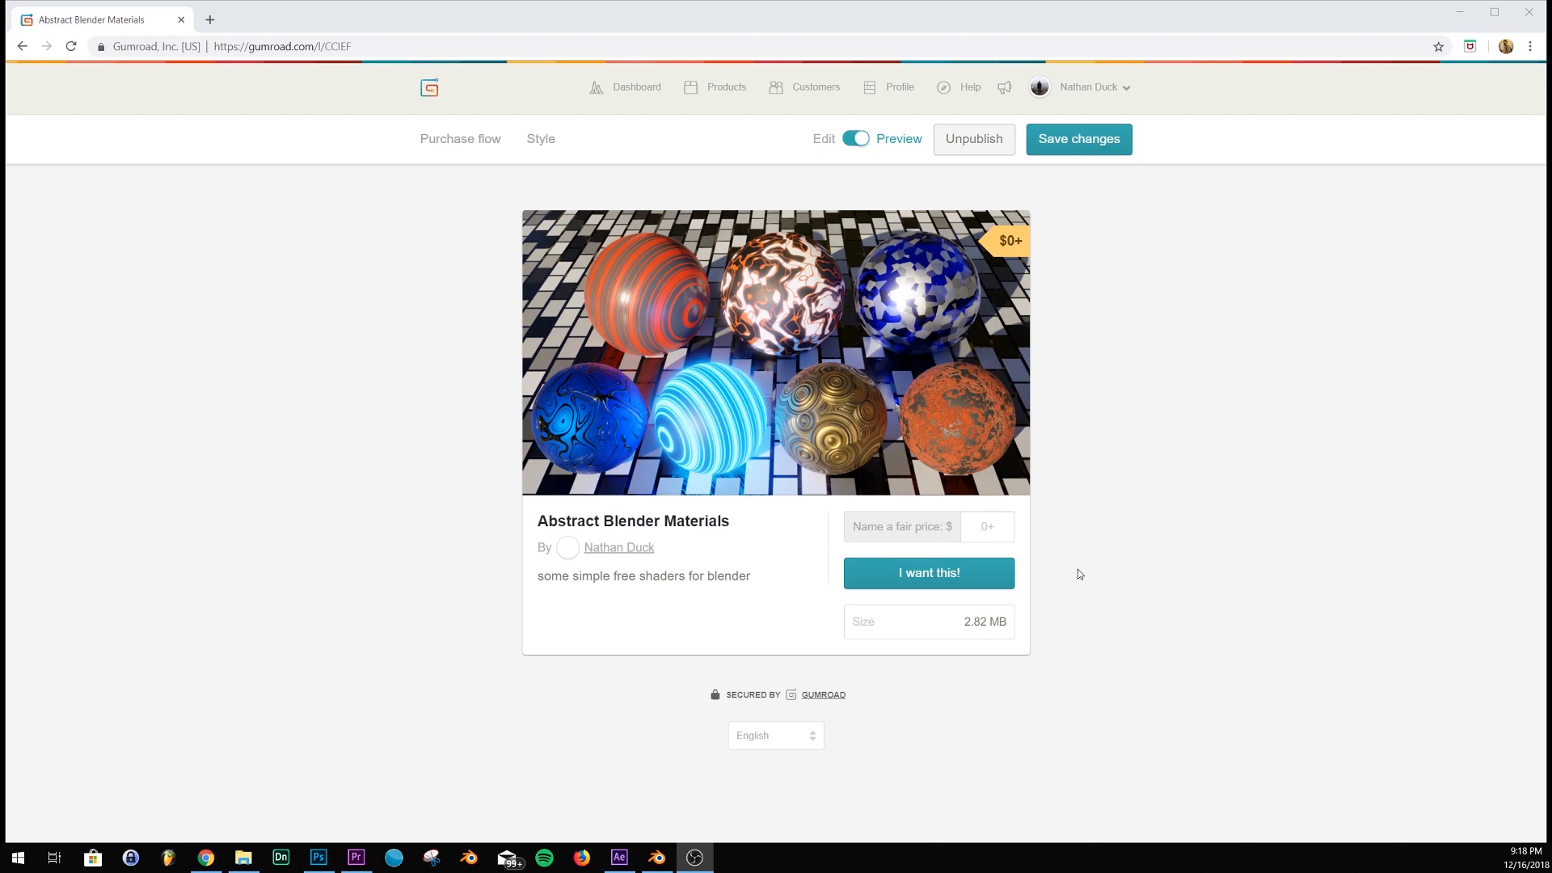
mouse_move(1131, 542)
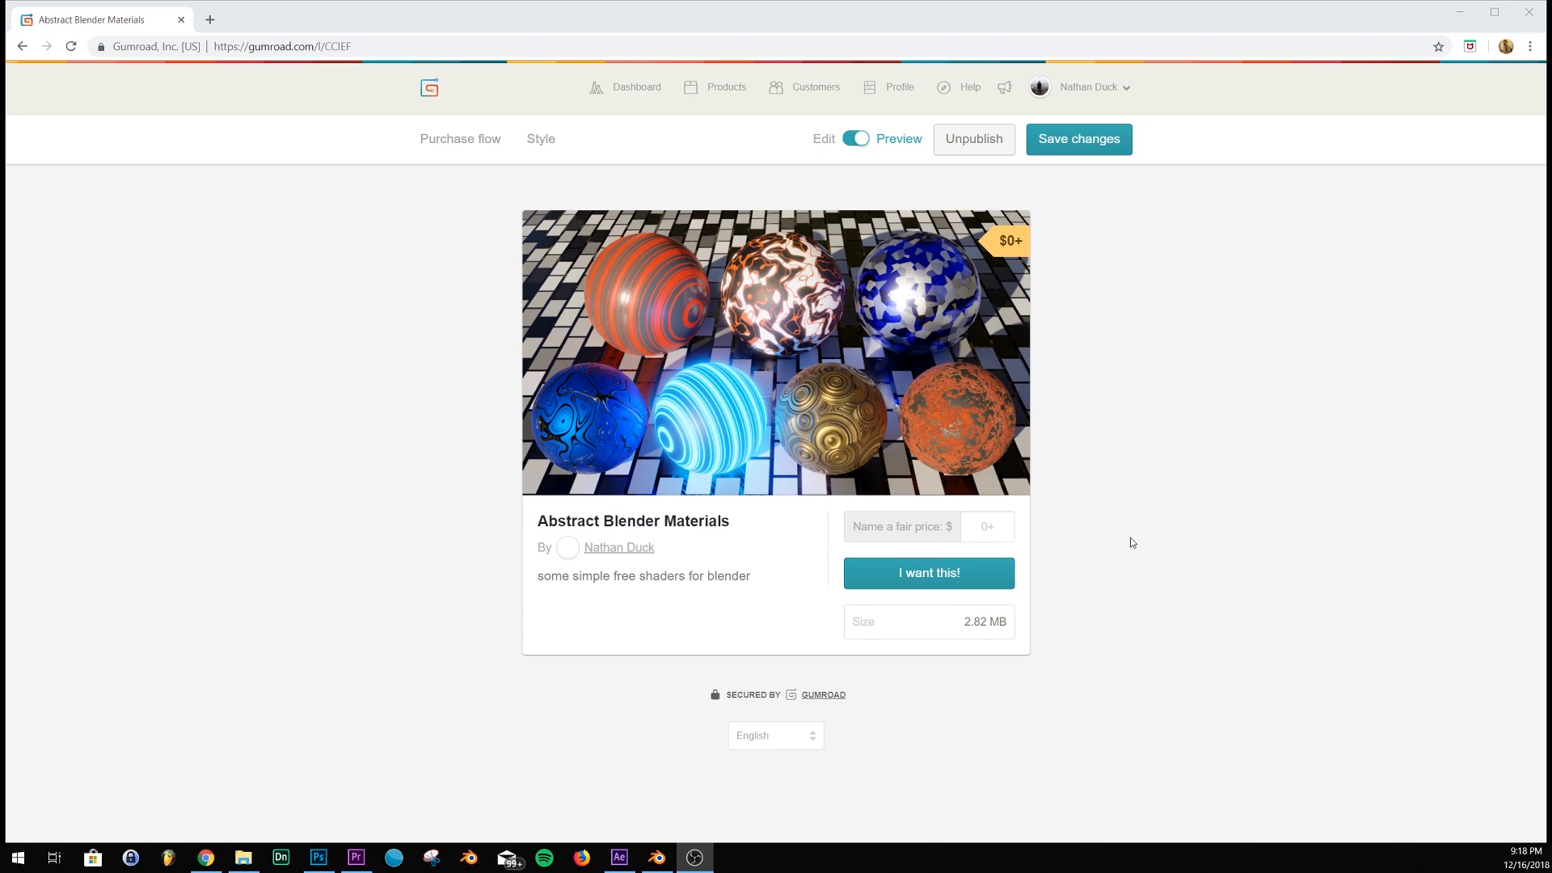
mouse_move(744, 785)
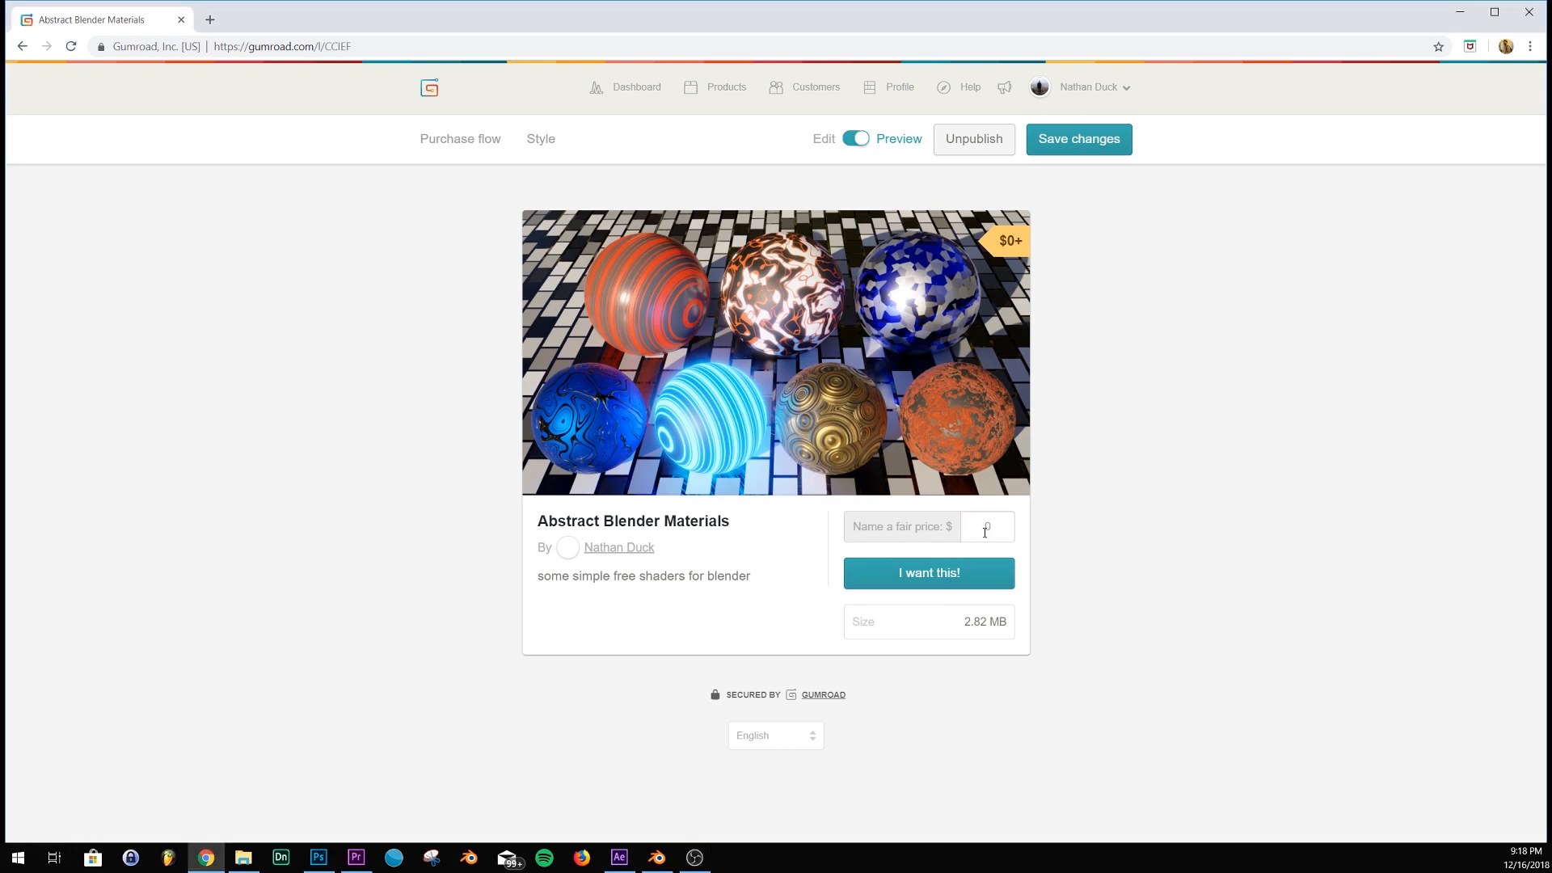
Claim the free Abstract Blender Materials pack on Gumroad and download its shaders file
click(927, 573)
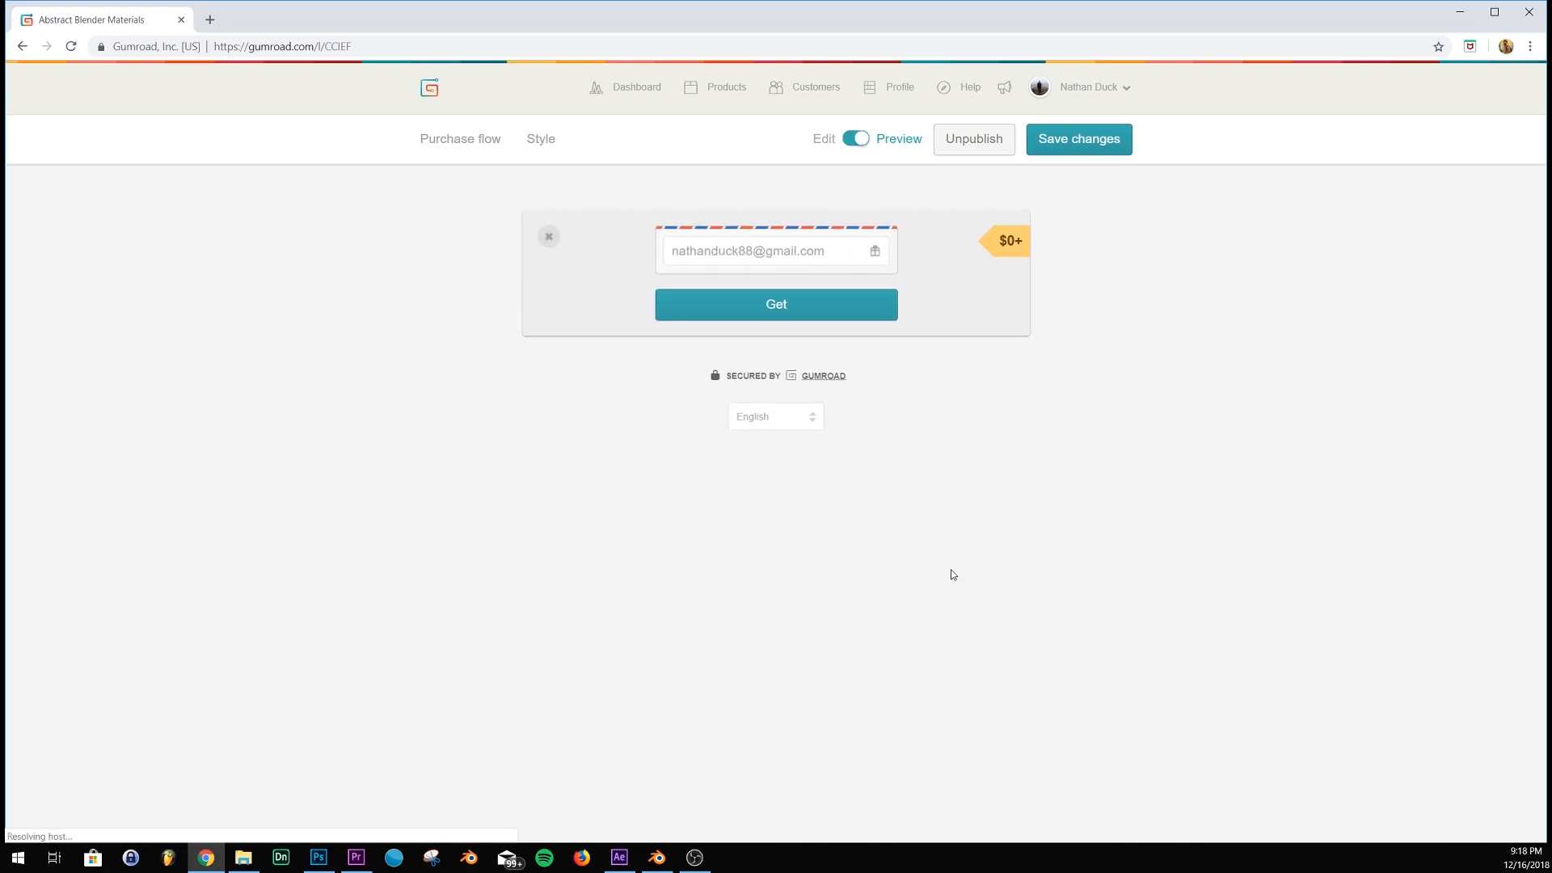
click(775, 250)
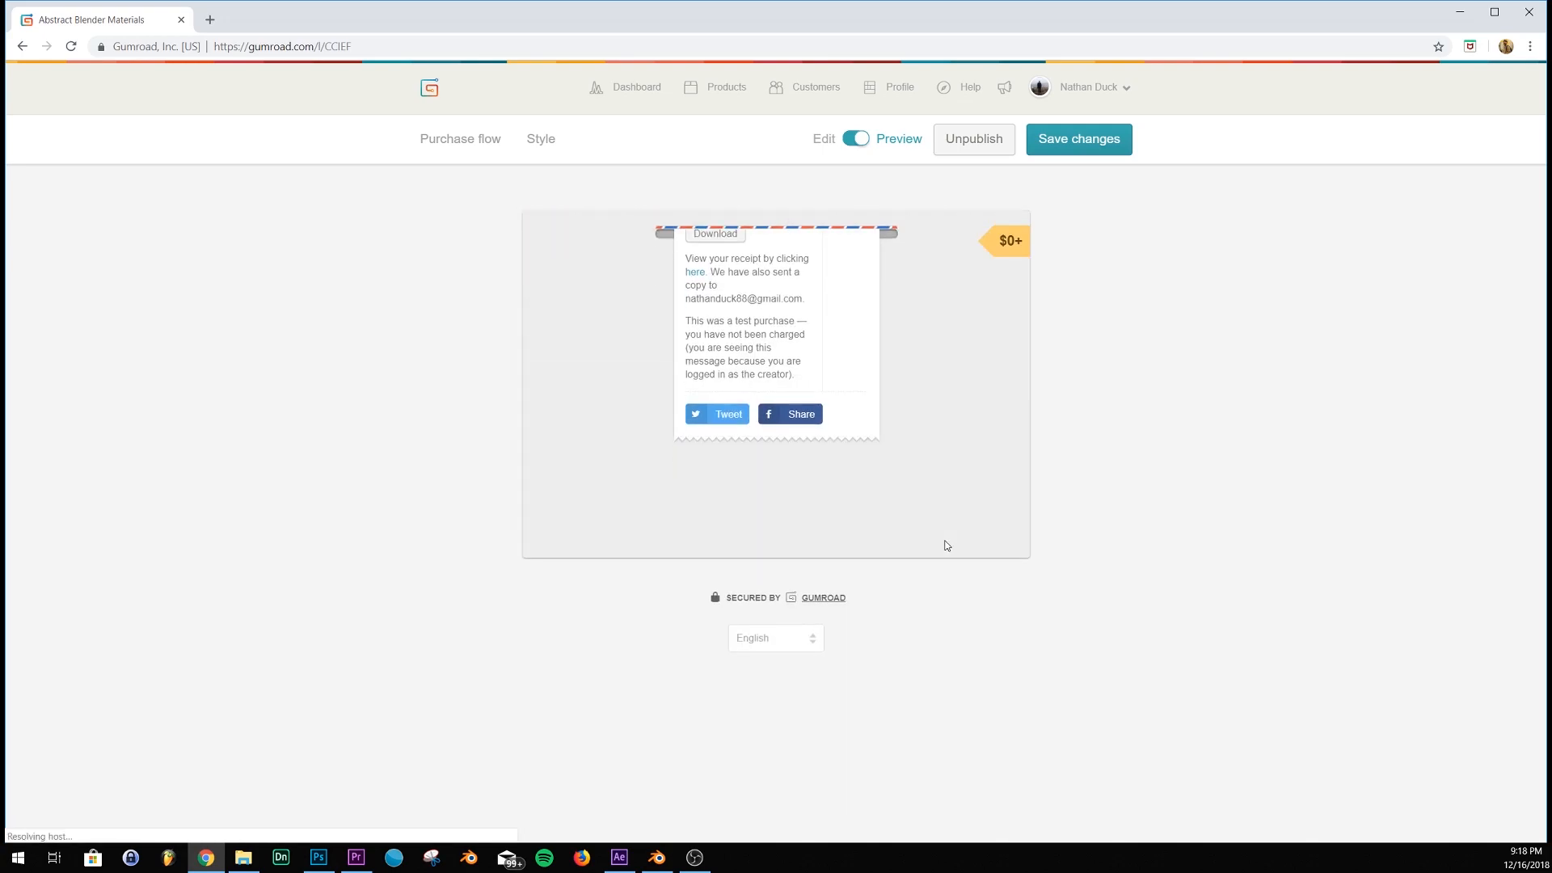
click(714, 234)
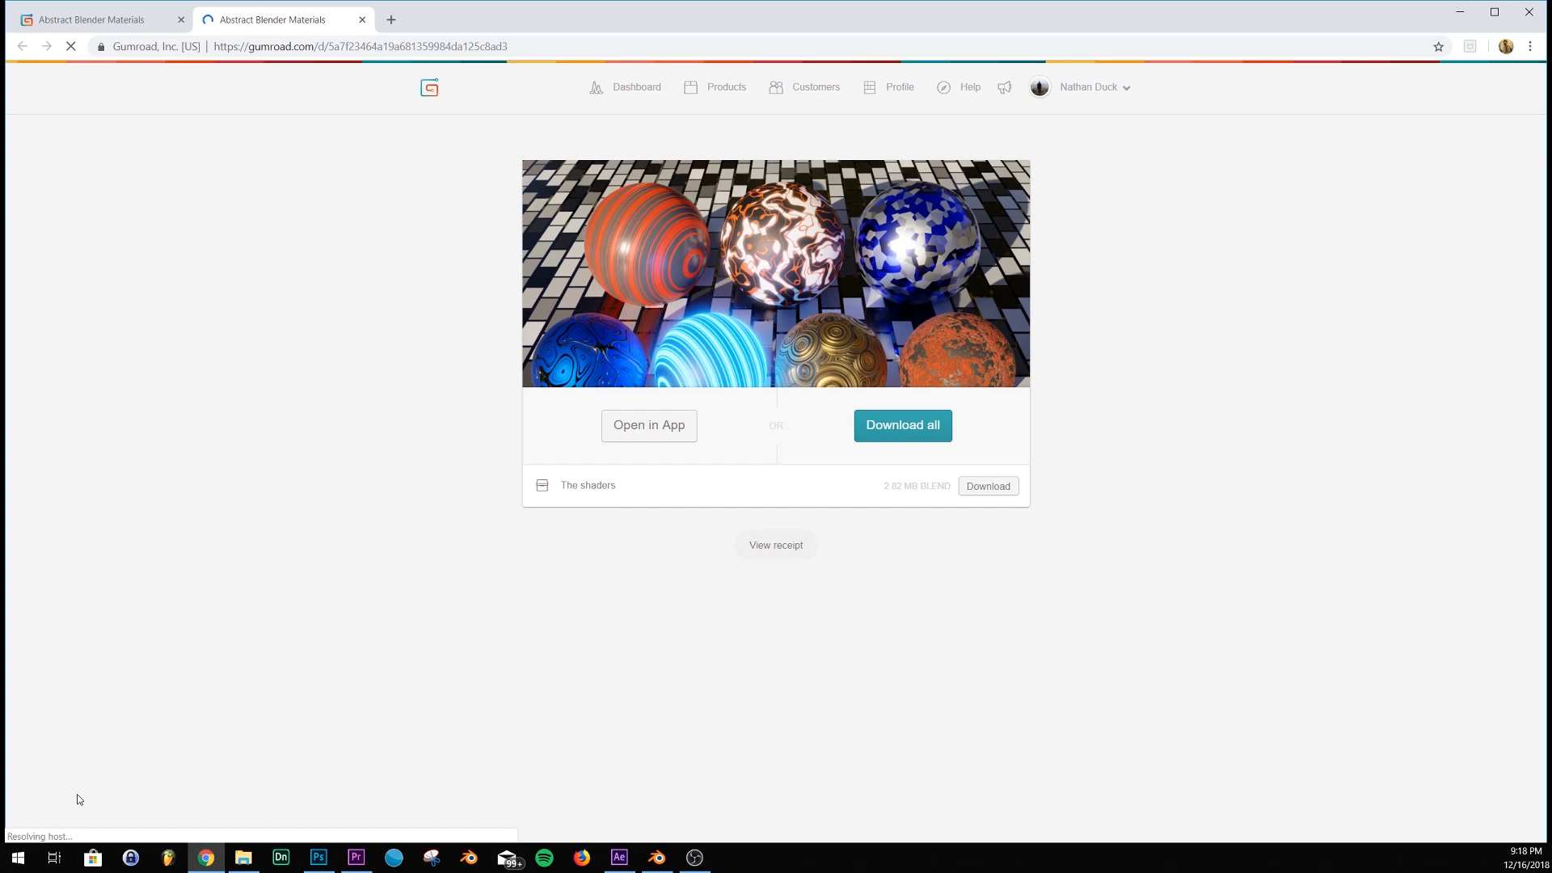
click(986, 486)
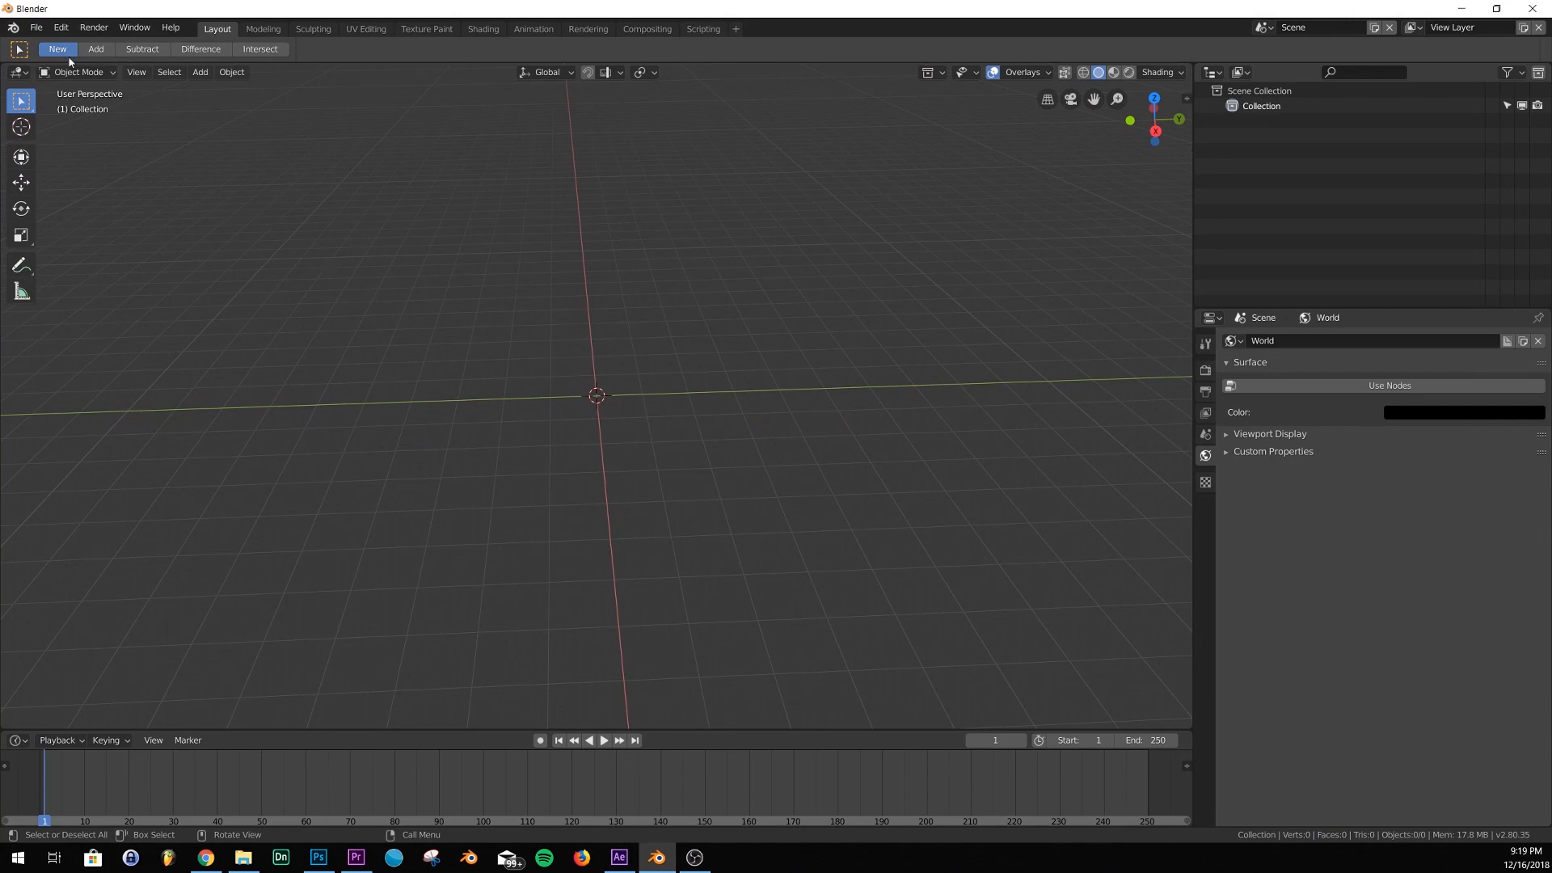
Choose File > Append to browse for another blend file
click(35, 26)
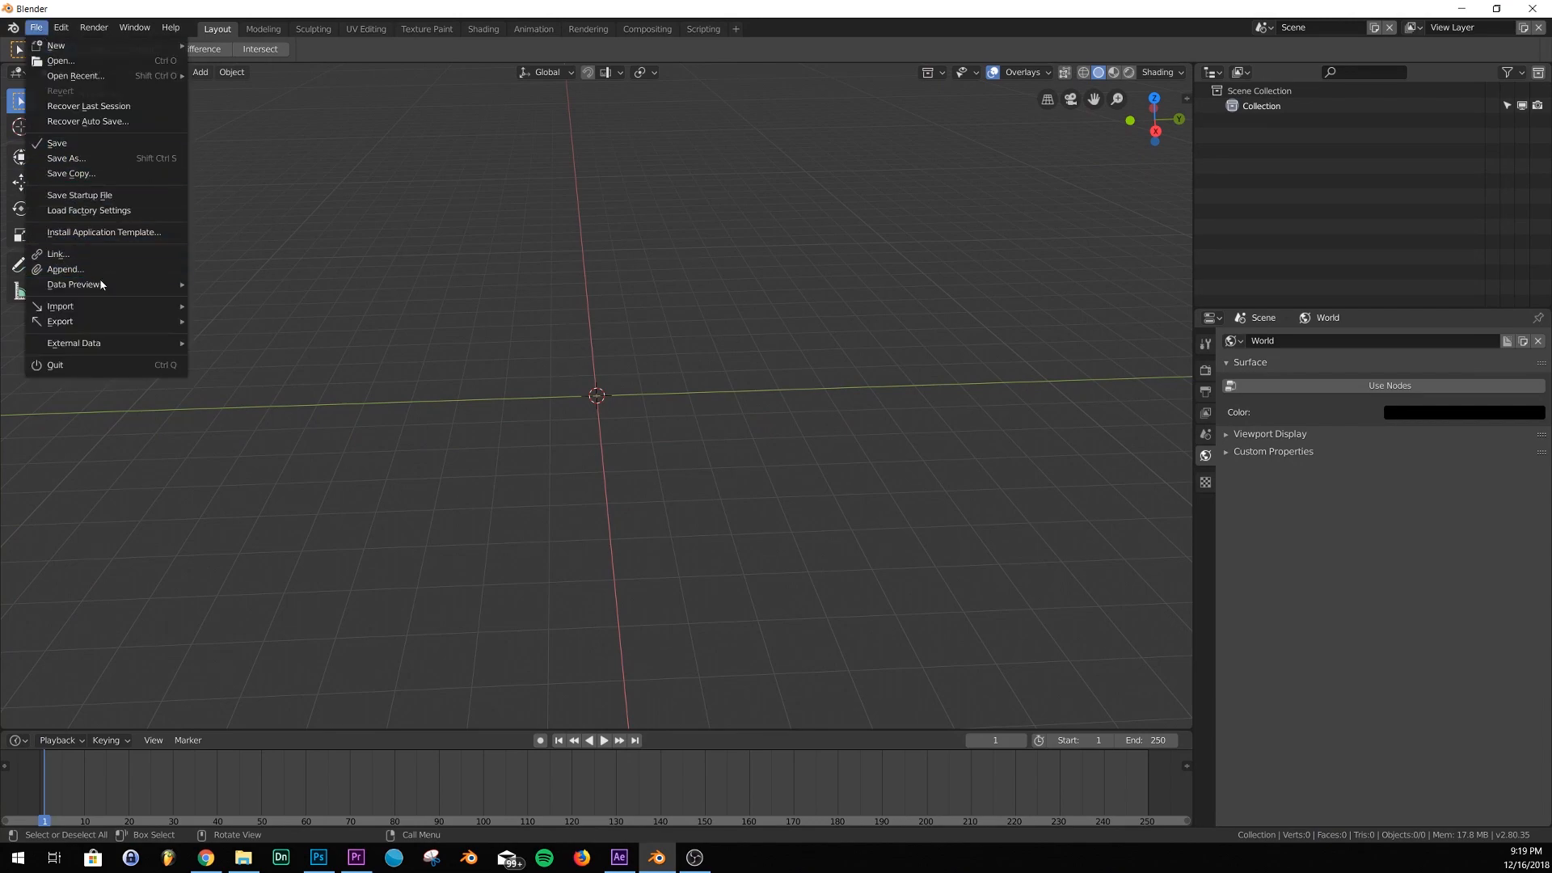
mouse_move(64, 269)
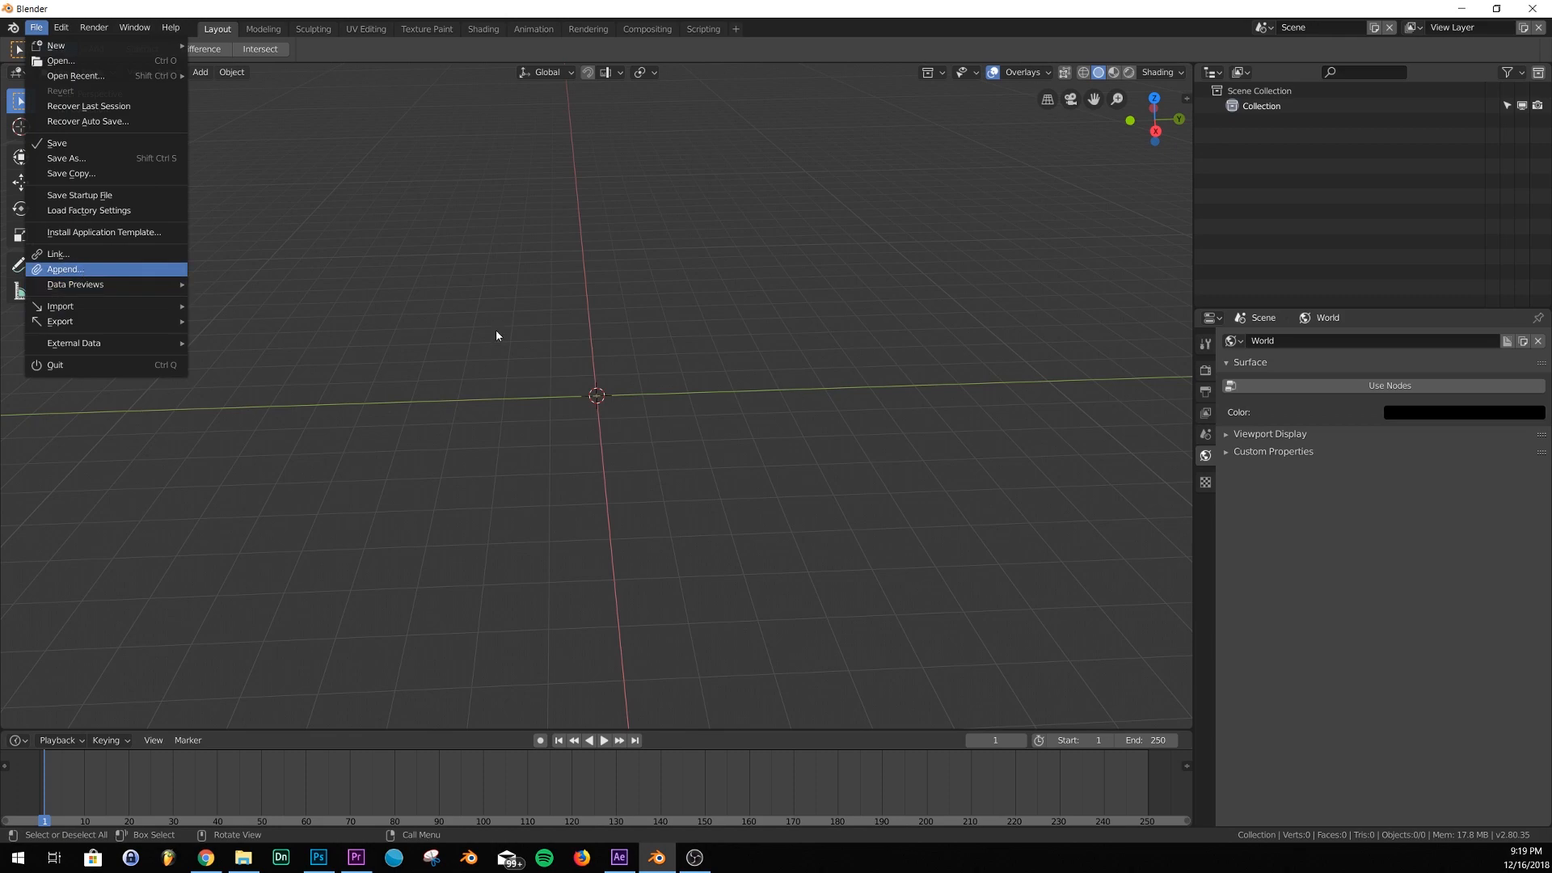
click(63, 269)
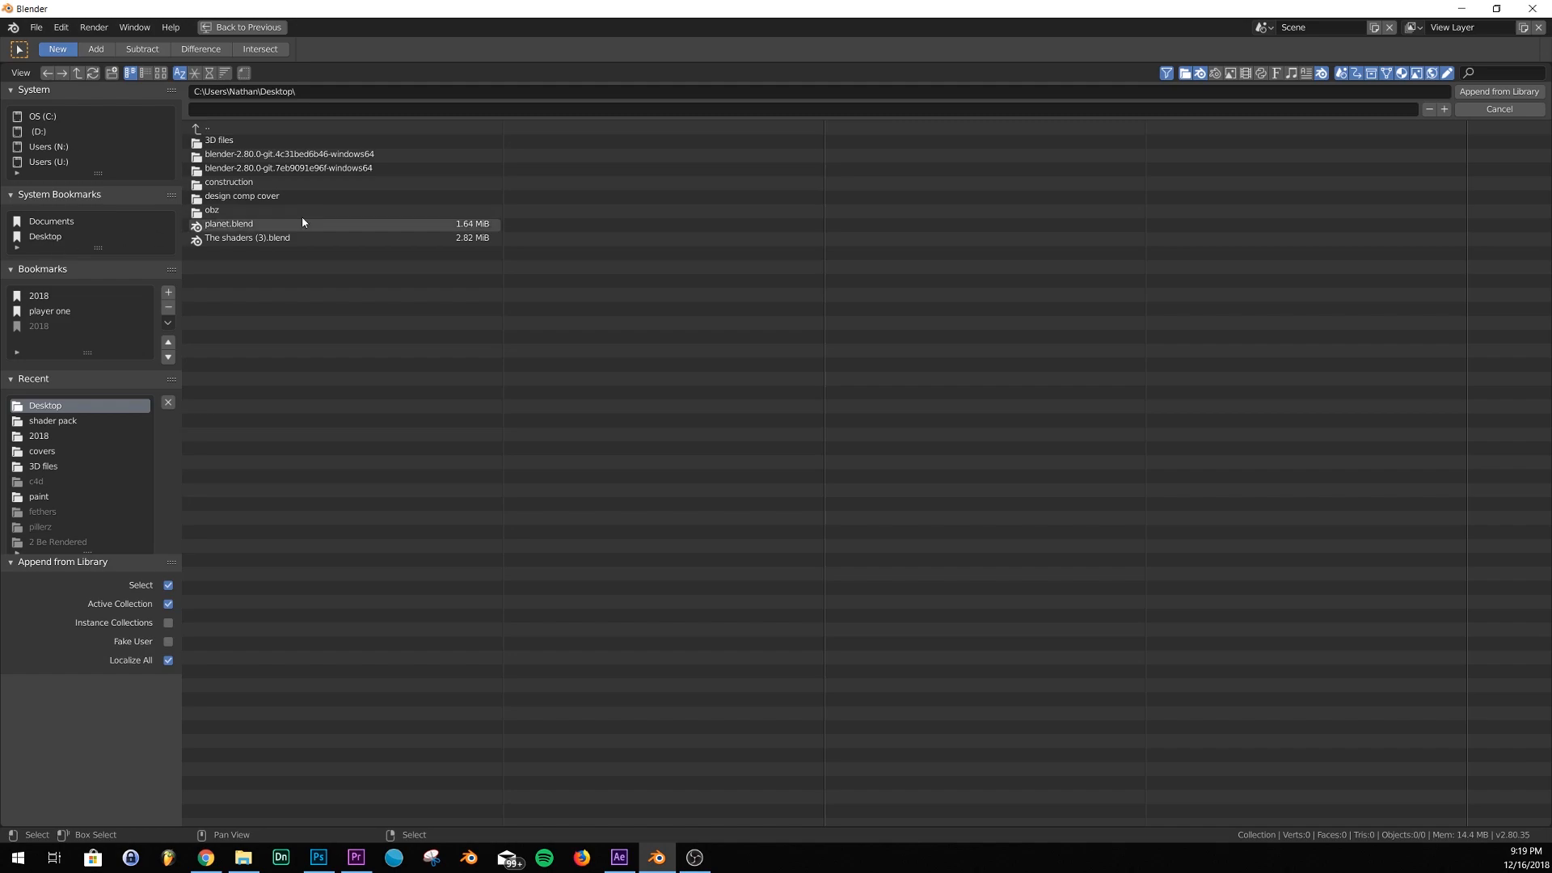
Append all seven materials from the Material folder of The shaders (3).blend
click(247, 238)
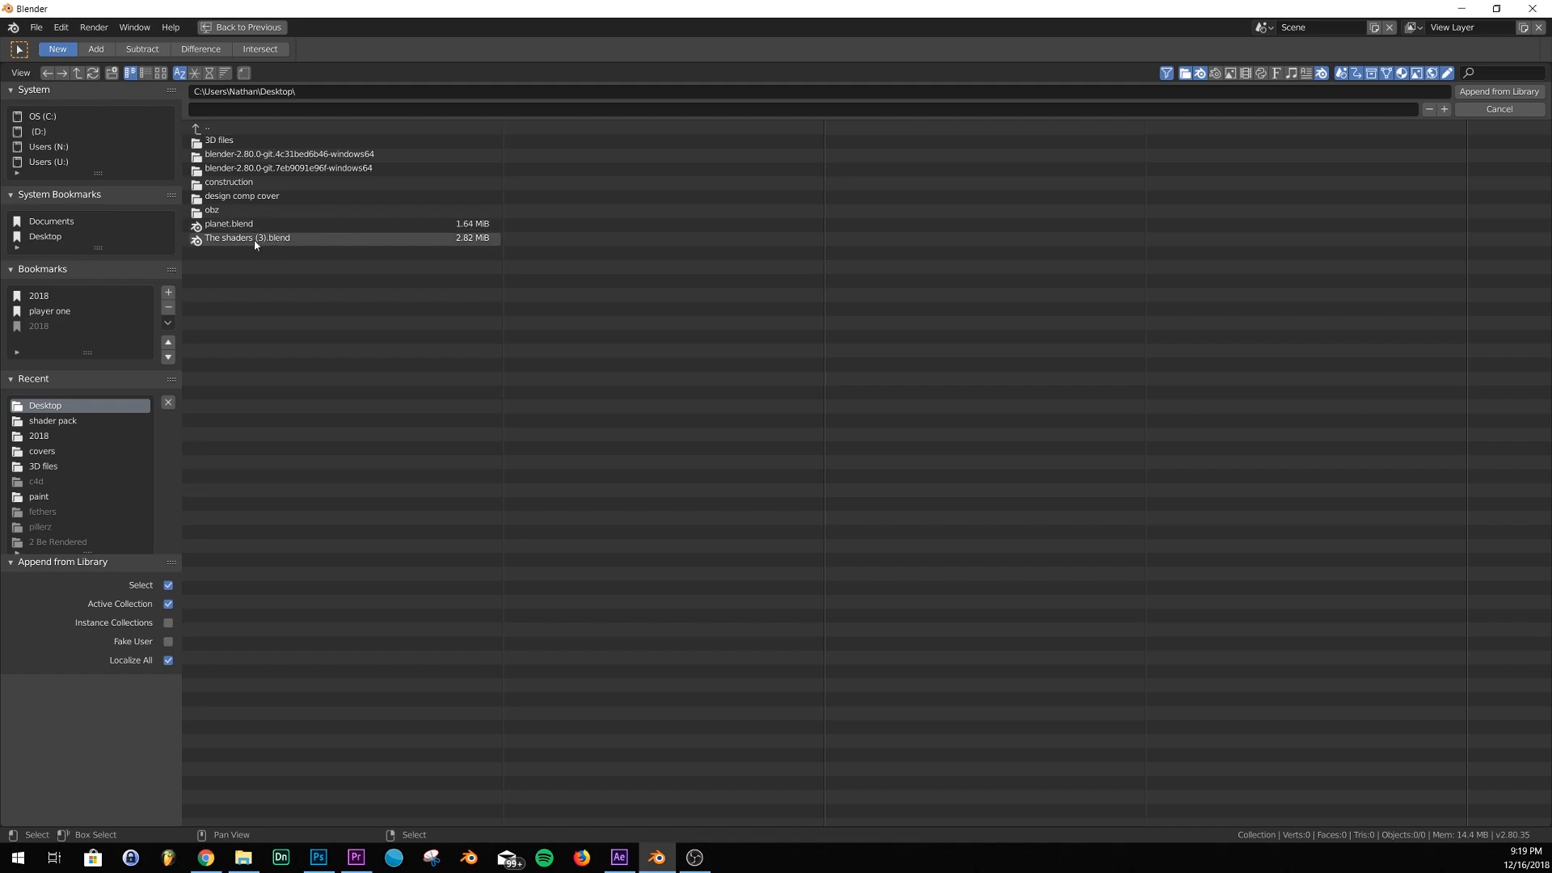
double_click(247, 237)
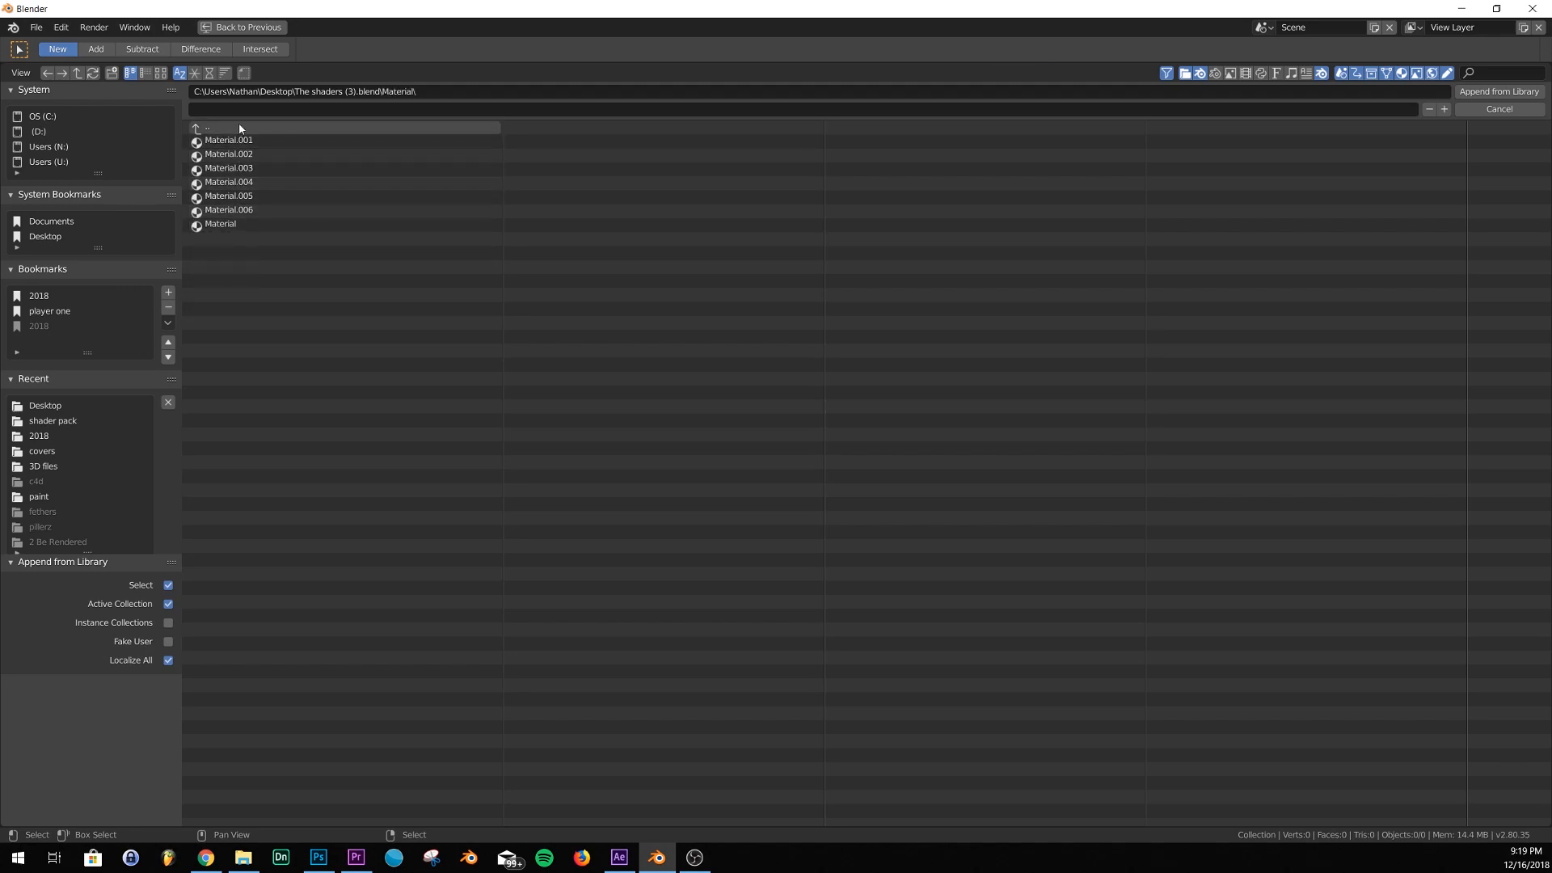
click(228, 140)
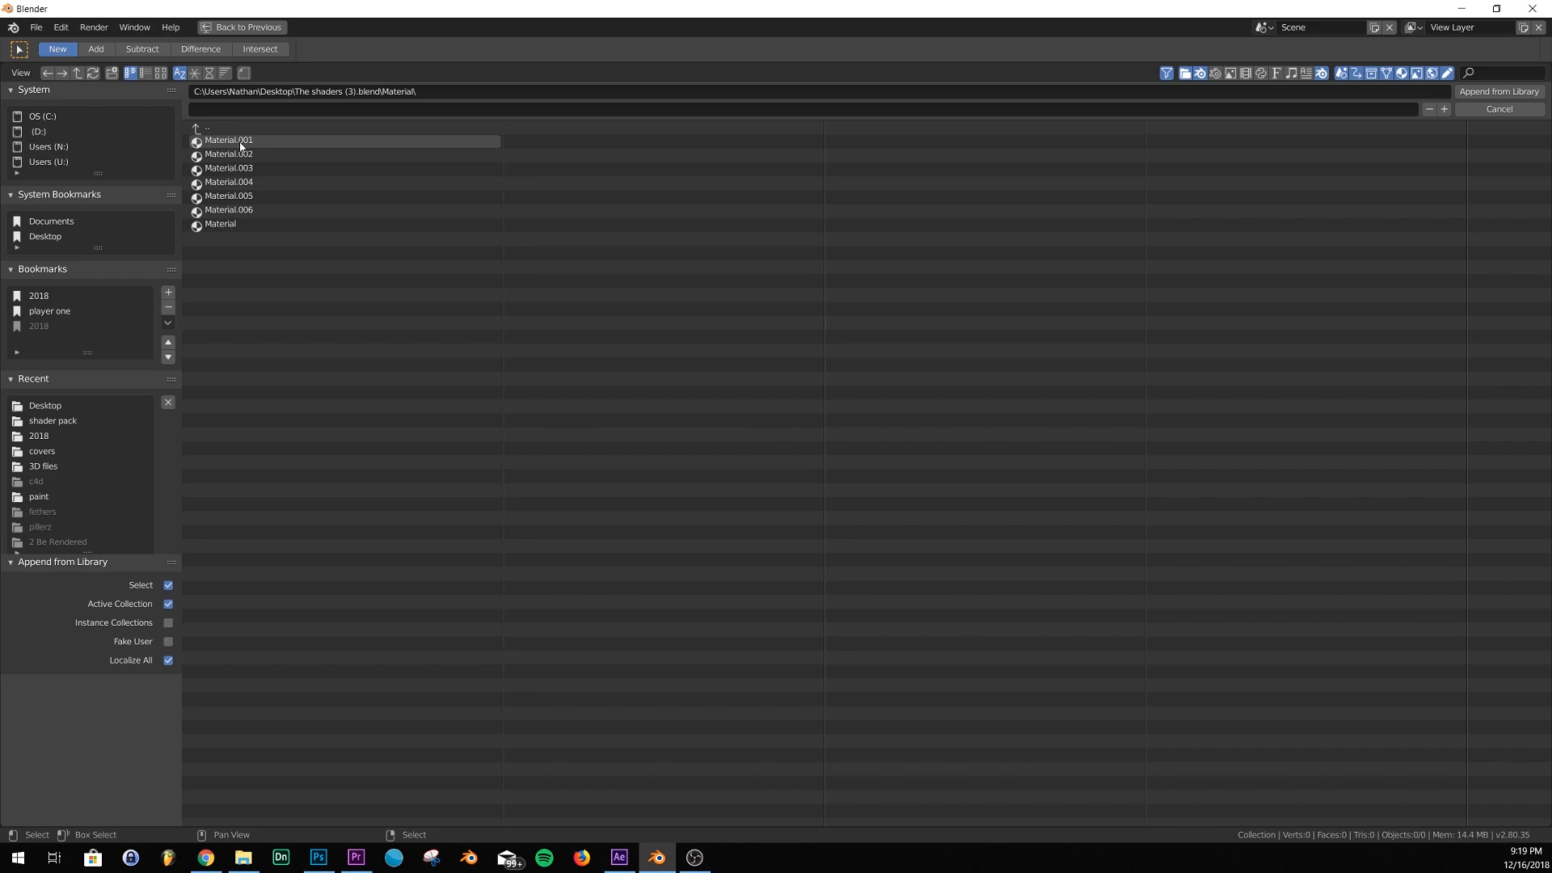
click(238, 140)
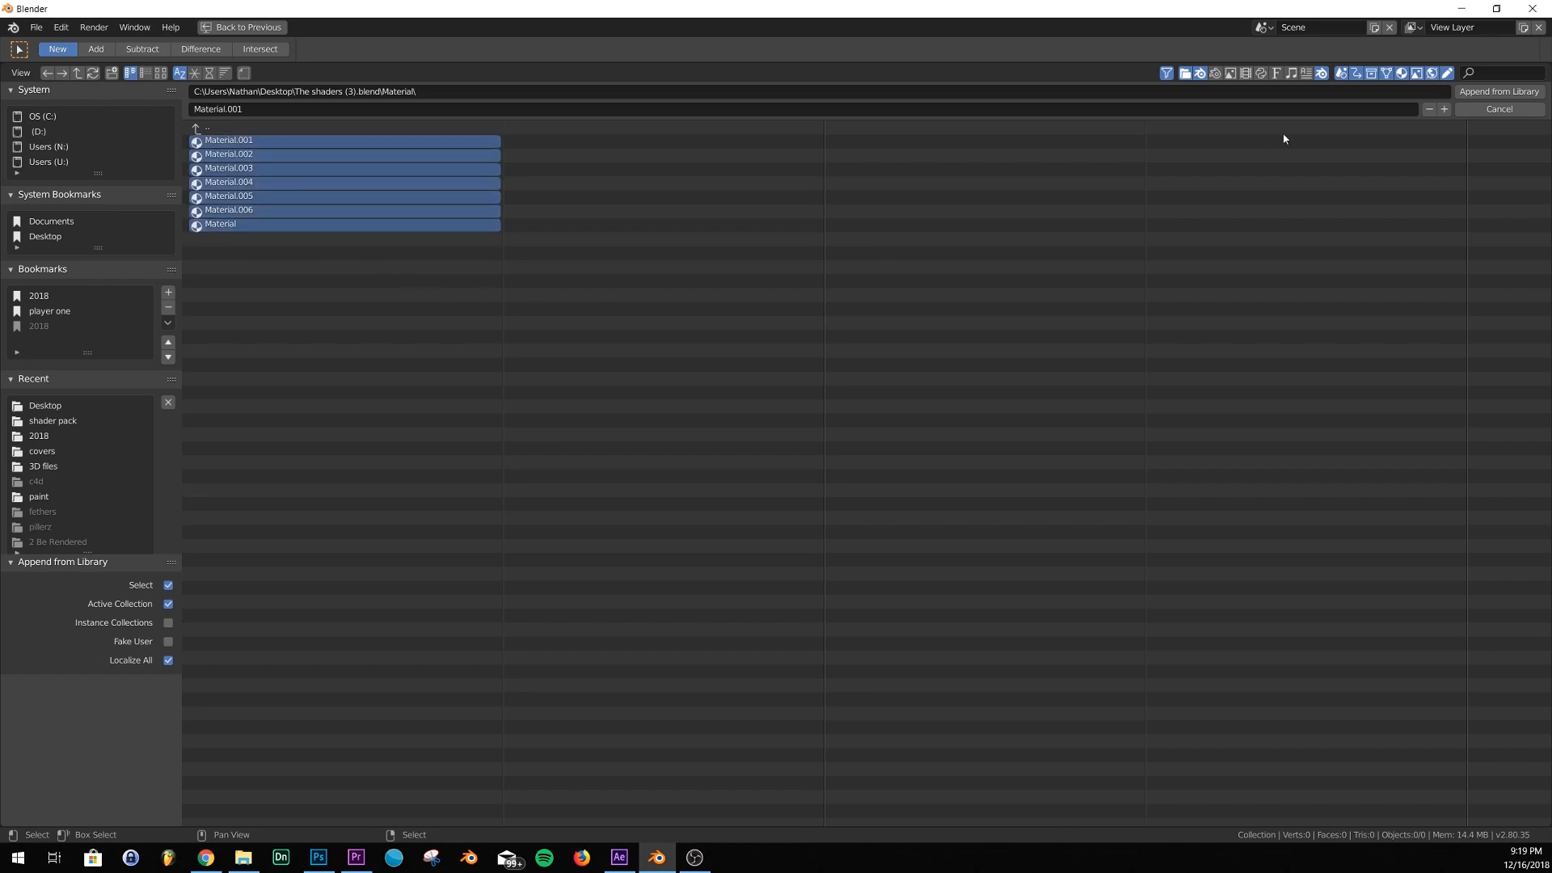
click(1498, 91)
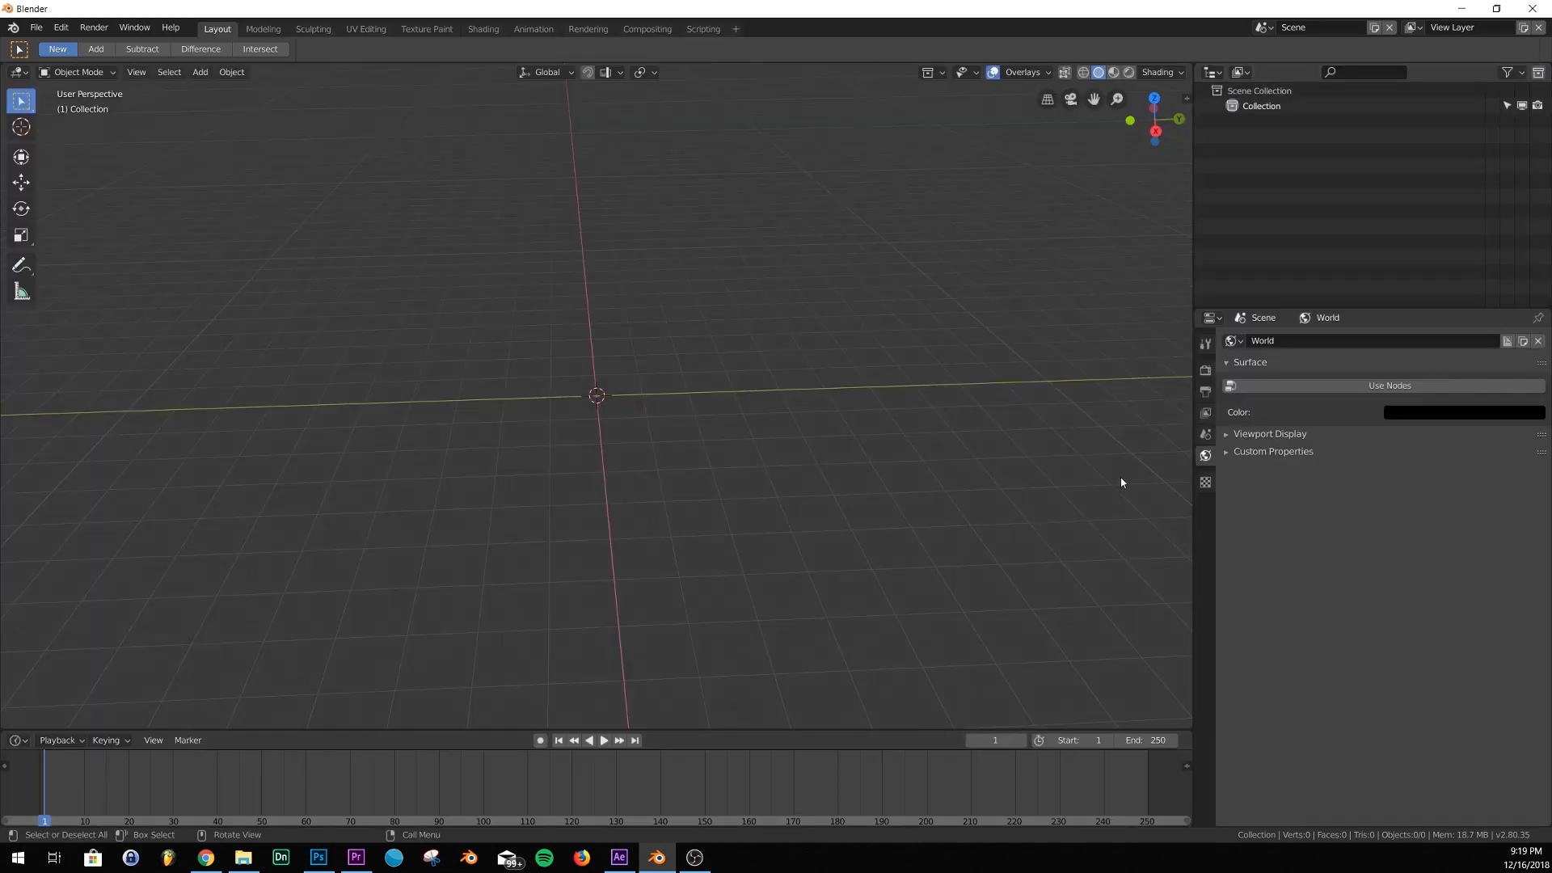
Swap an added cube for an icosphere, then subdivide it and shade it smooth
click(200, 71)
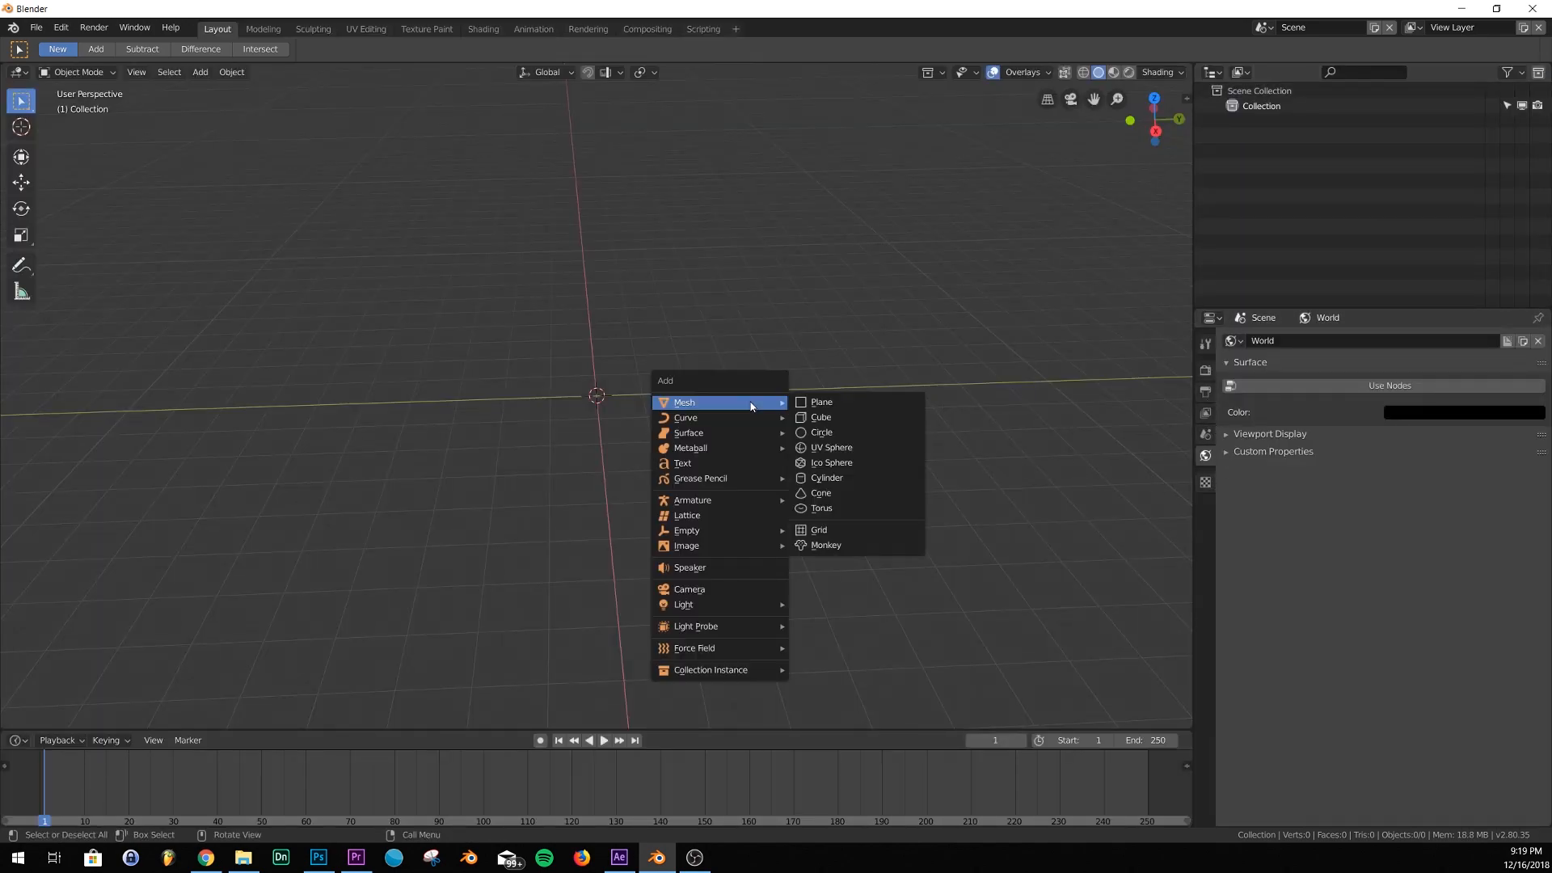
click(819, 417)
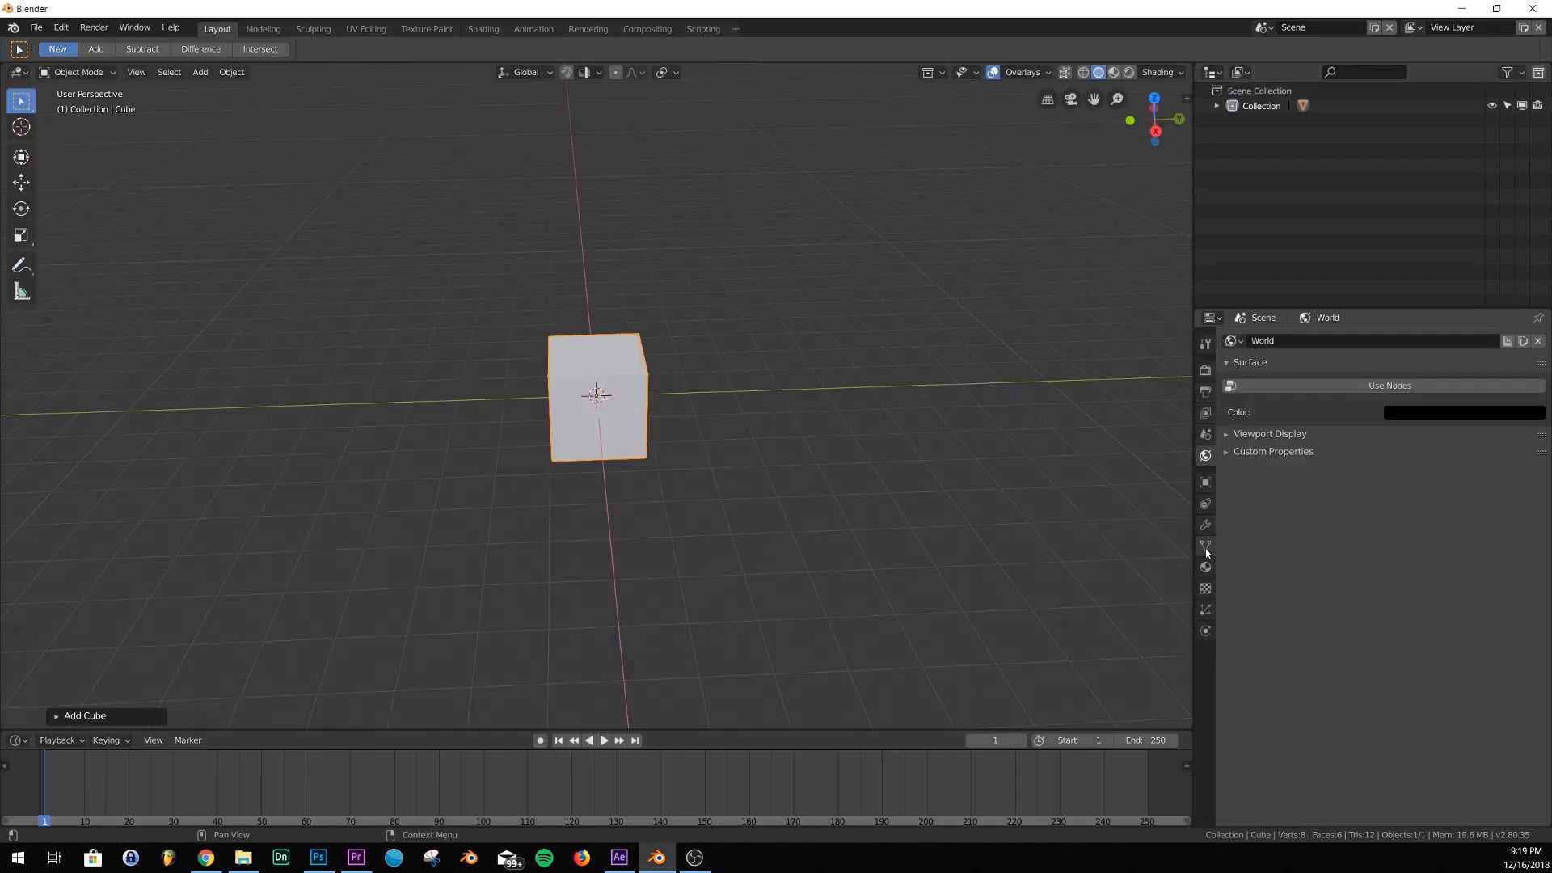
click(1204, 545)
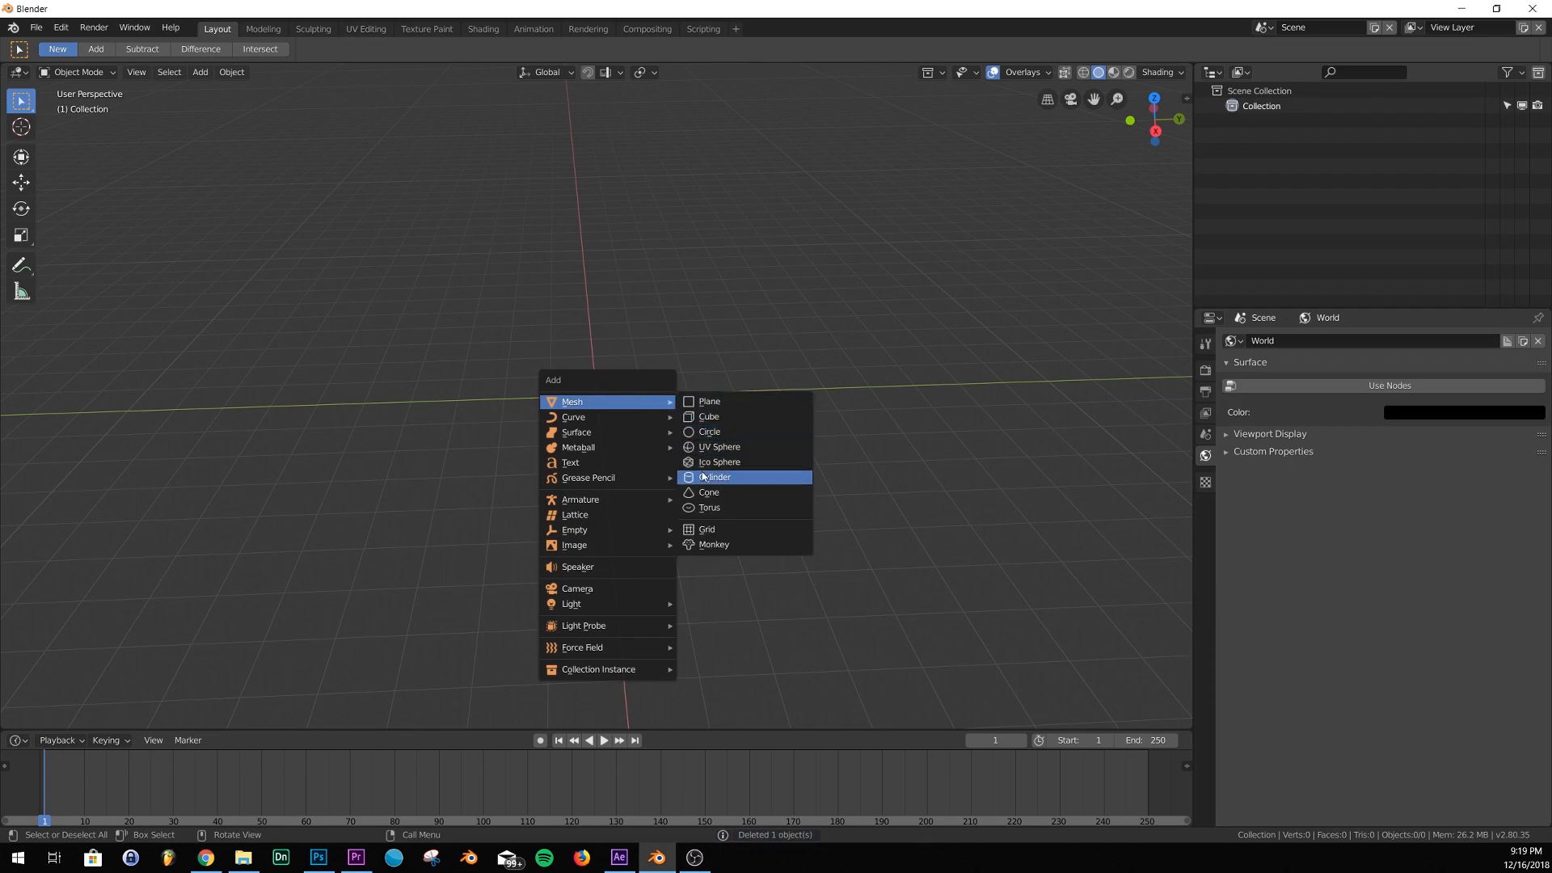
click(718, 462)
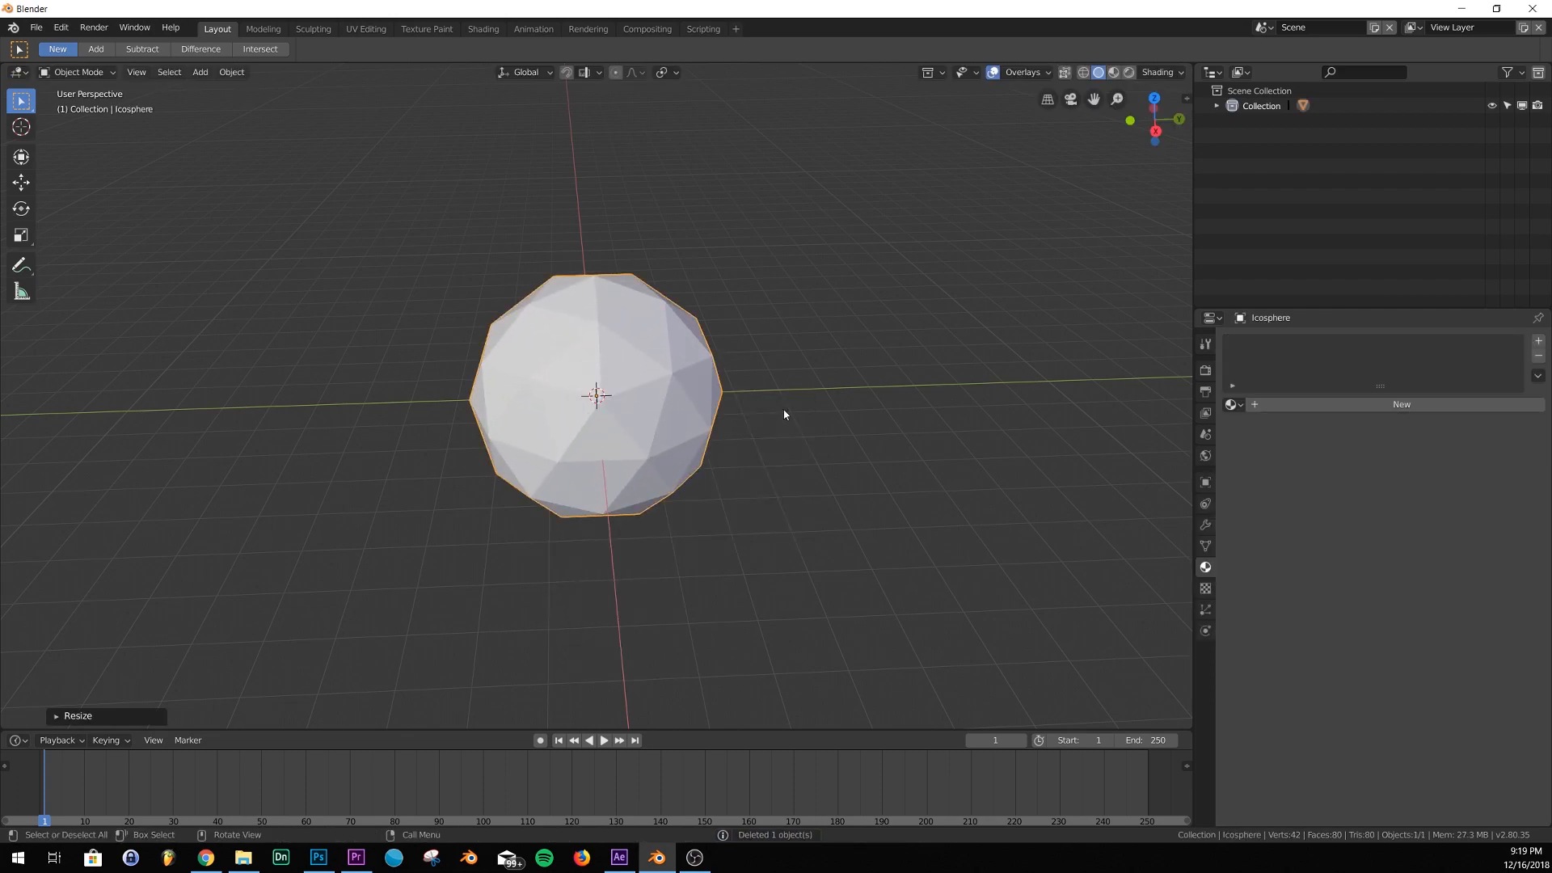
right_click(596, 395)
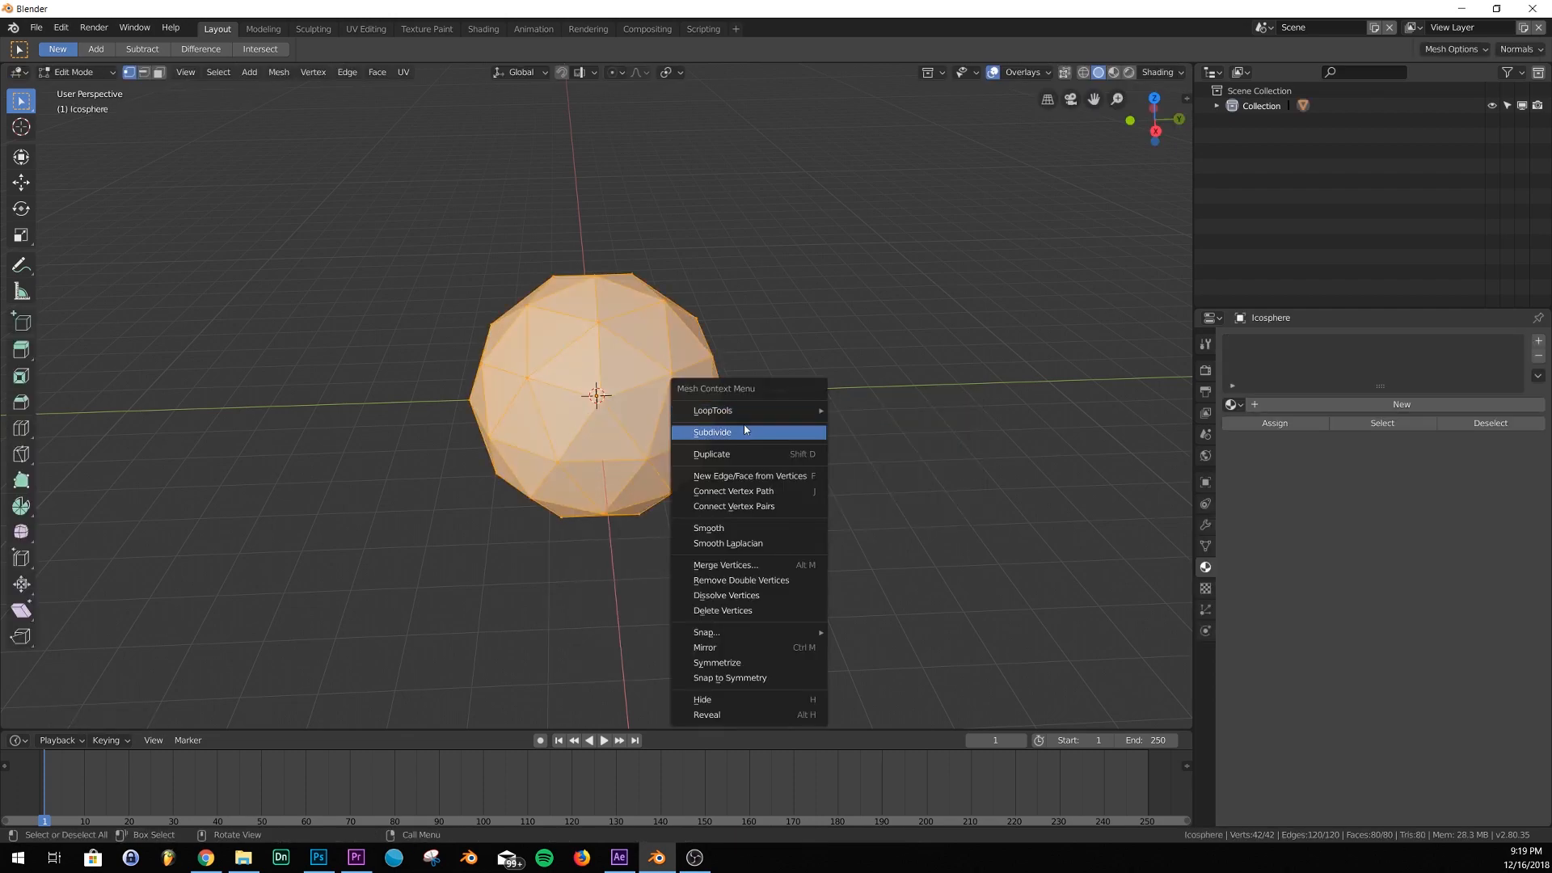
click(712, 432)
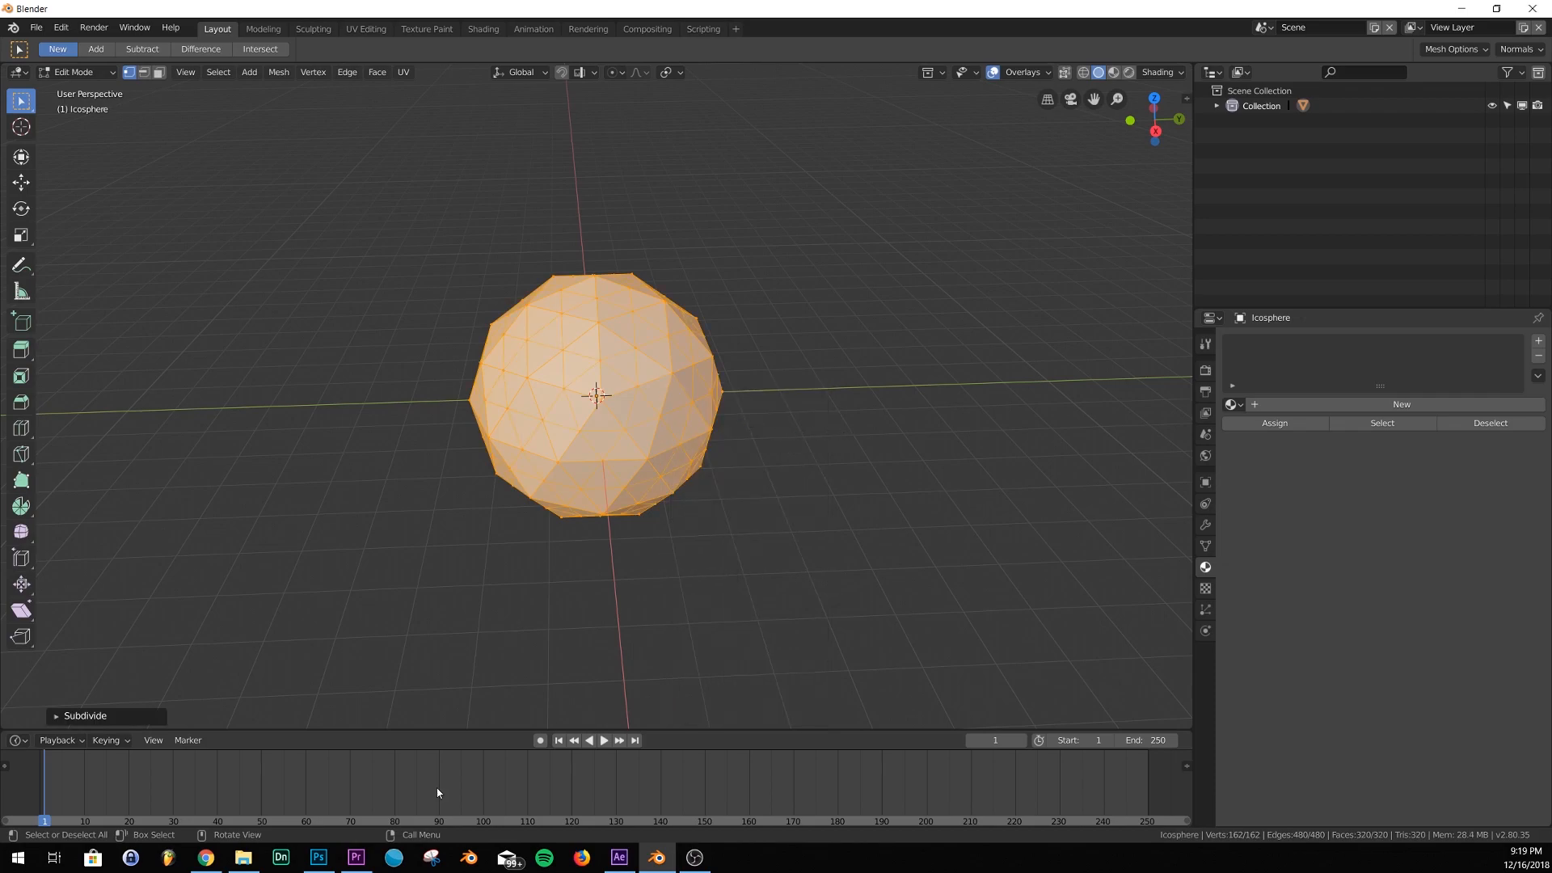
click(85, 715)
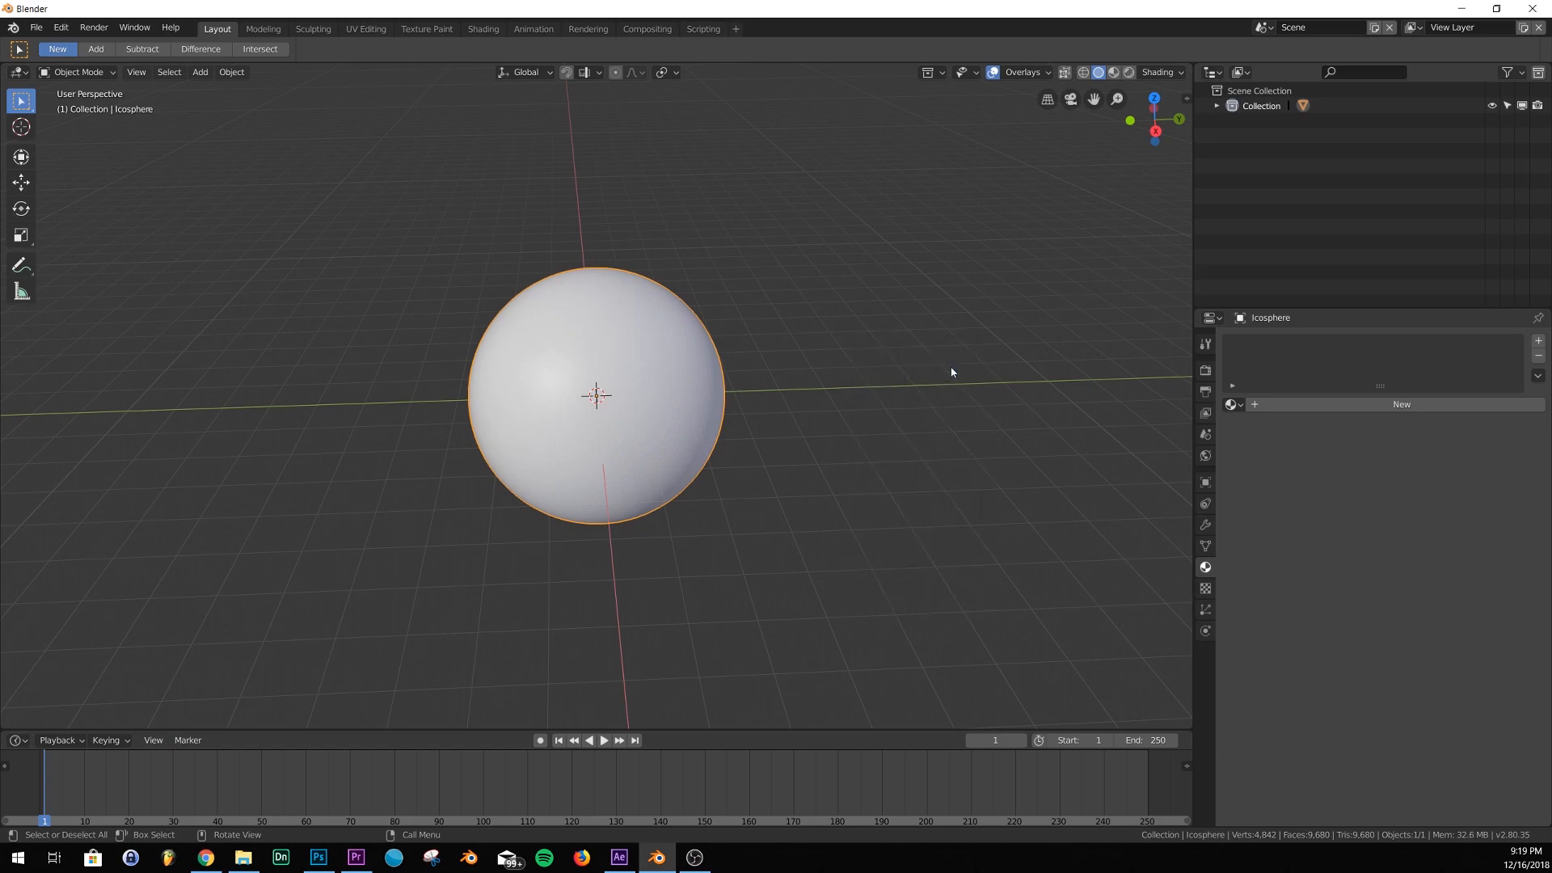
Assign the appended 'Material' to the icosphere and switch to Material Preview shading
click(1231, 404)
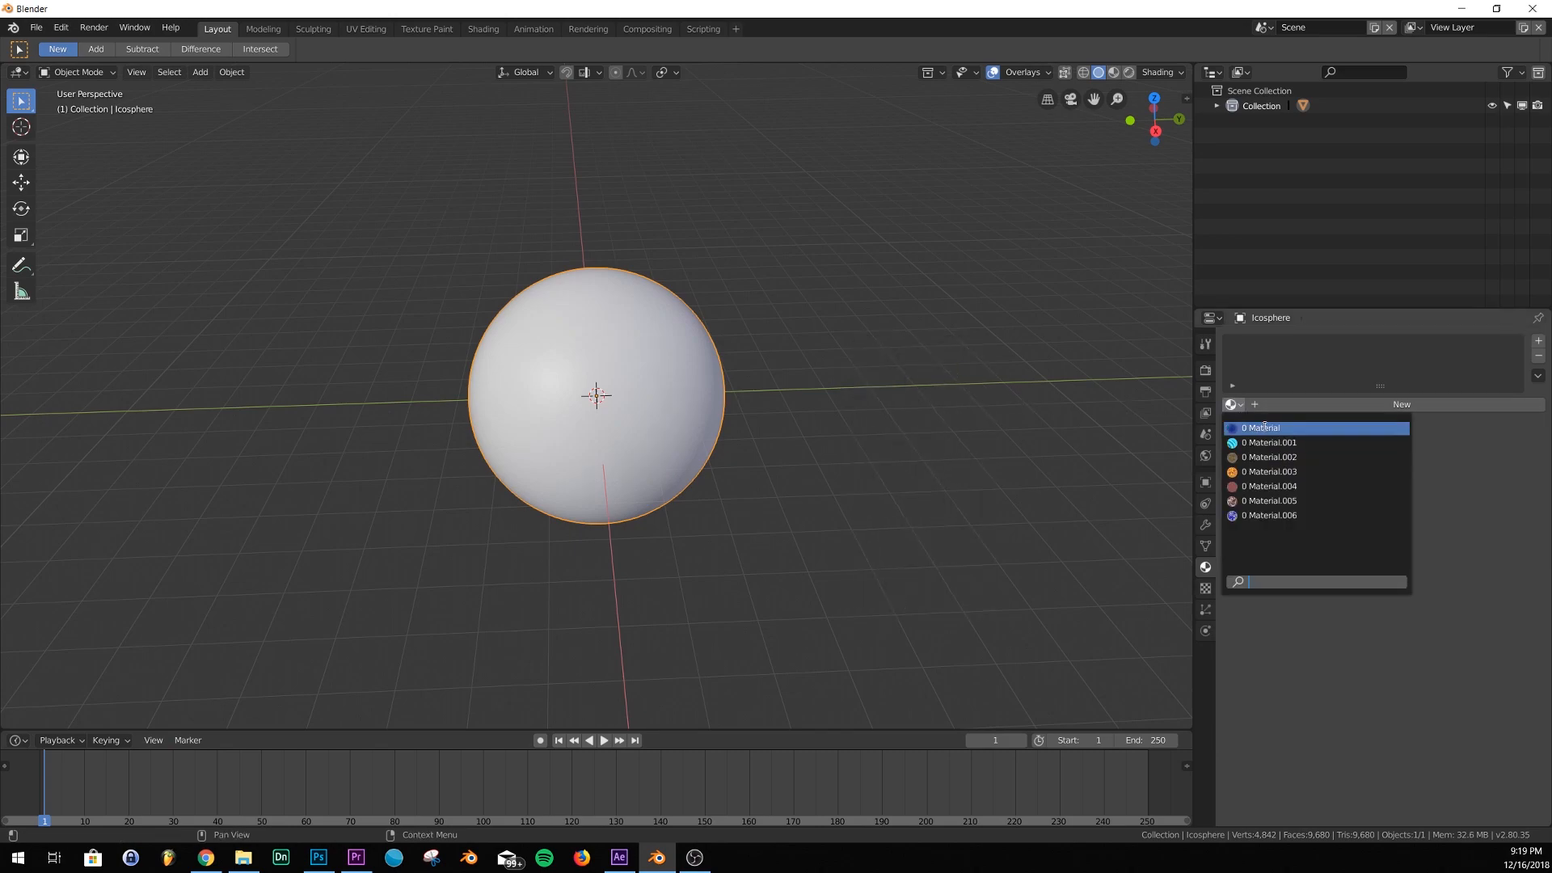
click(1266, 428)
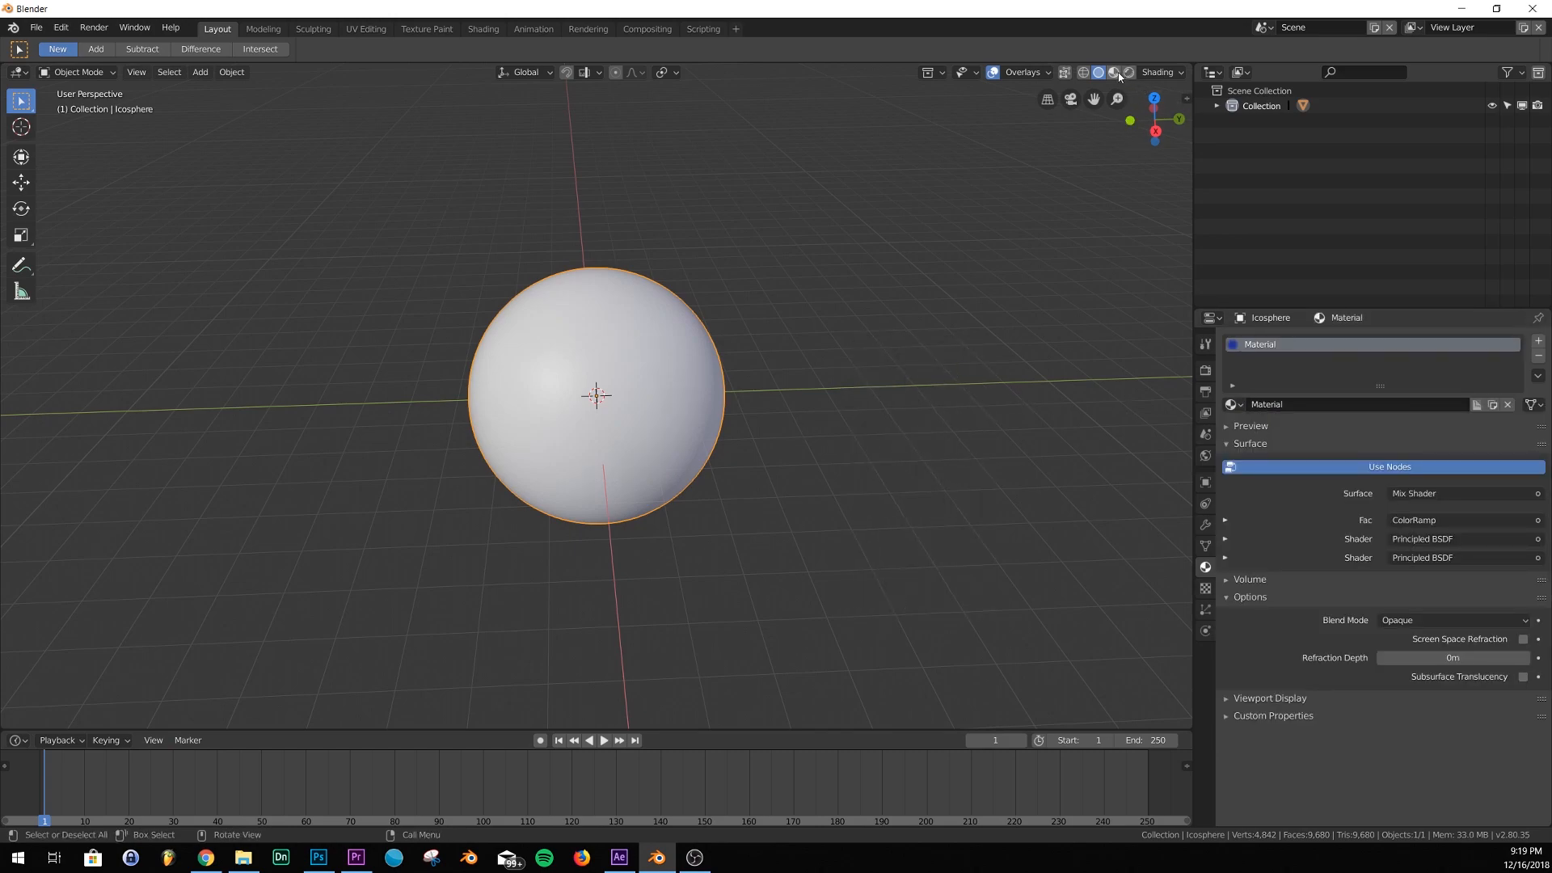
click(1126, 72)
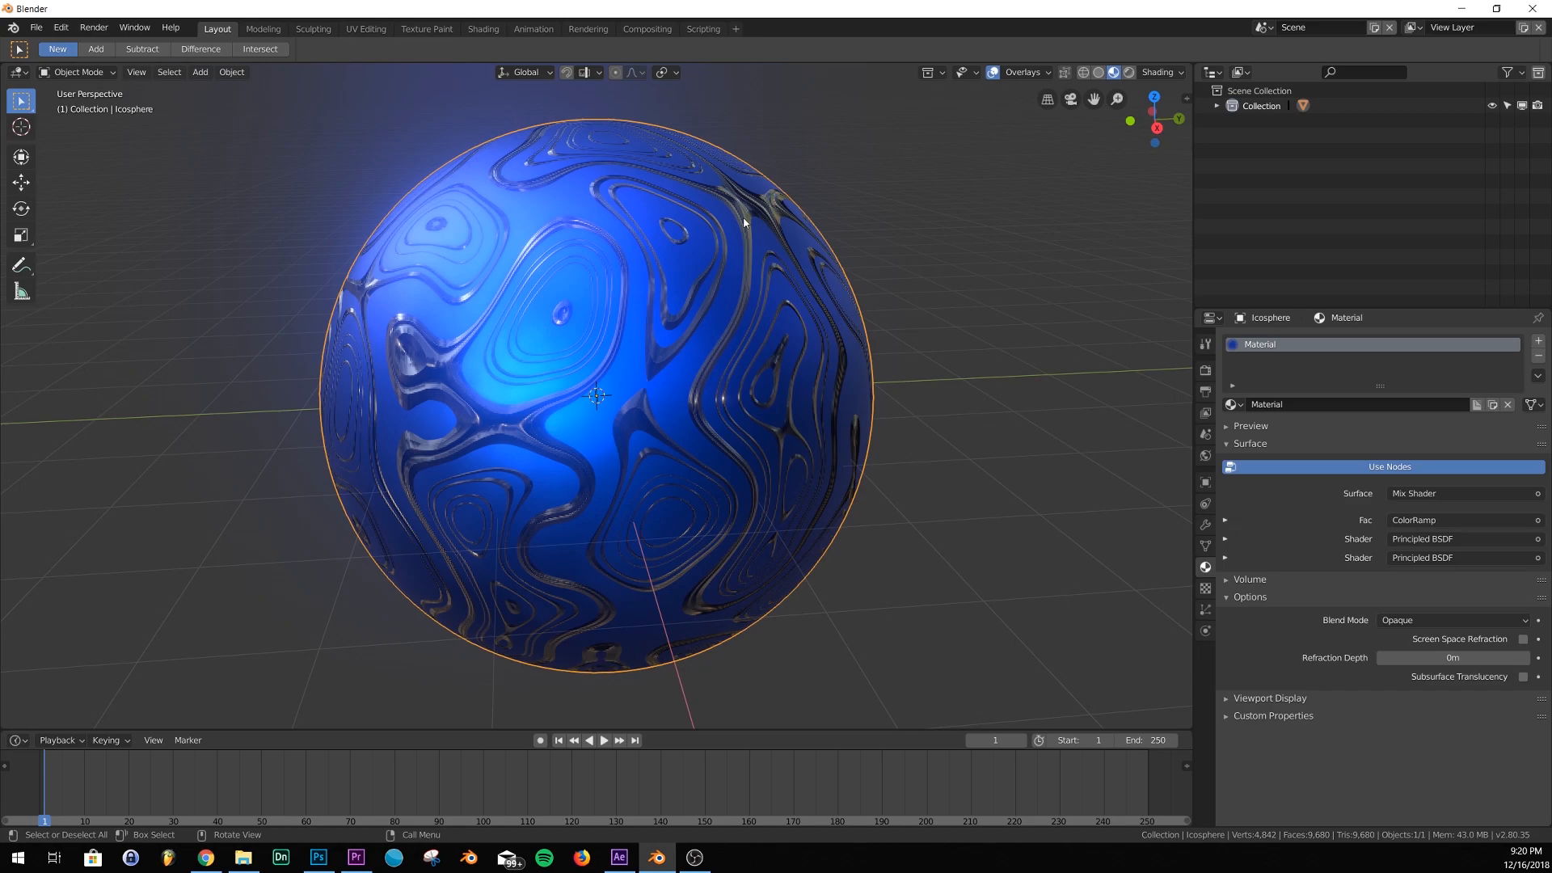
mouse_move(824, 326)
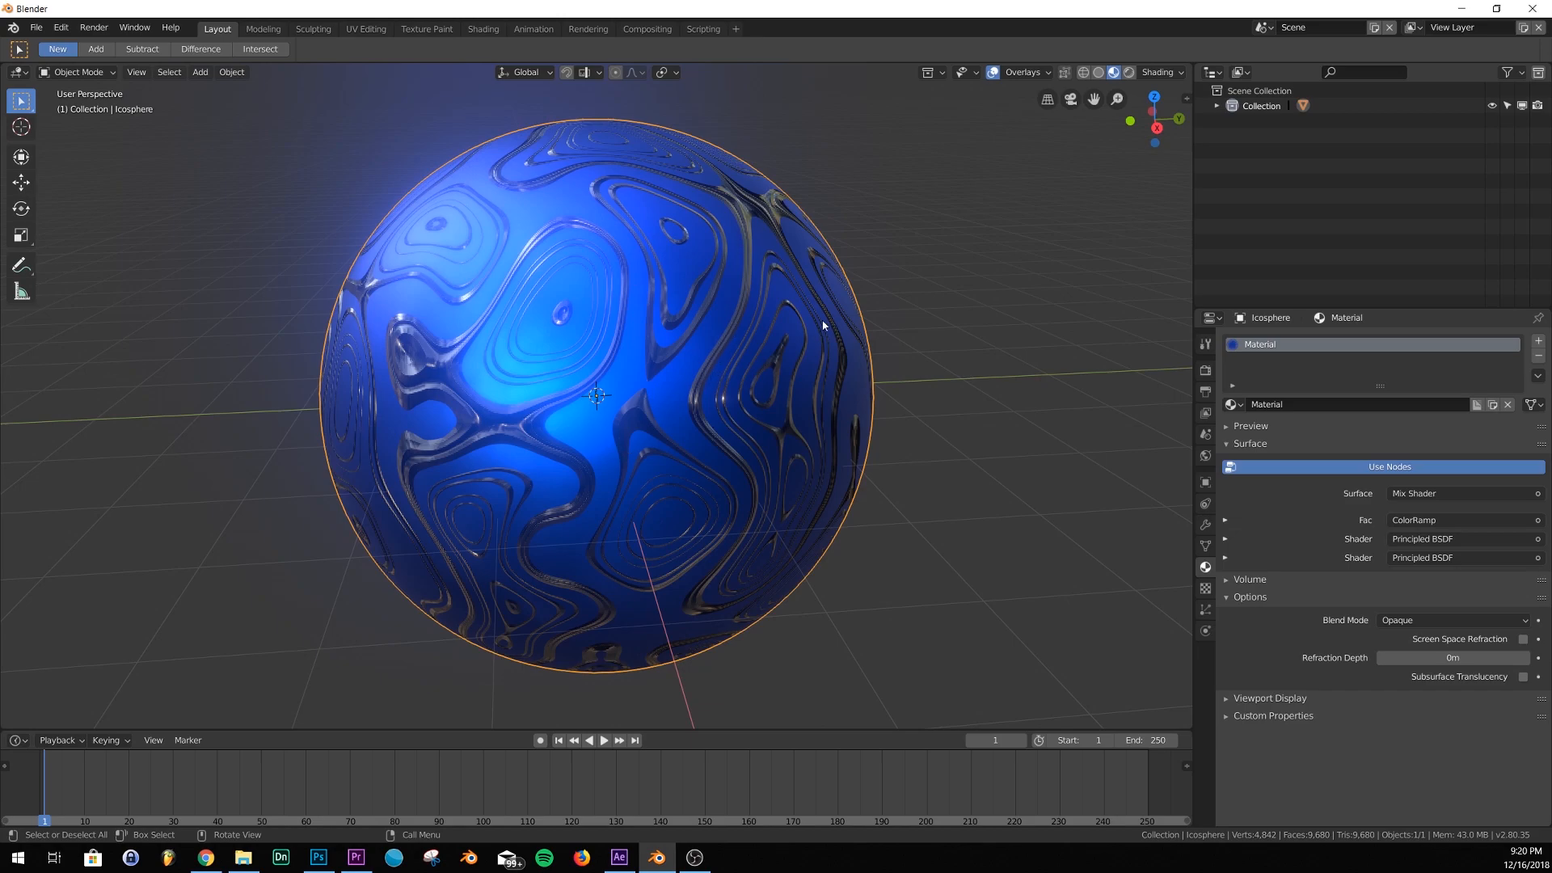
mouse_move(631, 213)
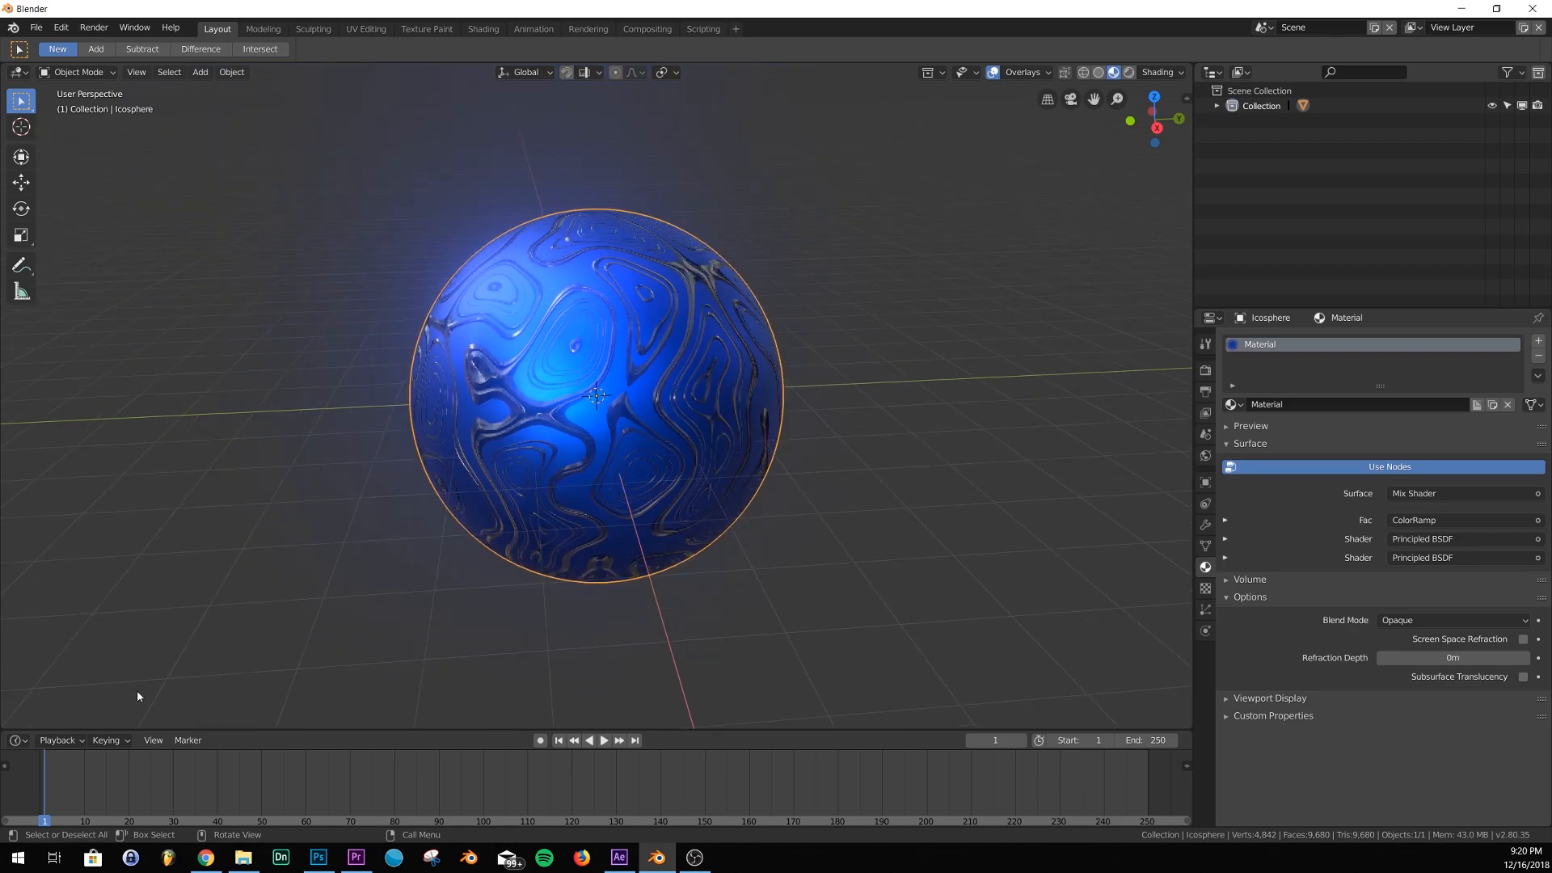
mouse_move(427, 29)
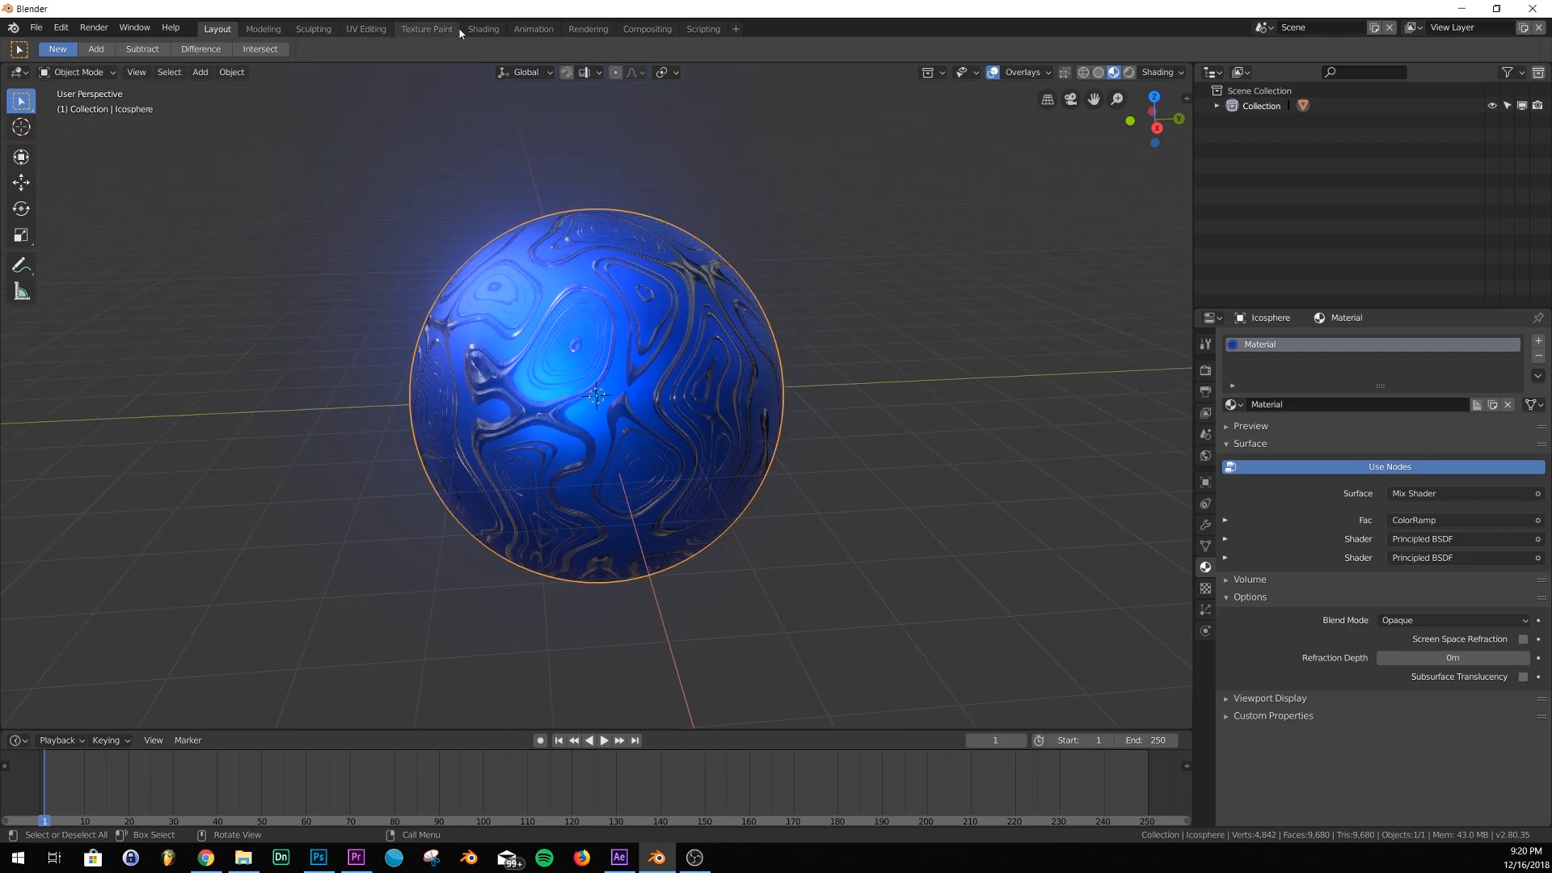
In the Shading workspace, change the Principled BSDF Base Color to green, then orange
click(483, 28)
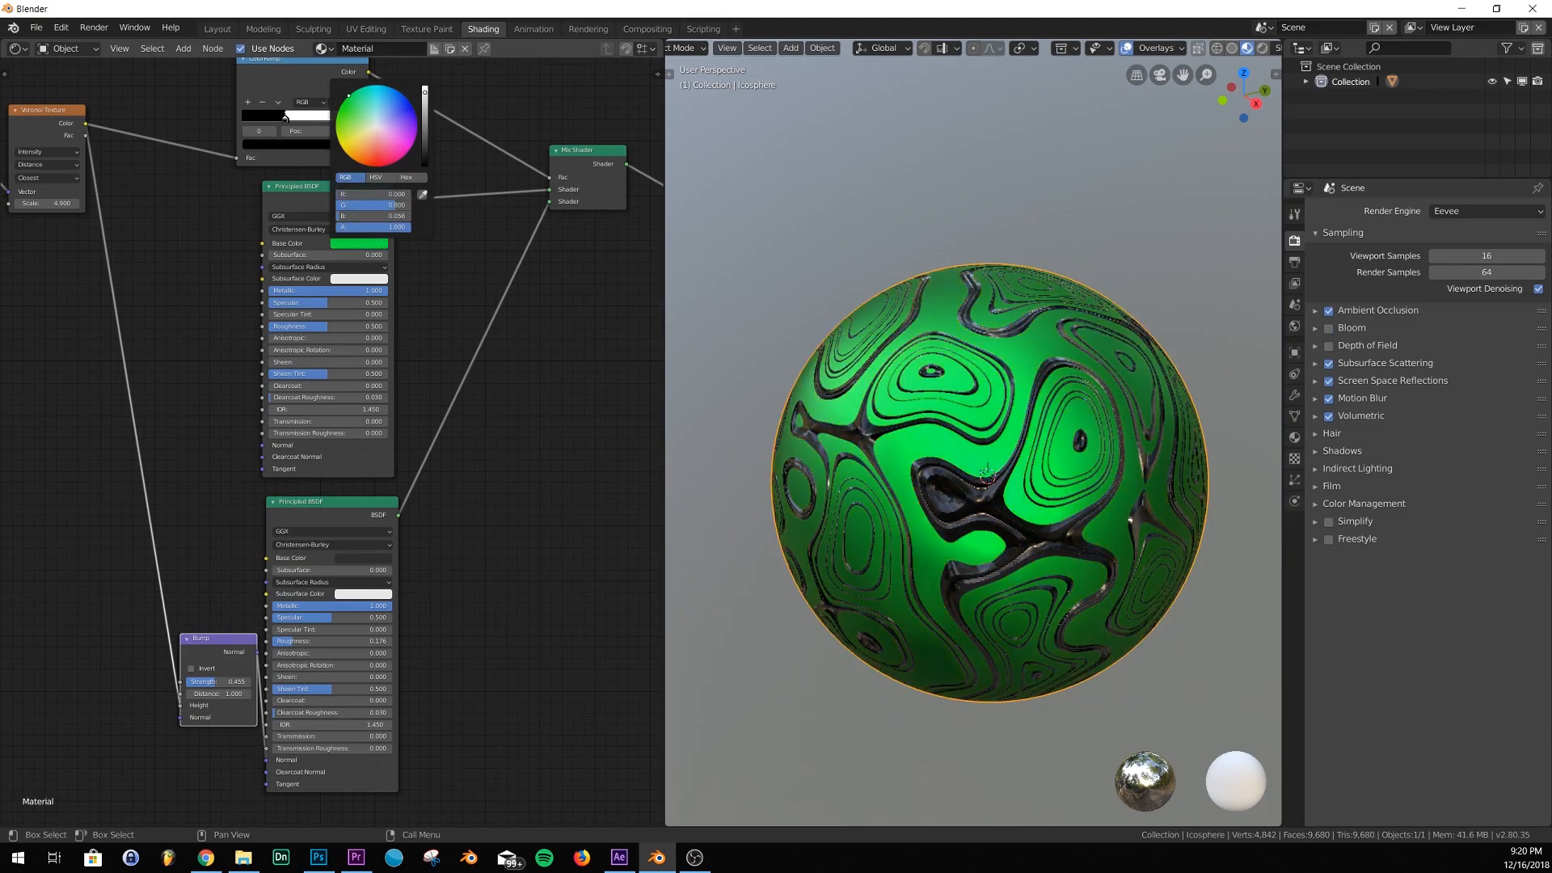
click(356, 149)
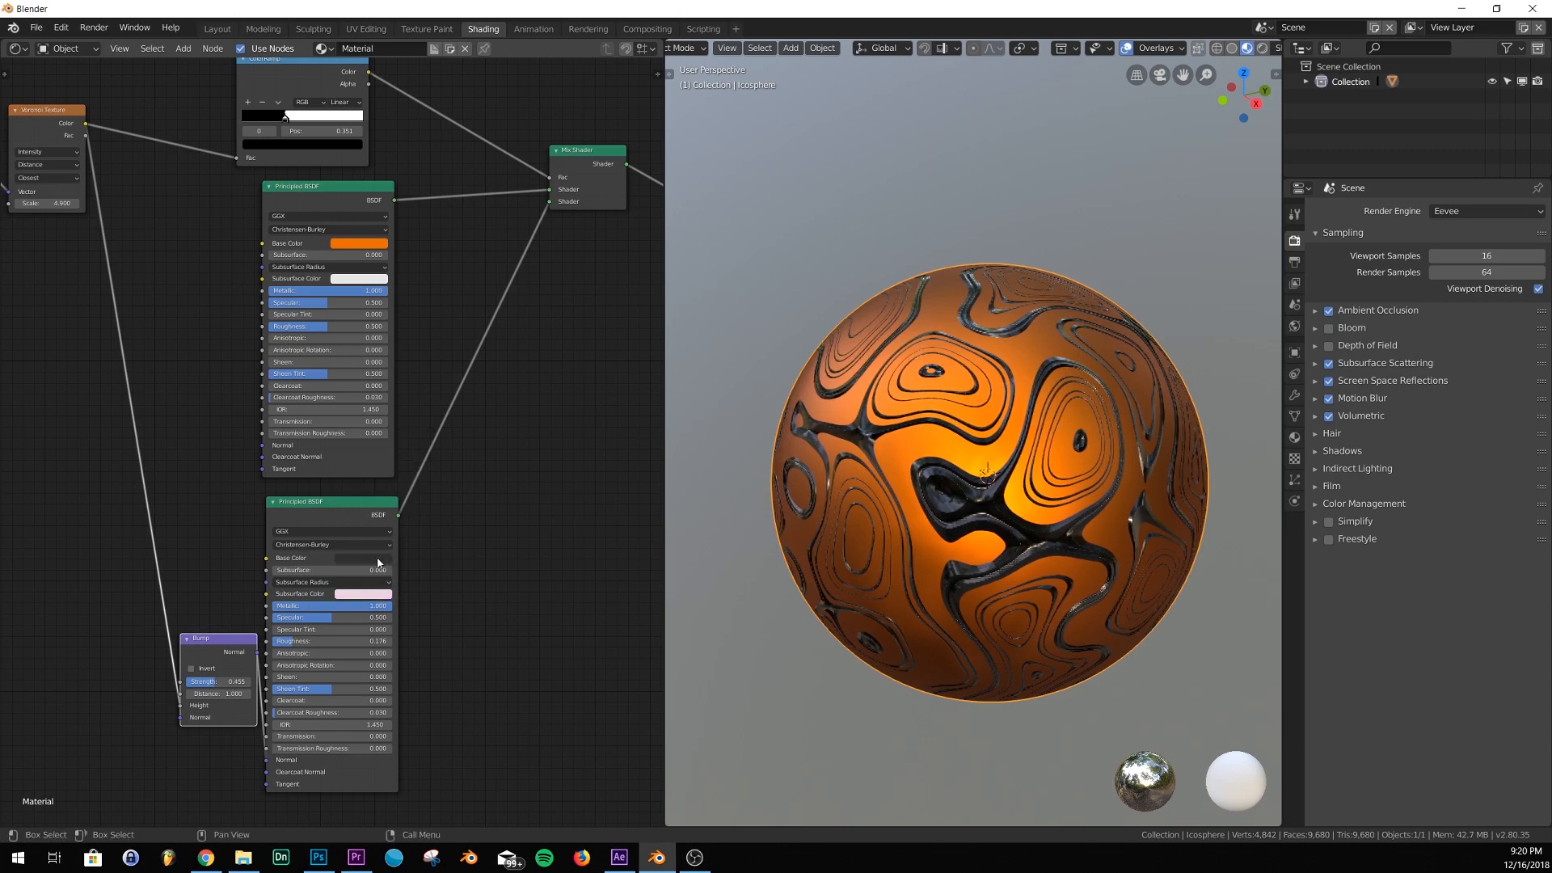
click(359, 557)
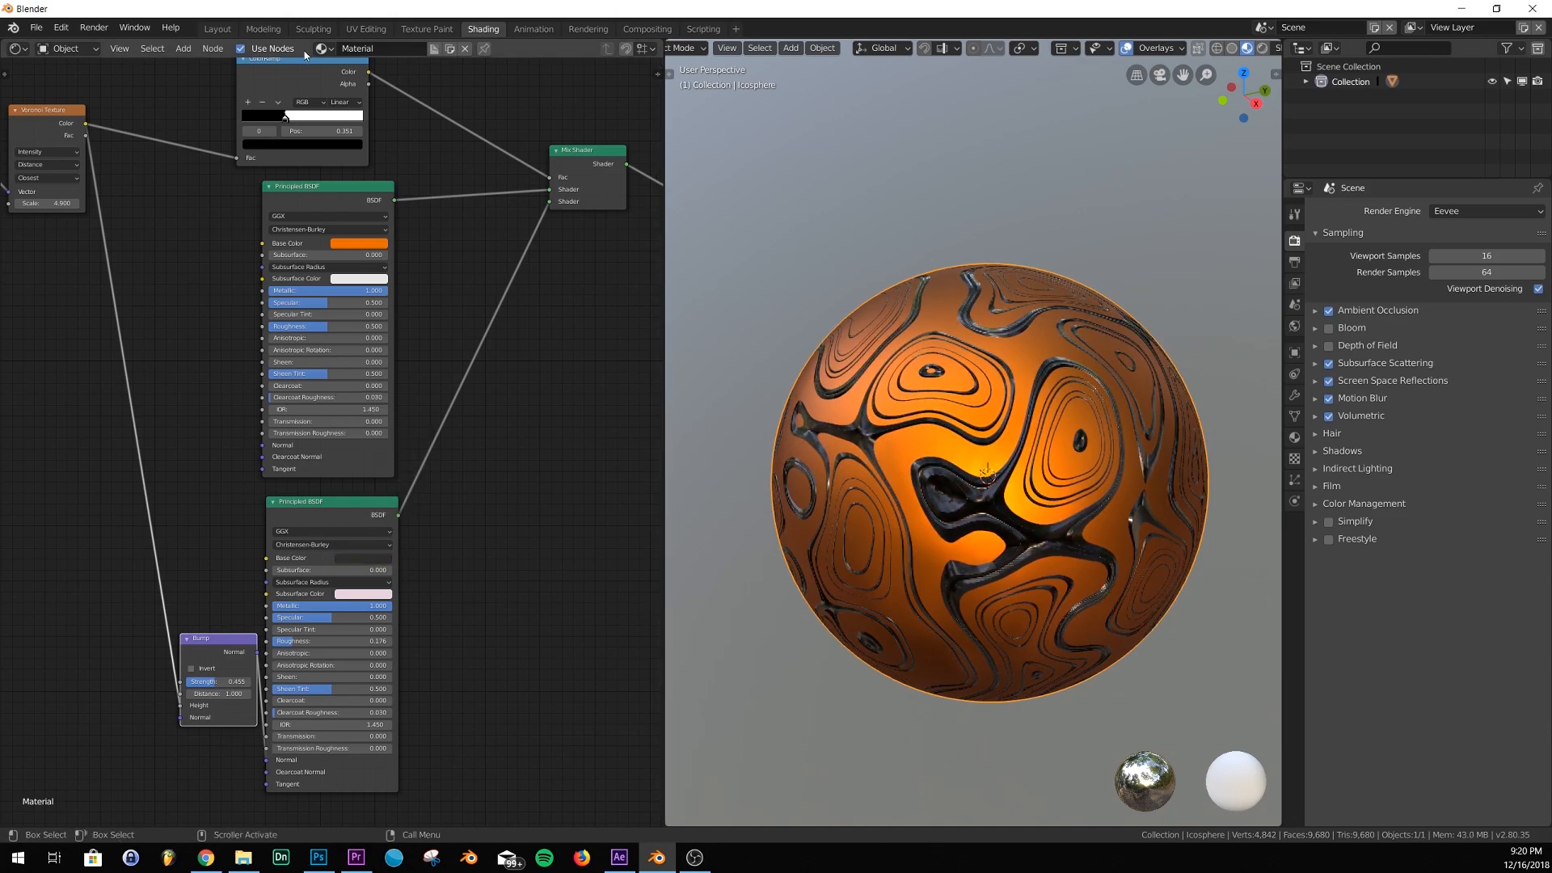
Back in Layout, assign Material.001 and view its glowing cyan stripes rendered
click(216, 28)
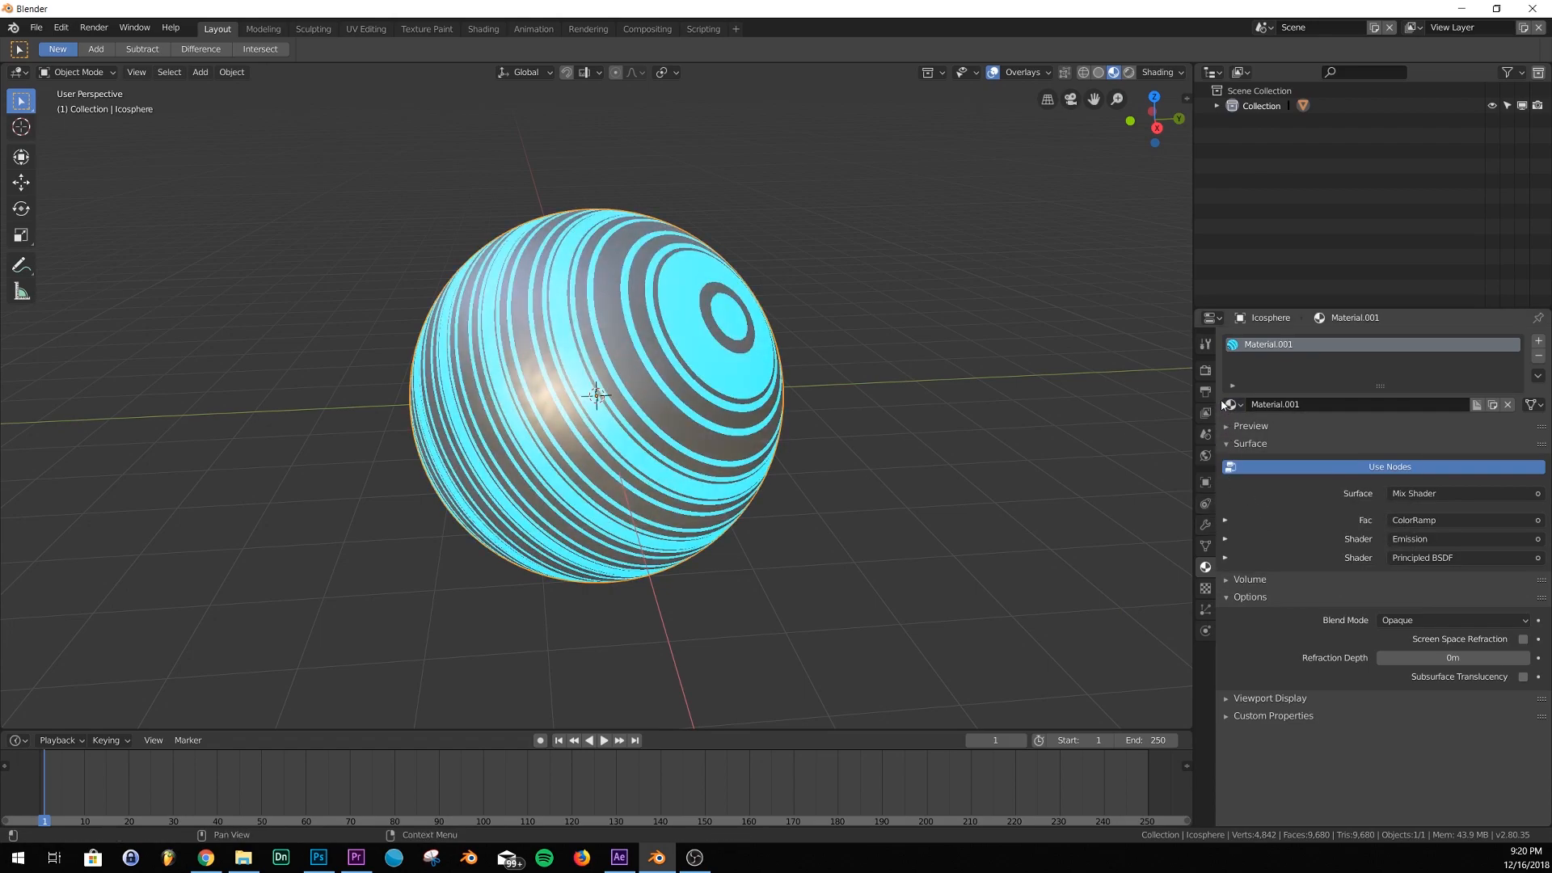
click(1204, 343)
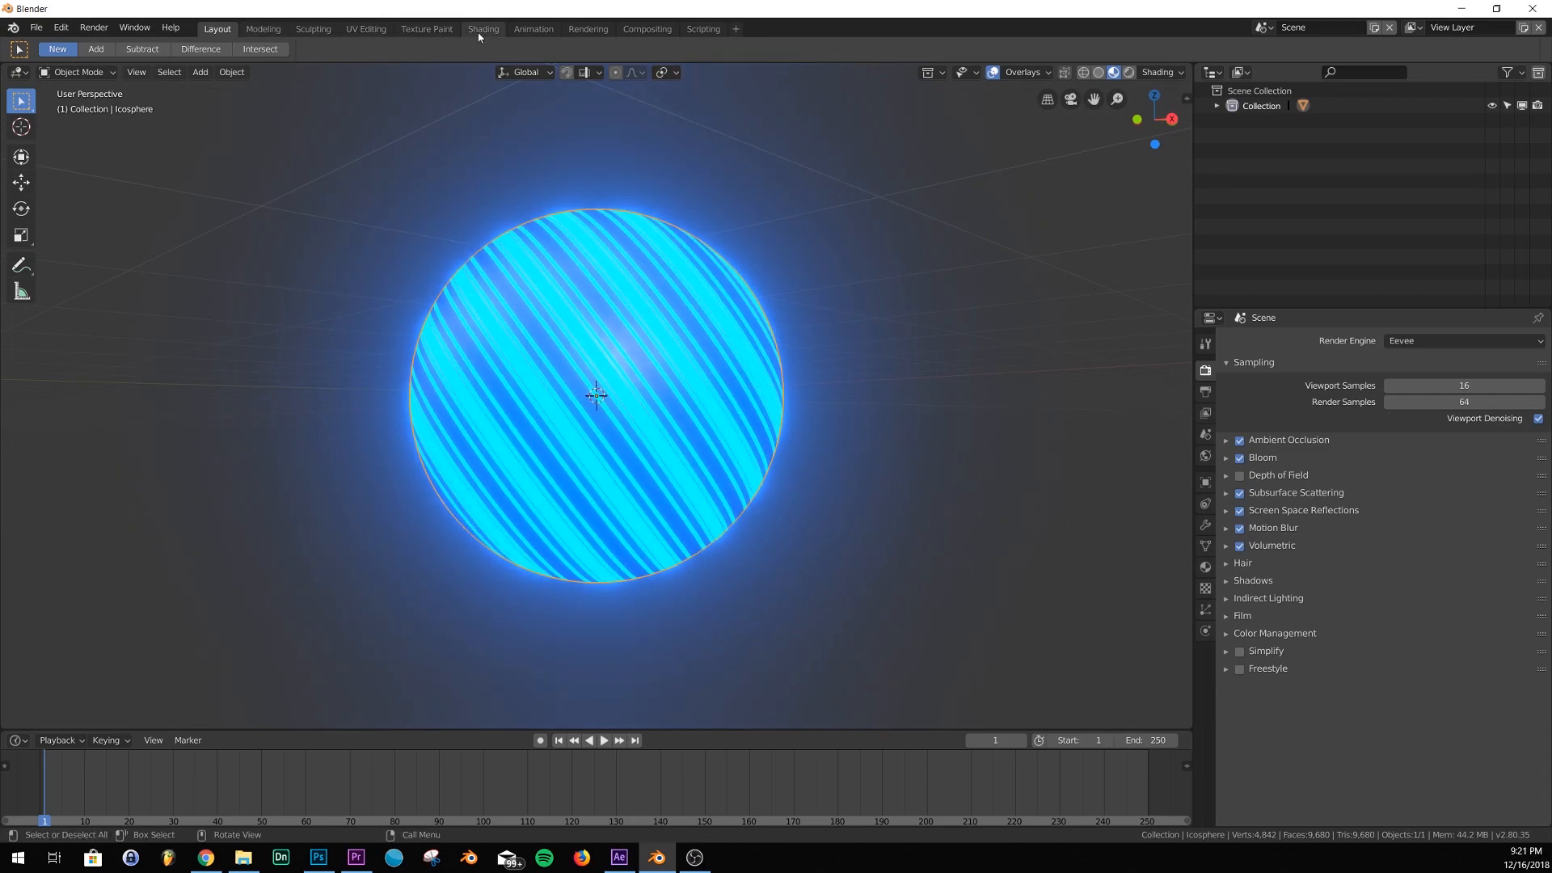
Inspect Material.001's wave, musgrave and emission nodes, then return to Layout's material list
click(484, 27)
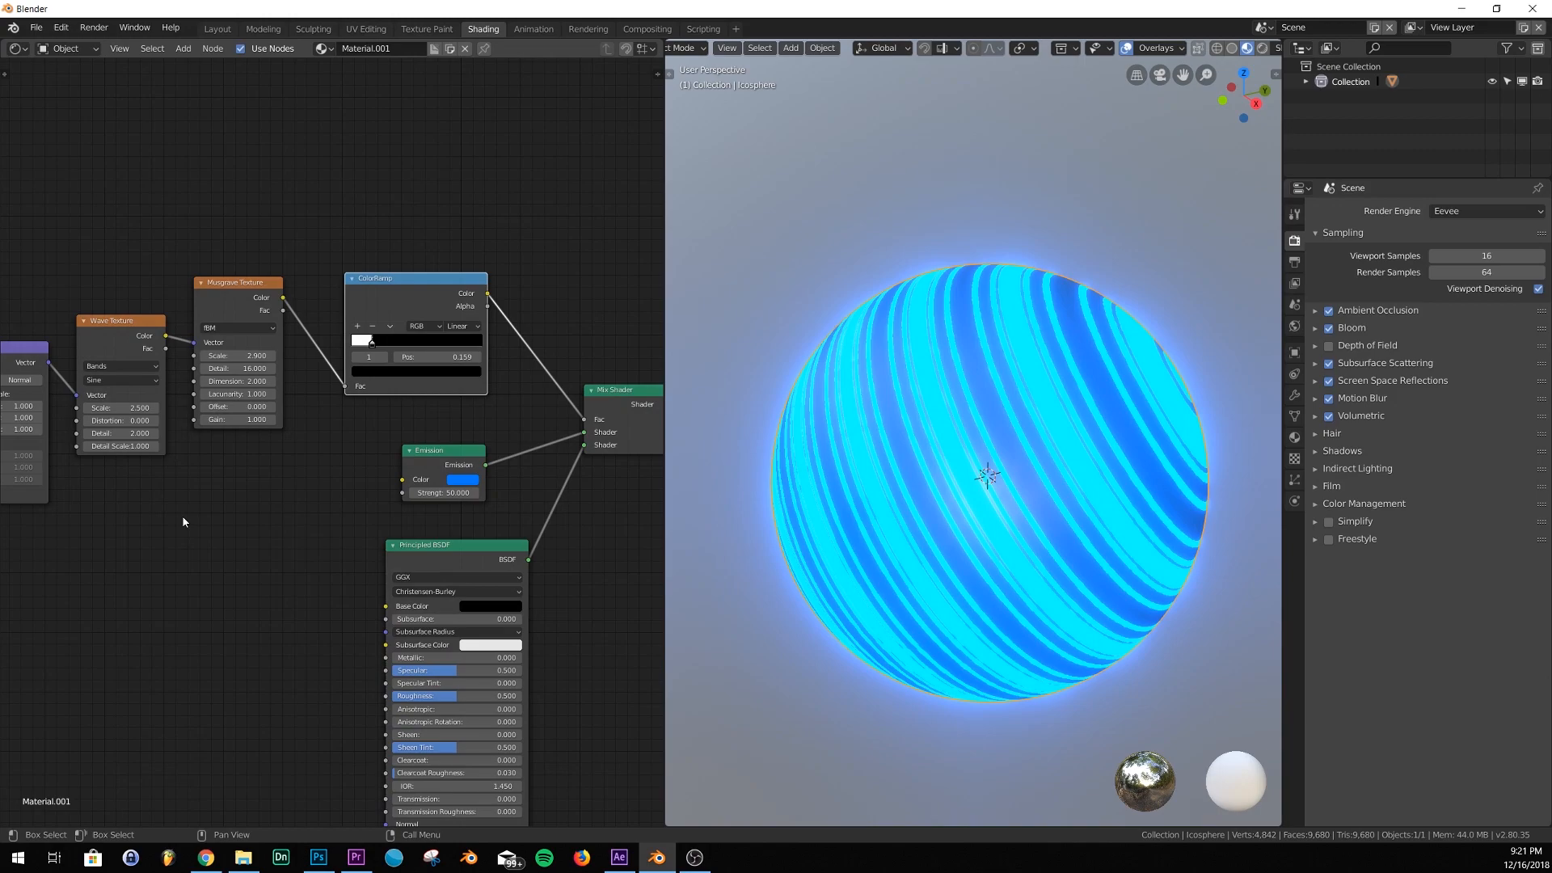
drag(184, 520, 247, 486)
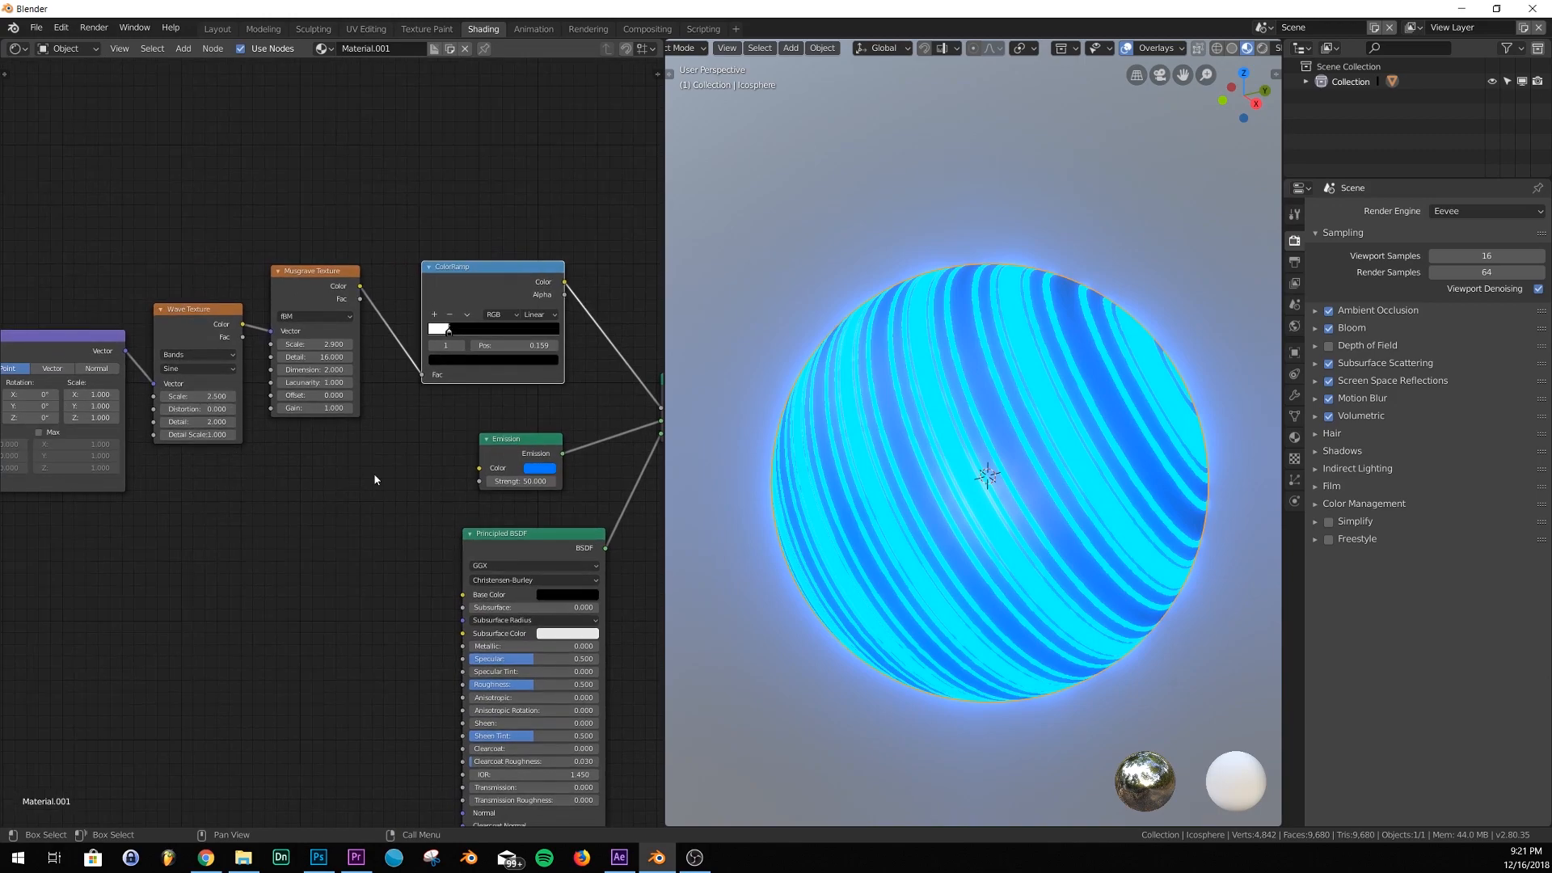
click(216, 28)
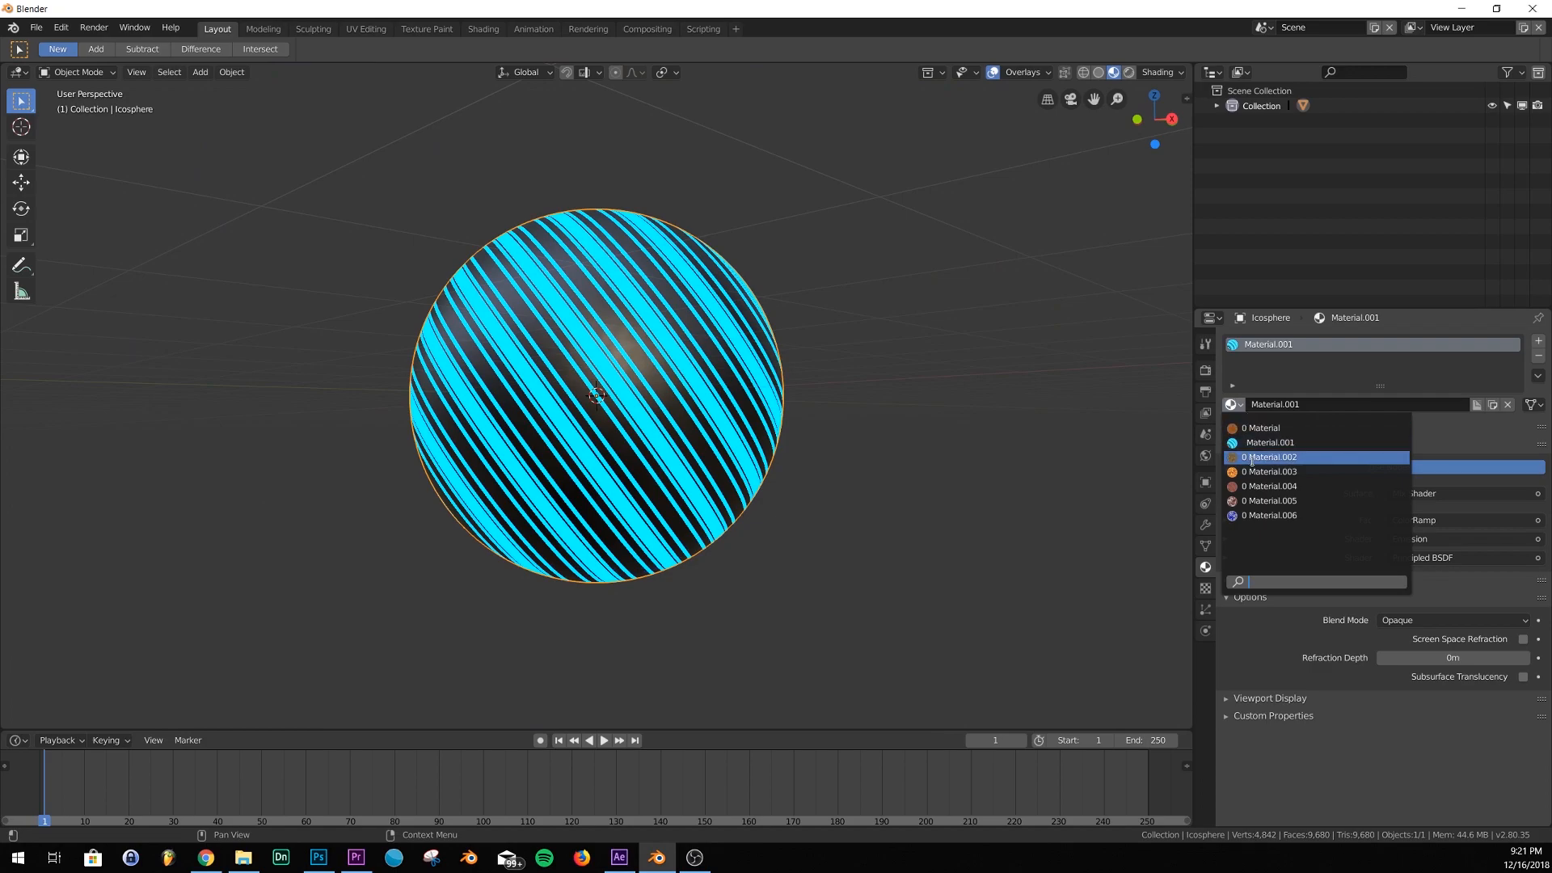
Assign Material.002 and orbit around the sphere to view its gold rings
click(1270, 456)
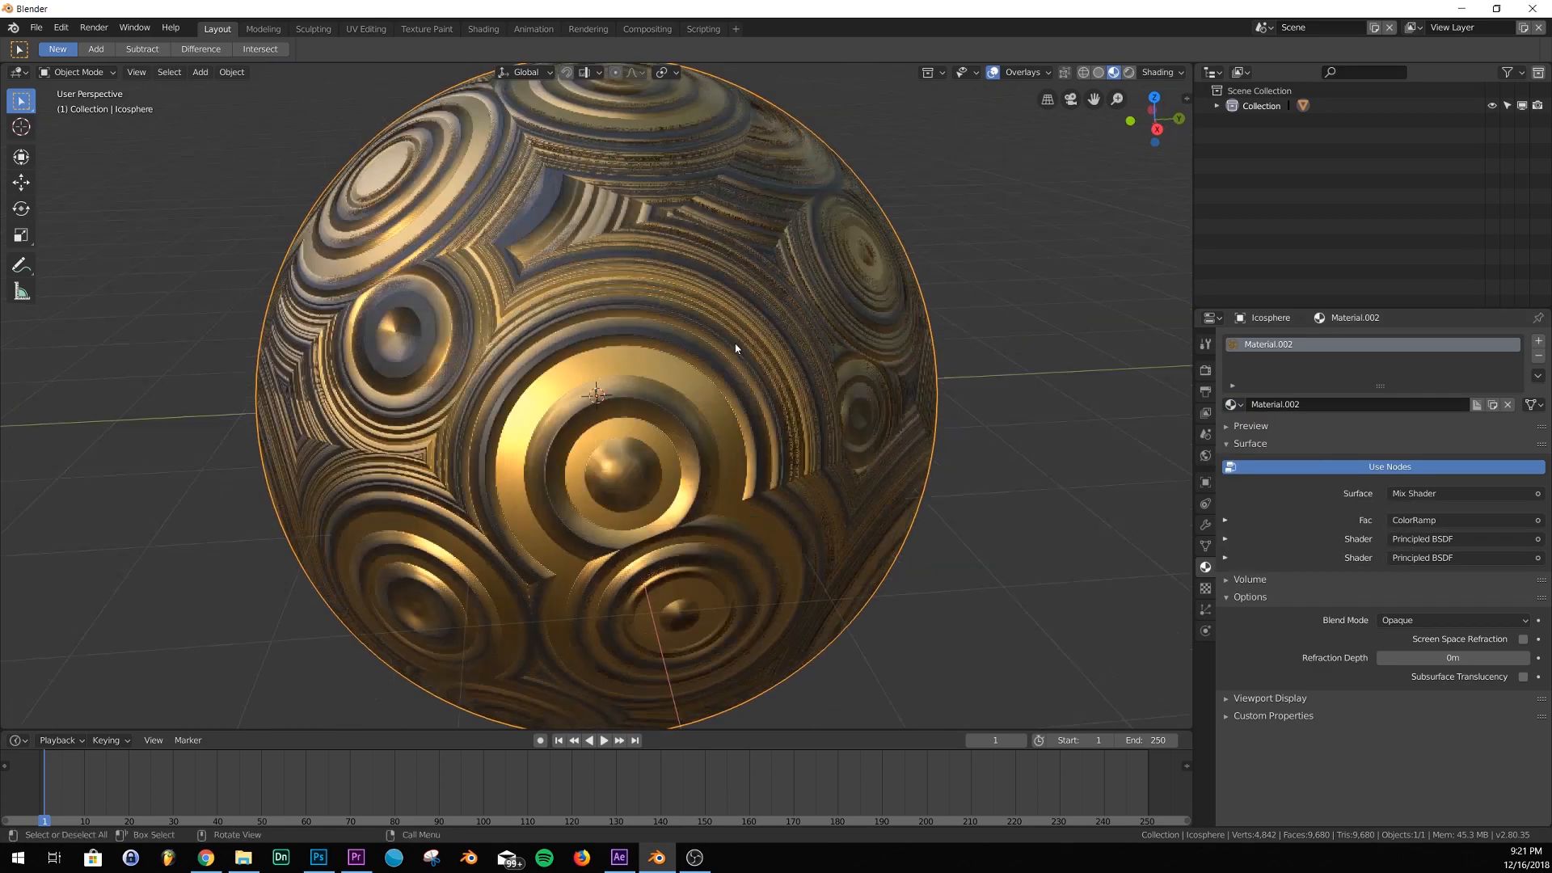
drag(692, 347, 653, 317)
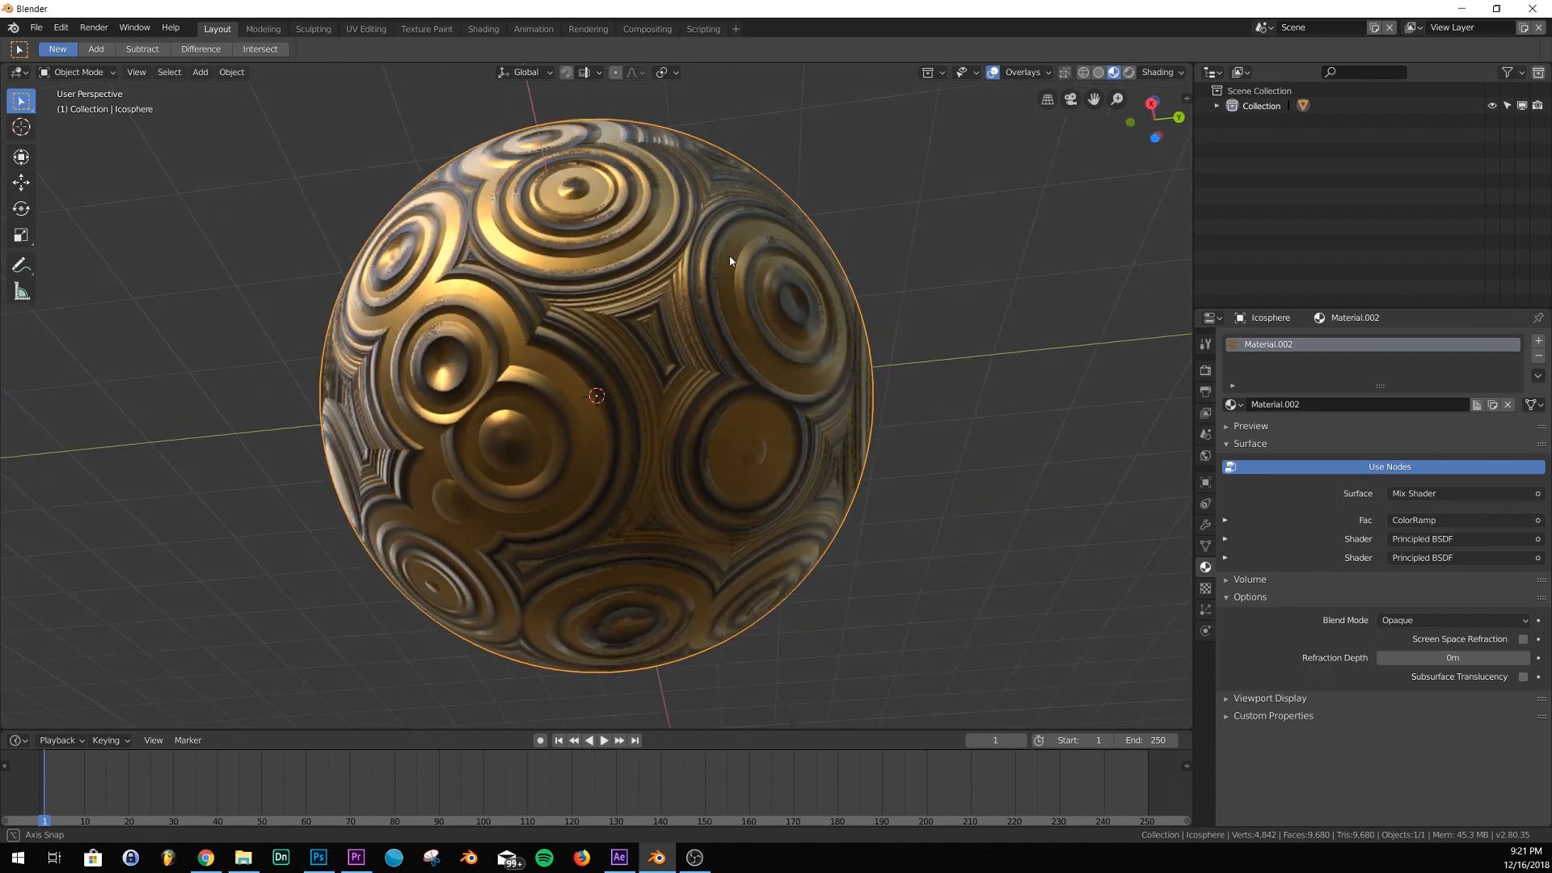
drag(727, 261, 623, 291)
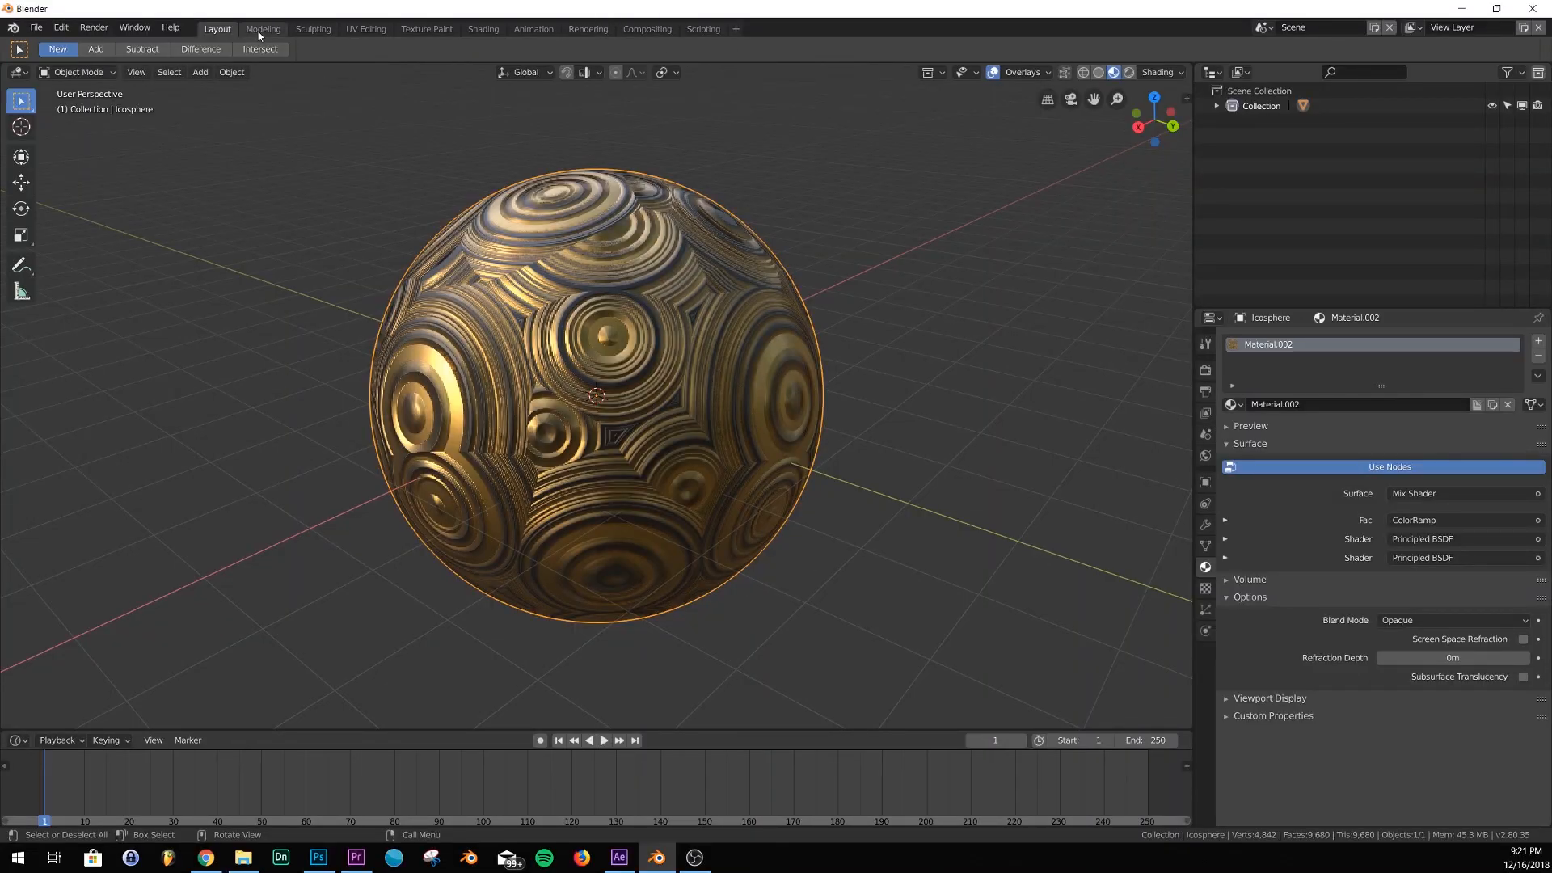
Set Material.002's Base Color to red and lower its Voronoi scale, then return to Layout
click(482, 27)
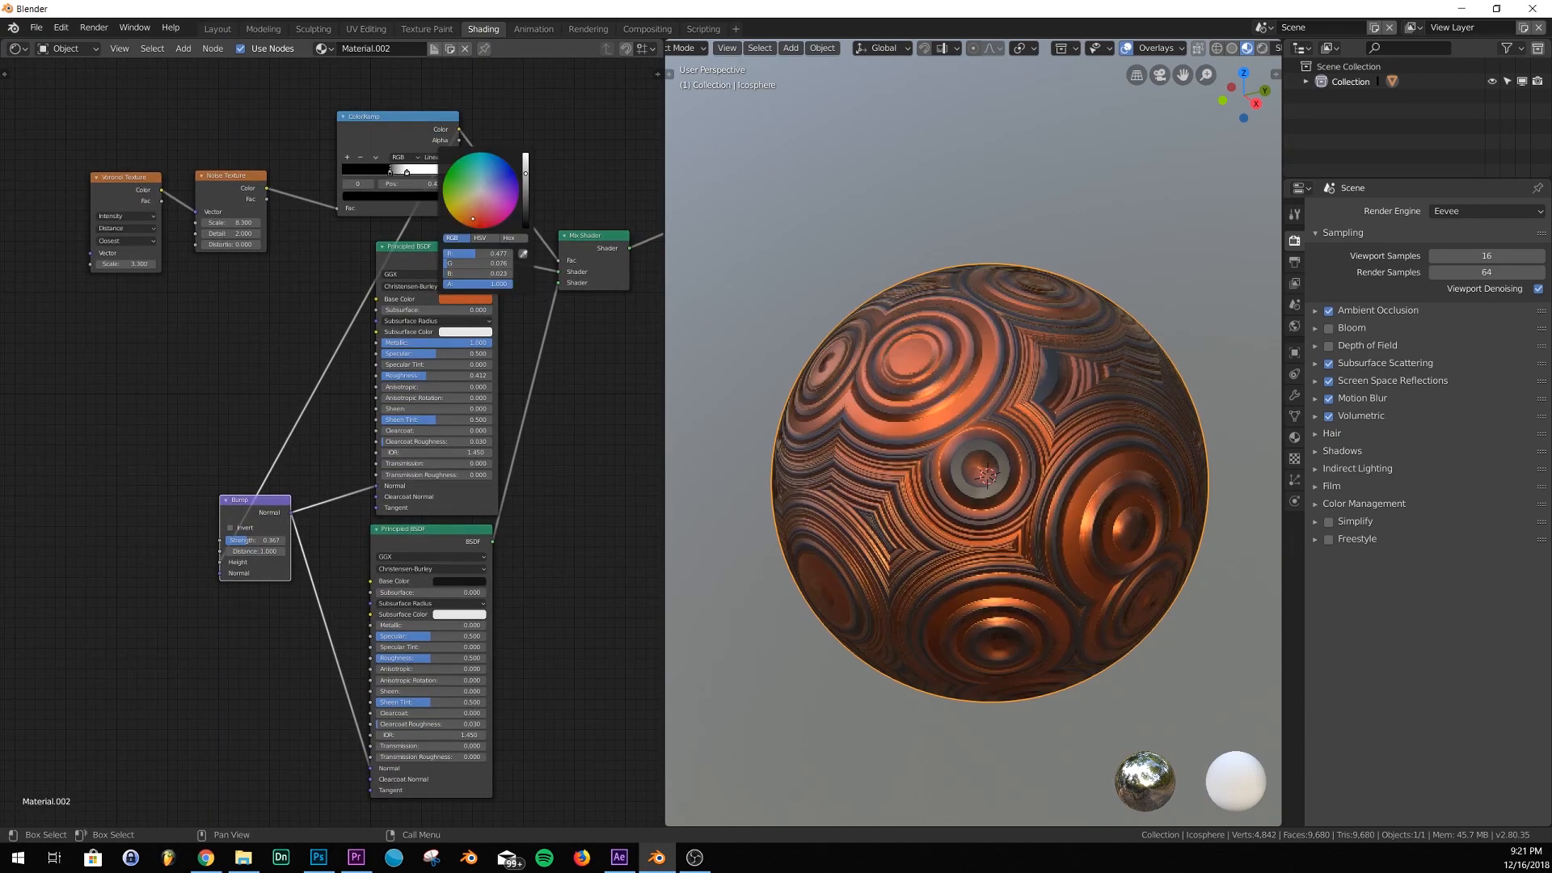
click(475, 208)
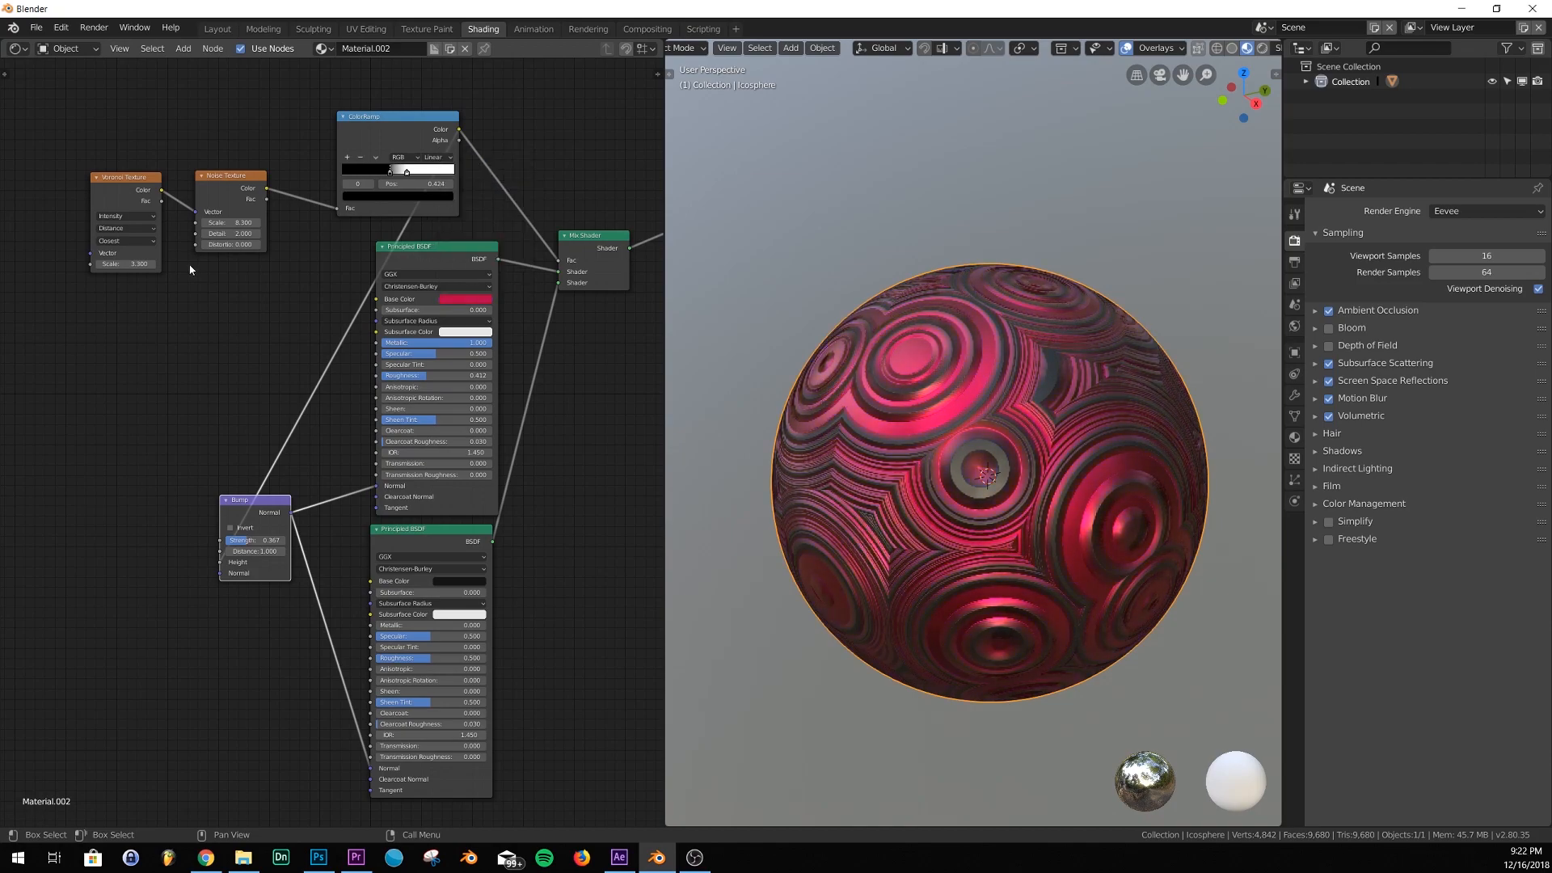
click(242, 233)
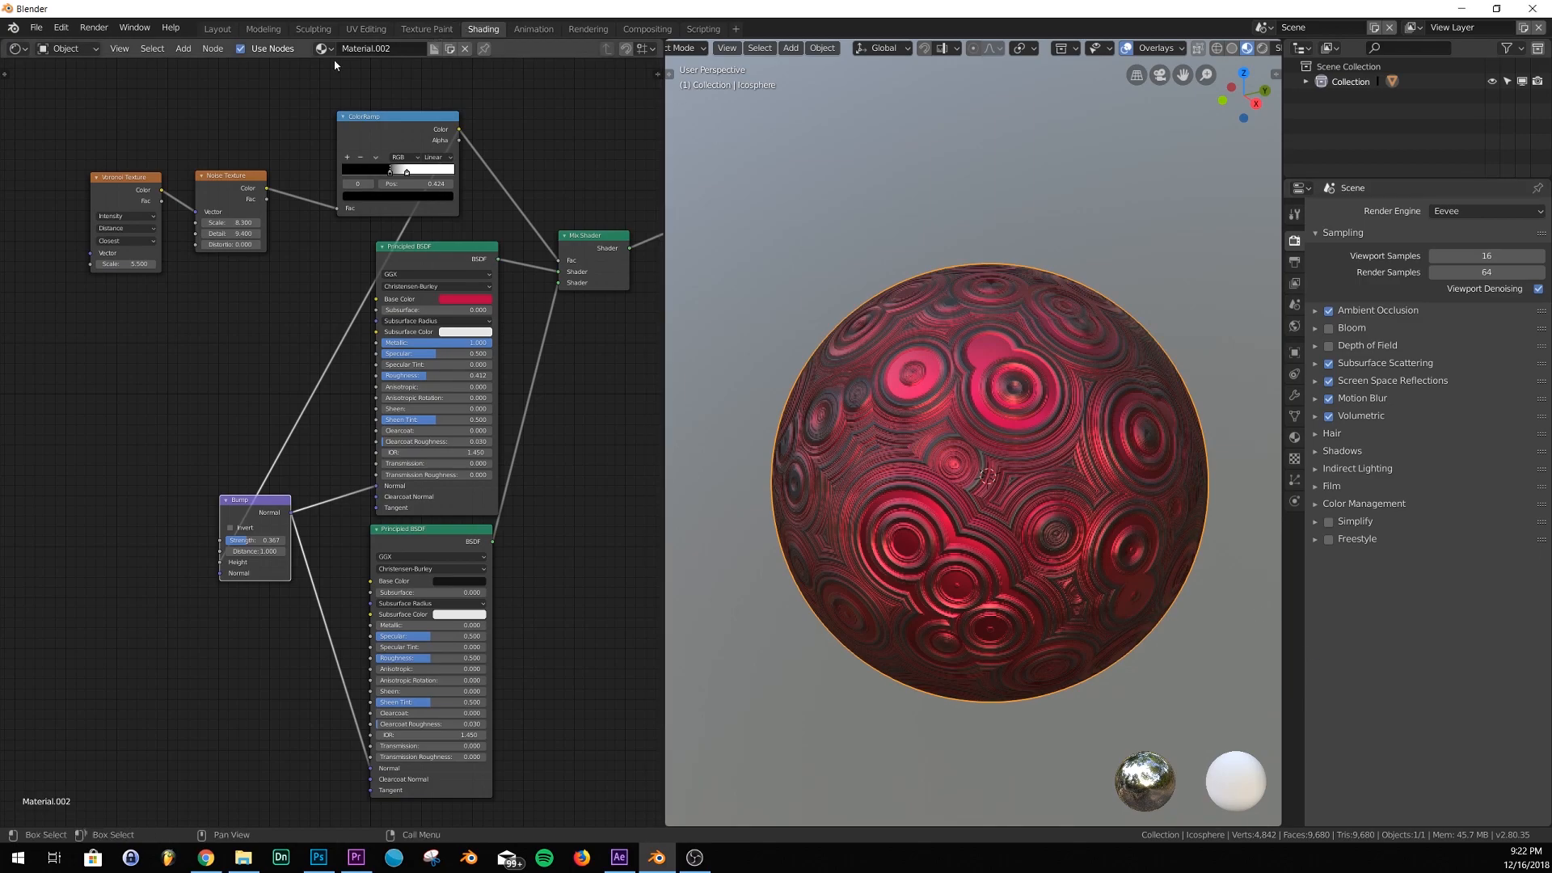
click(216, 28)
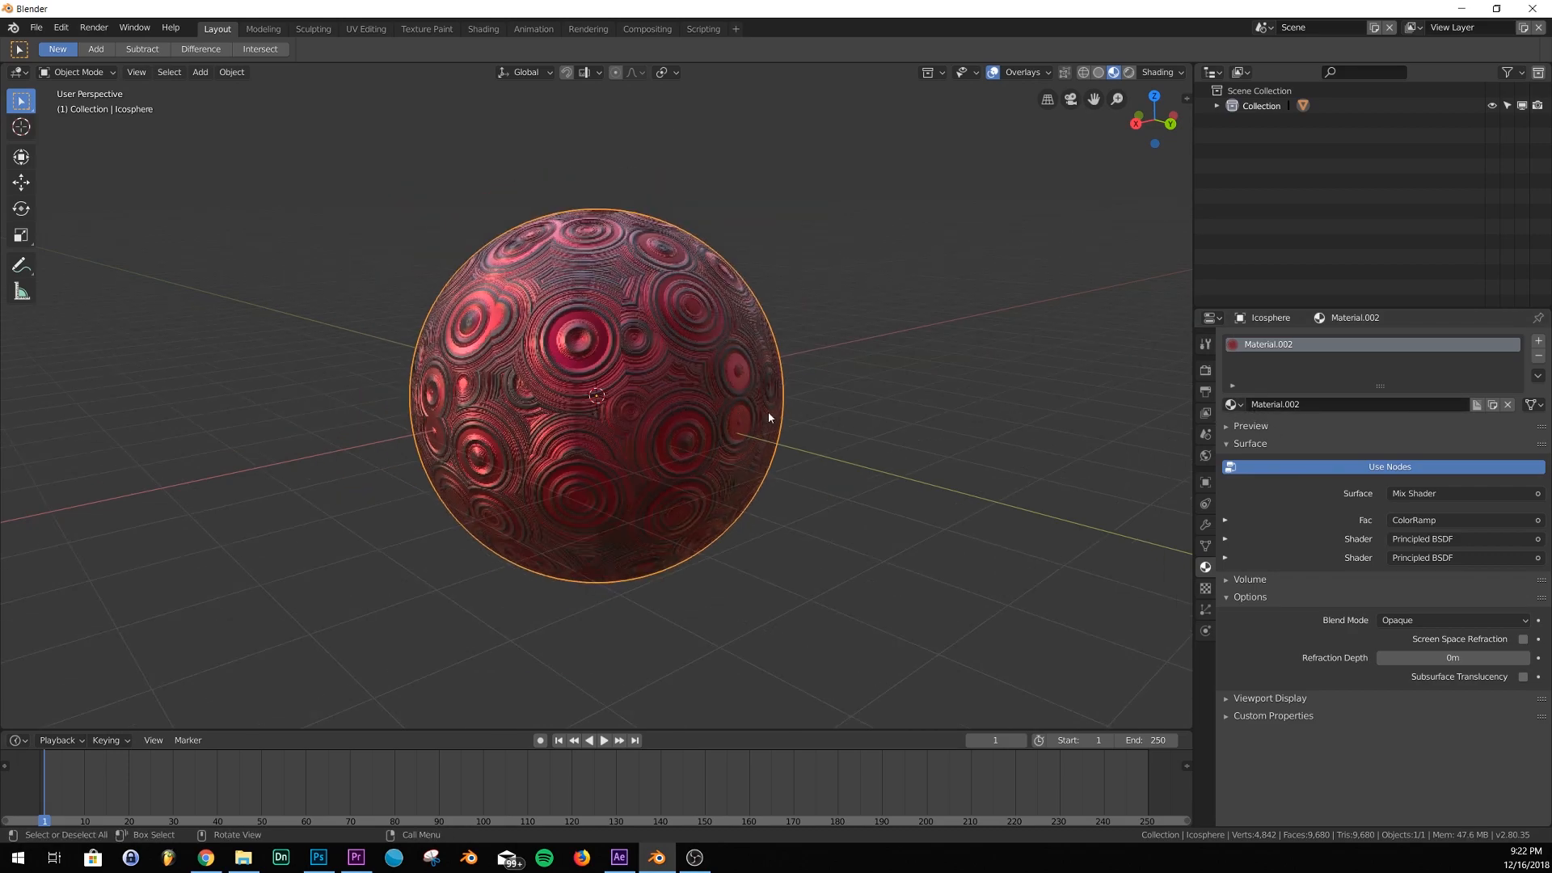
Preview lava Material.003 on the icosphere, then apply red striped Material.004
click(1231, 404)
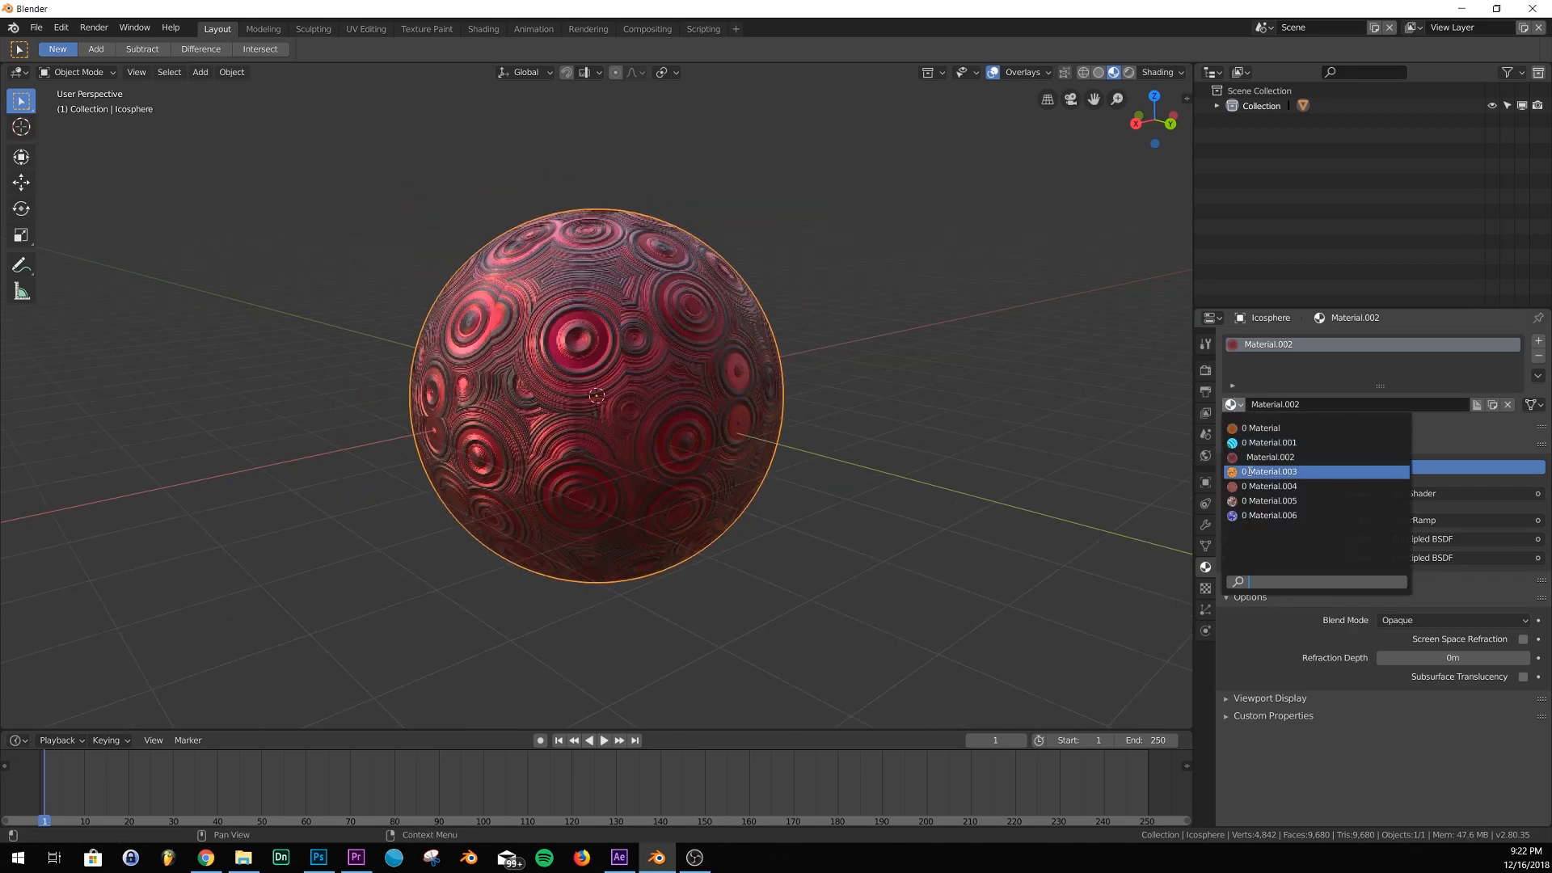
click(1270, 471)
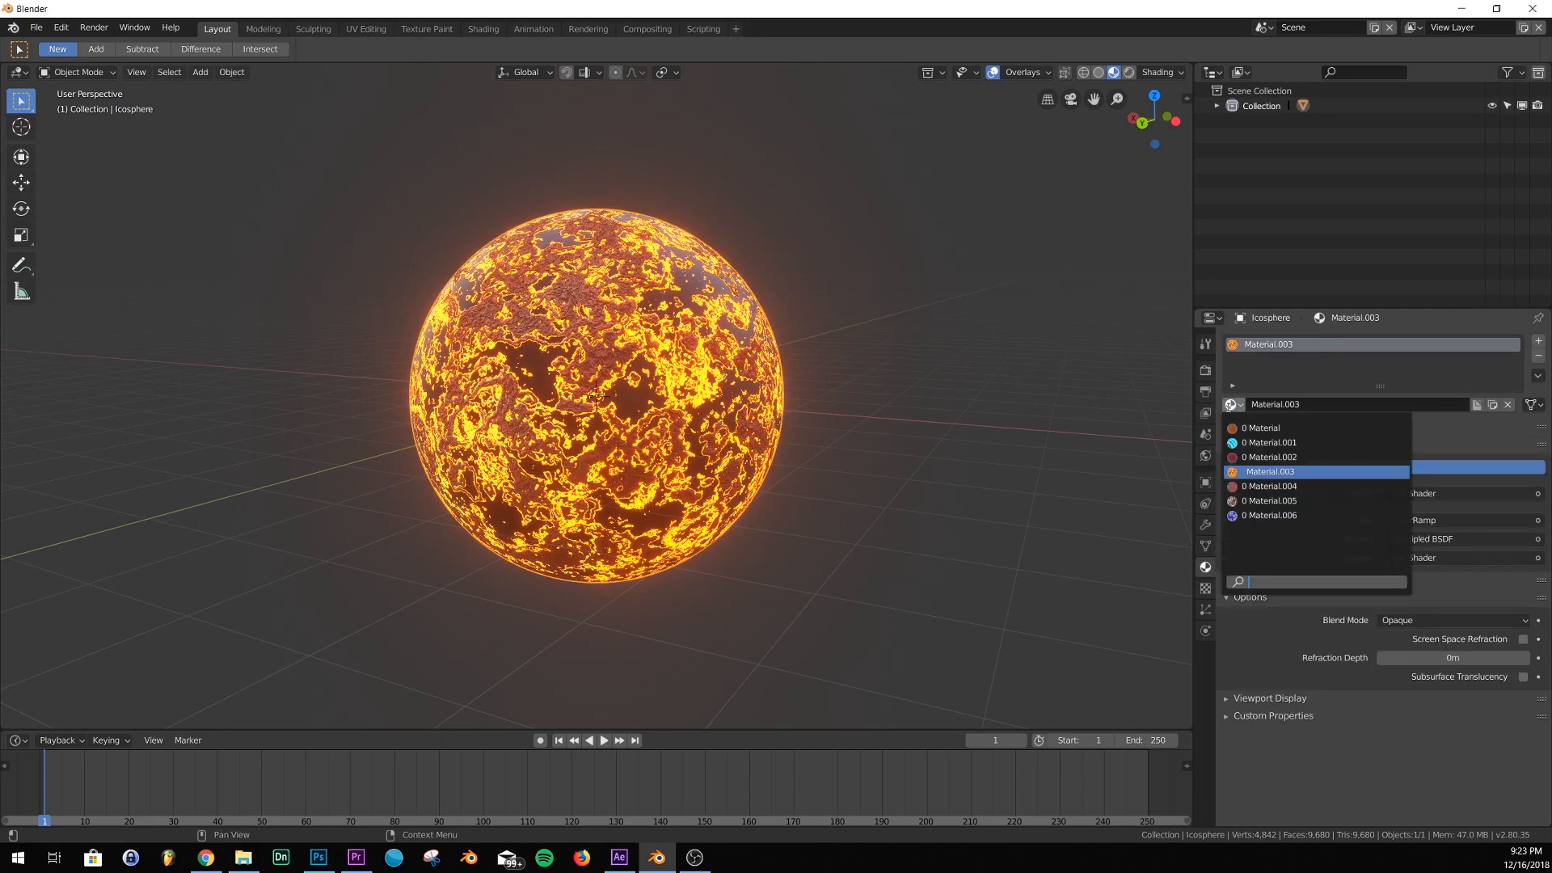
click(1270, 485)
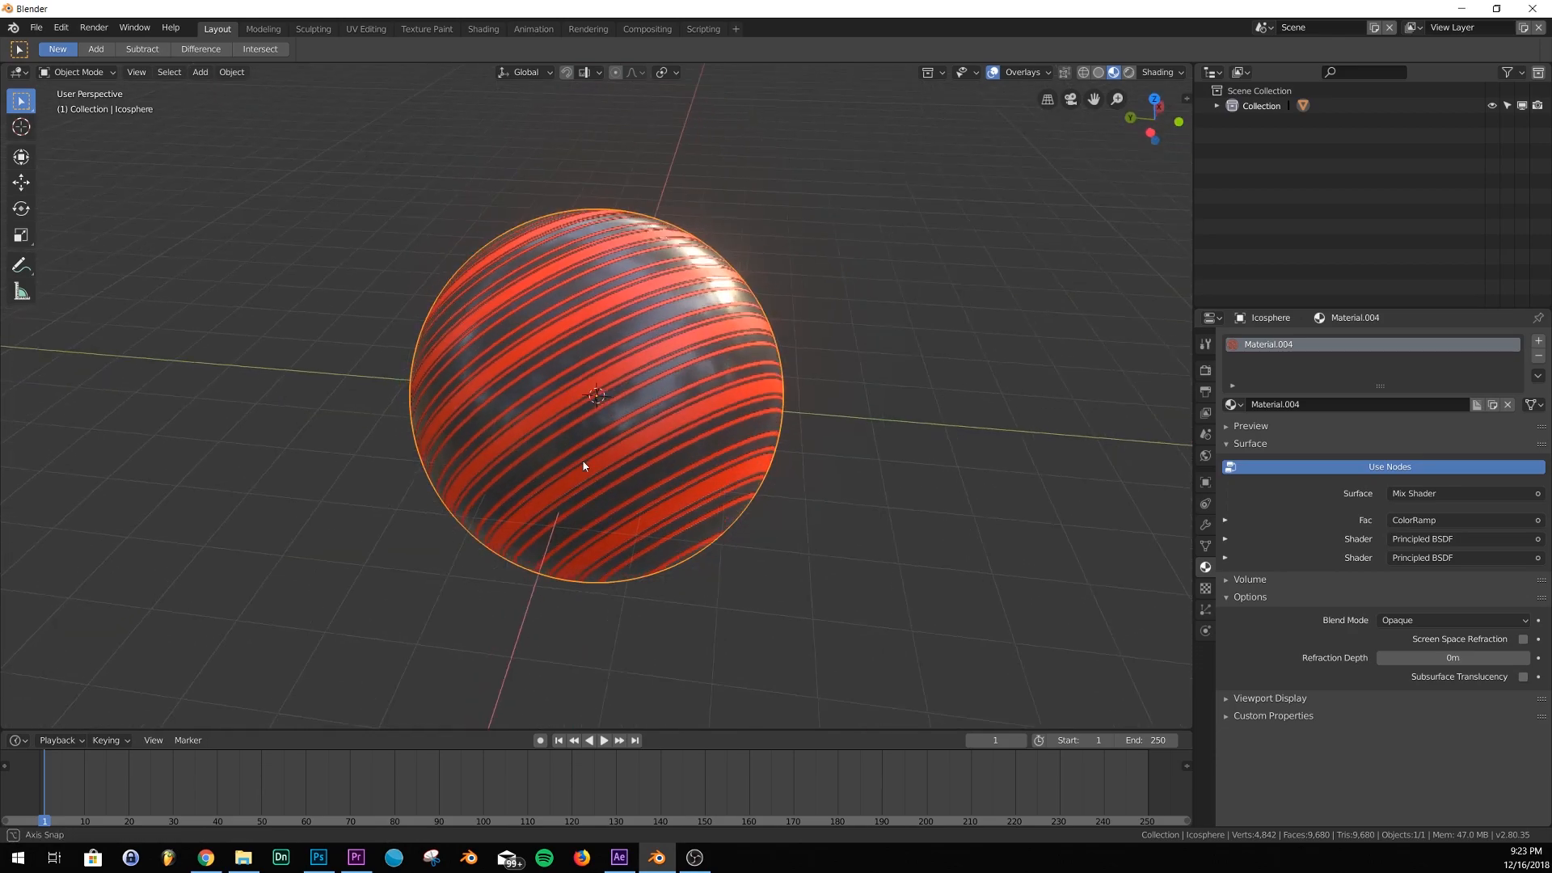
Orbit the viewport around the red striped icosphere
drag(583, 465, 821, 438)
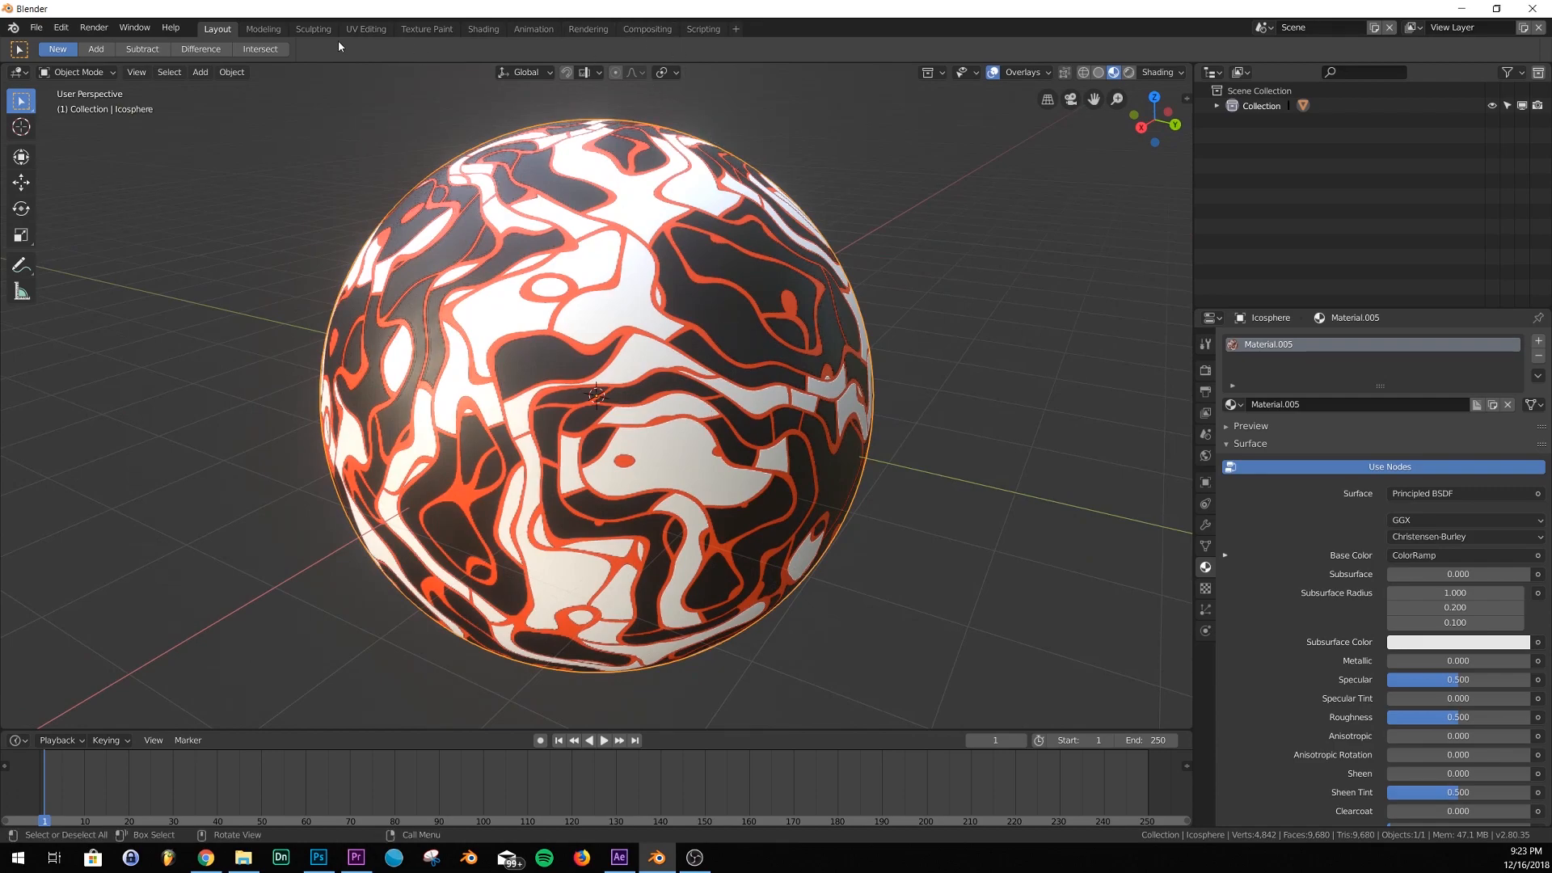
Recolour Material.005's first ColorRamp stop to red in the Shading workspace, returning to Layout
click(483, 27)
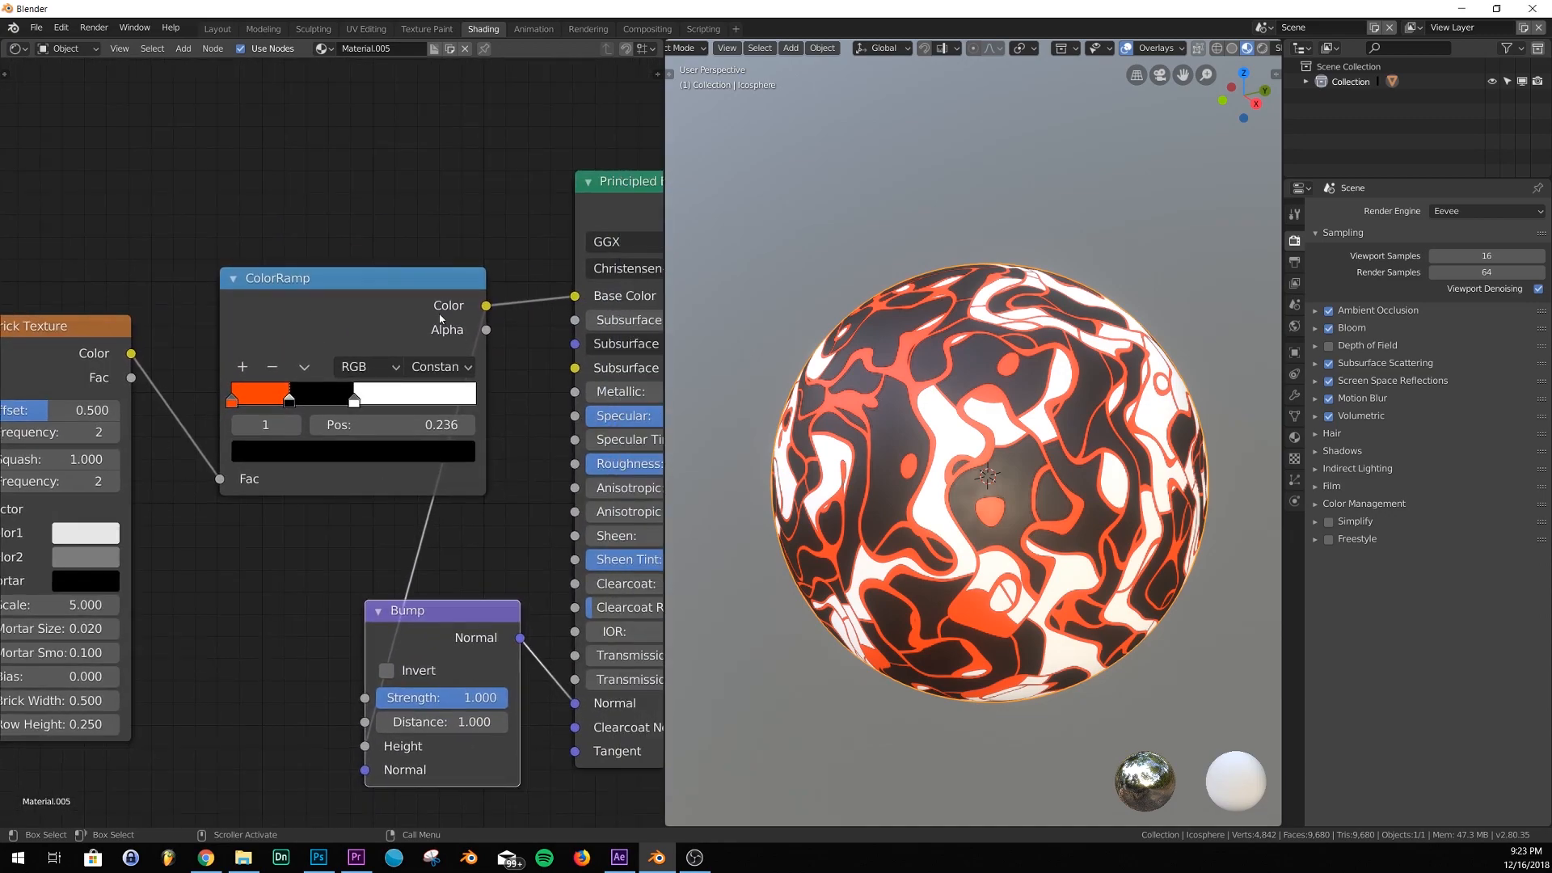
scroll(down, 3)
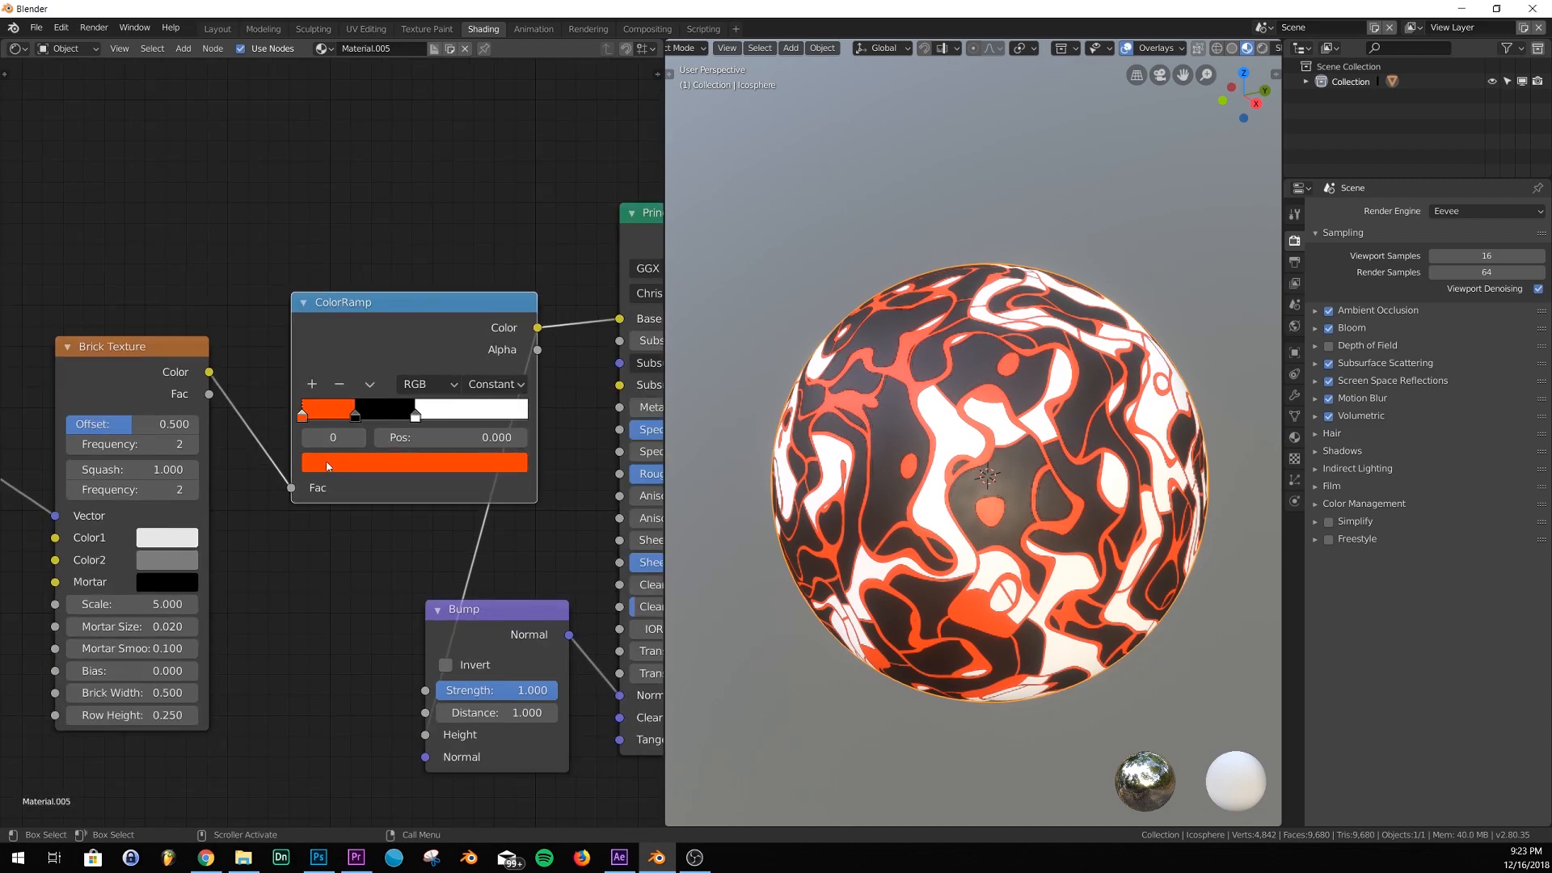
click(415, 462)
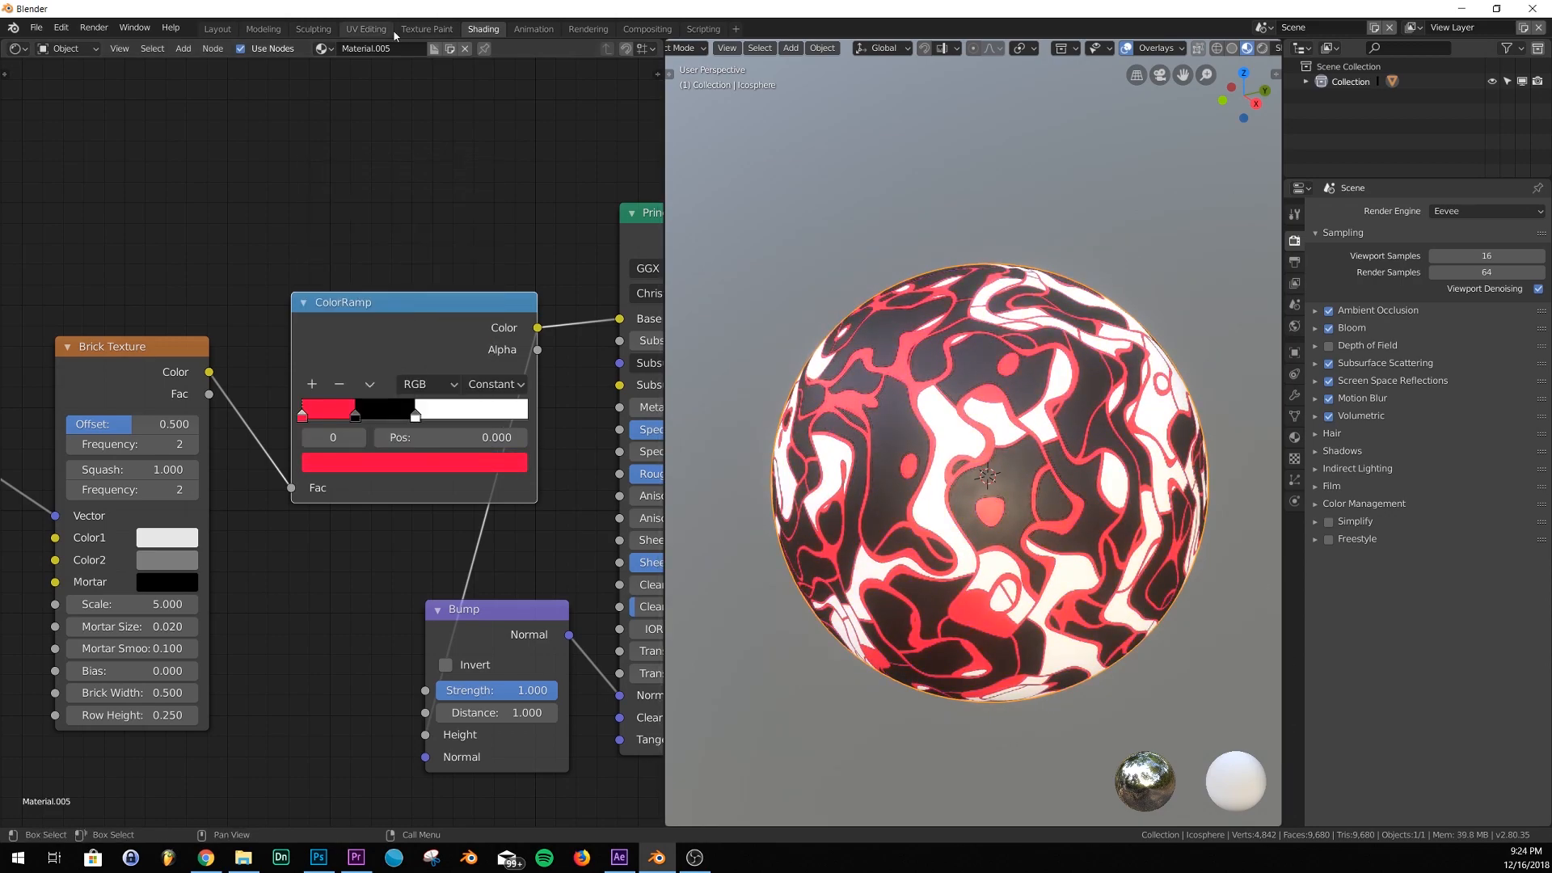
click(215, 26)
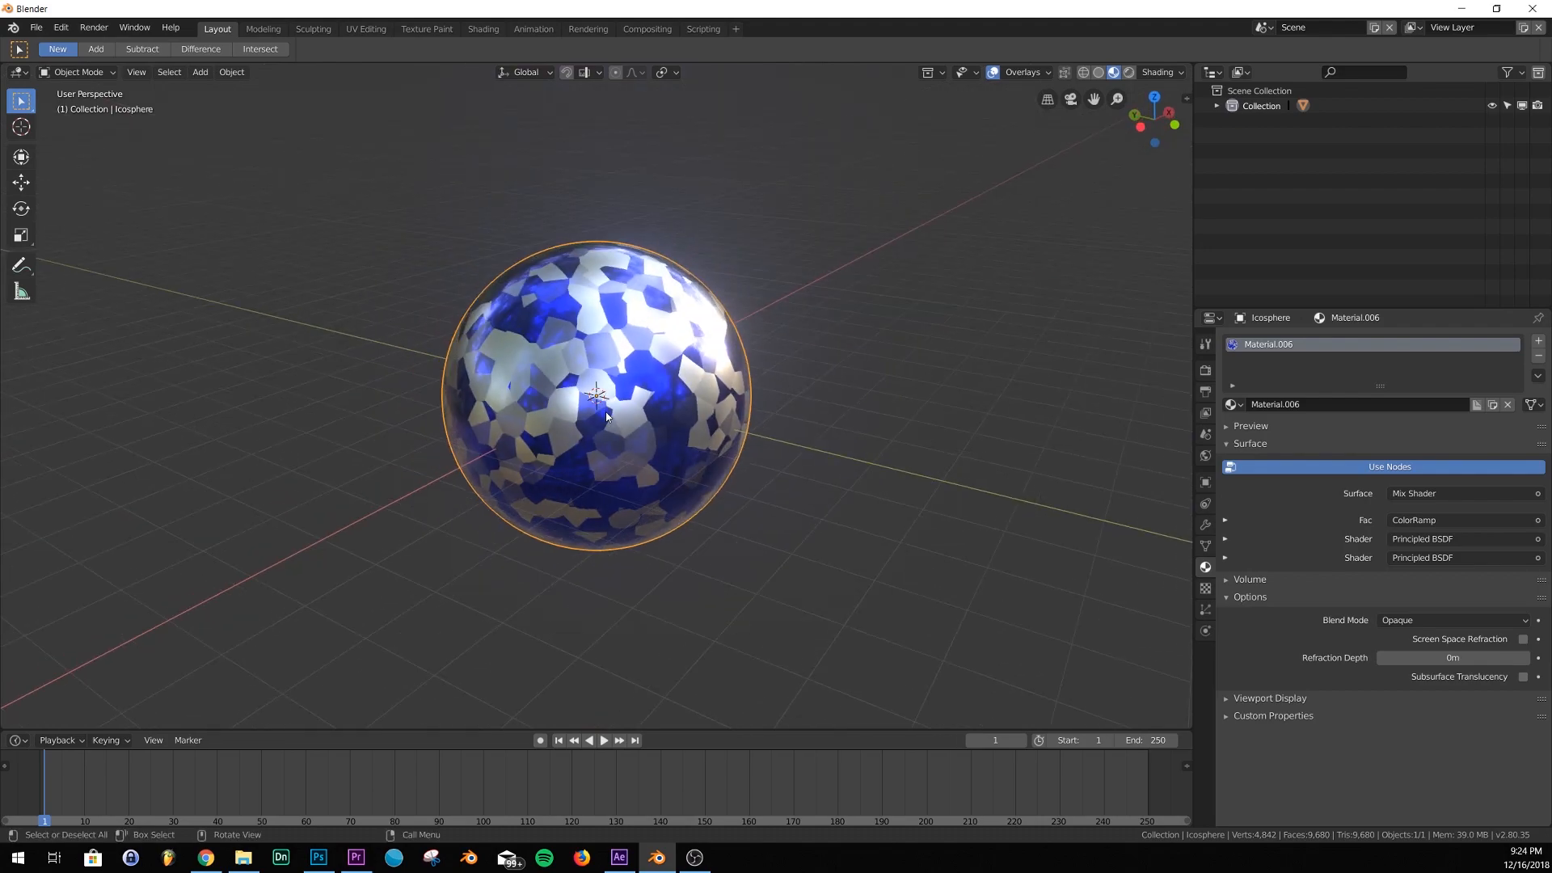
Zoom in and out to inspect Material.006's blue and white patchwork
scroll(up, 3)
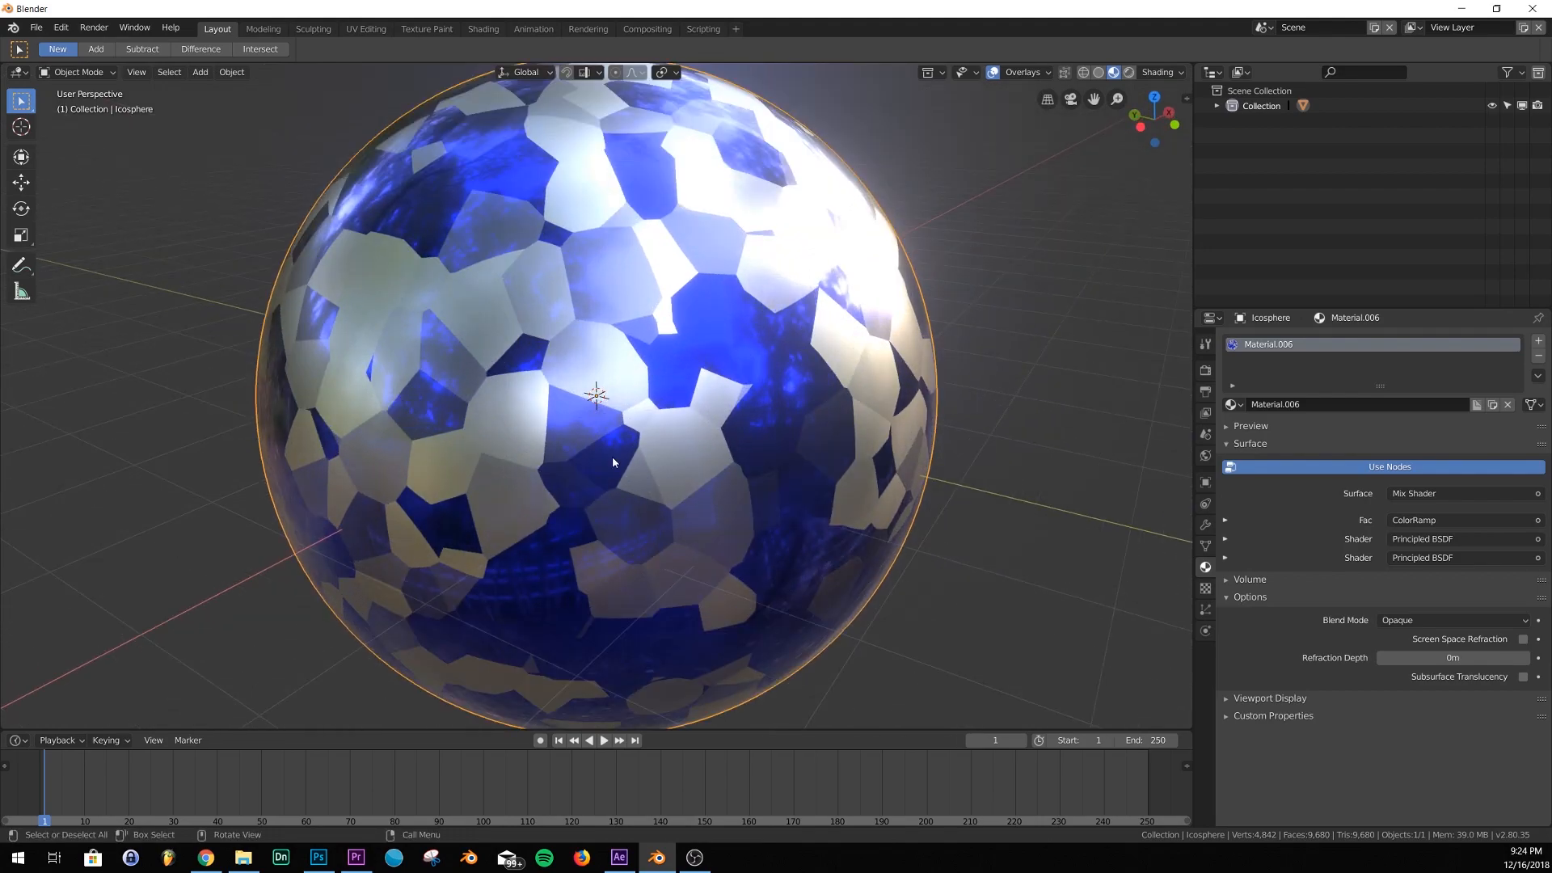
scroll(down, 3)
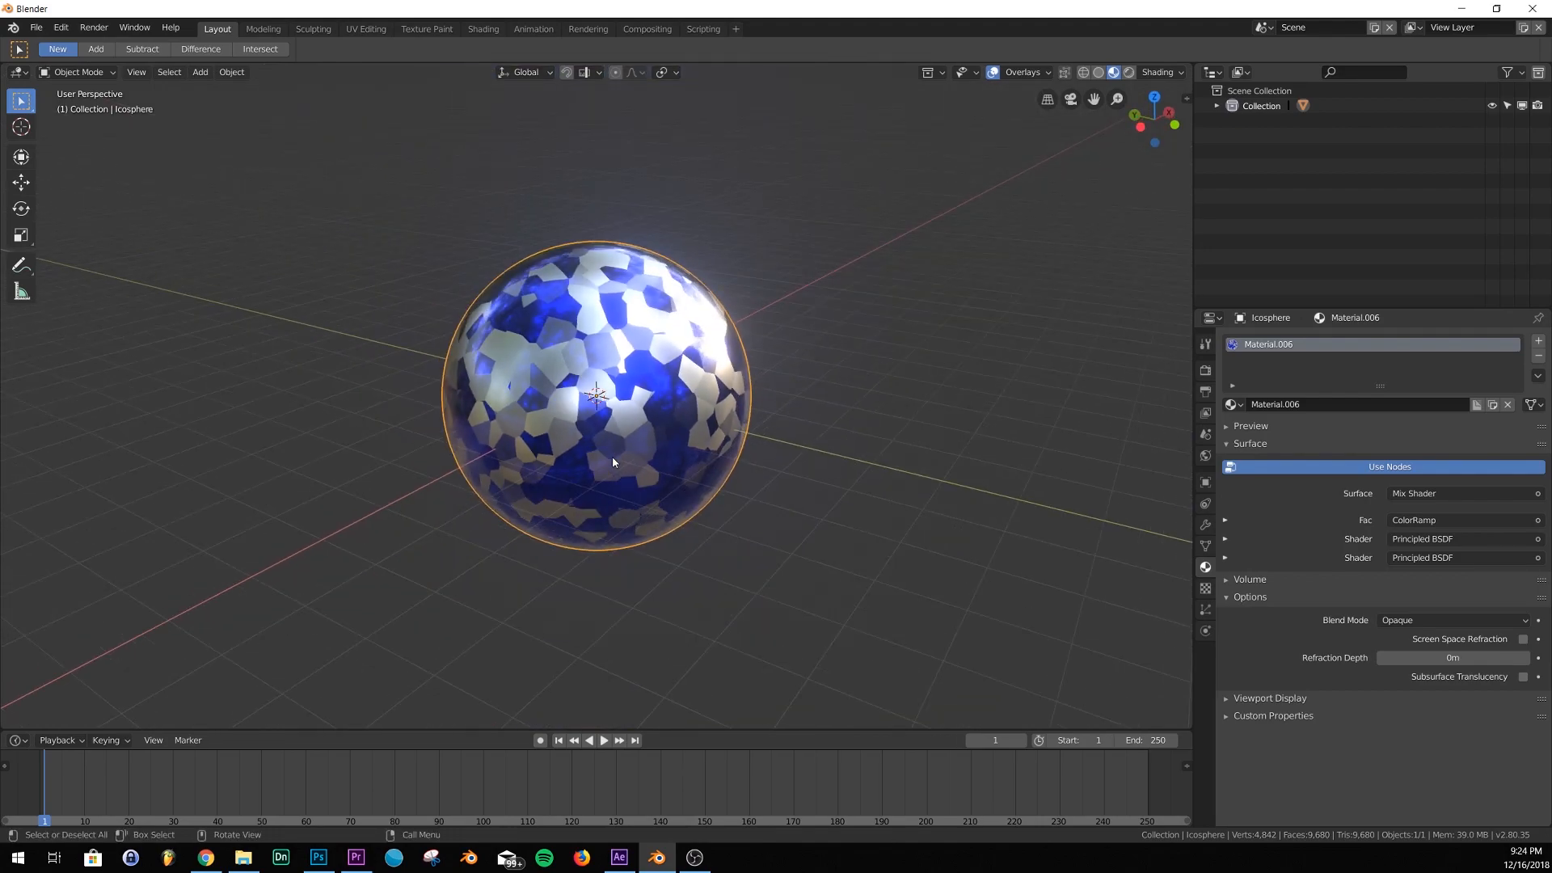